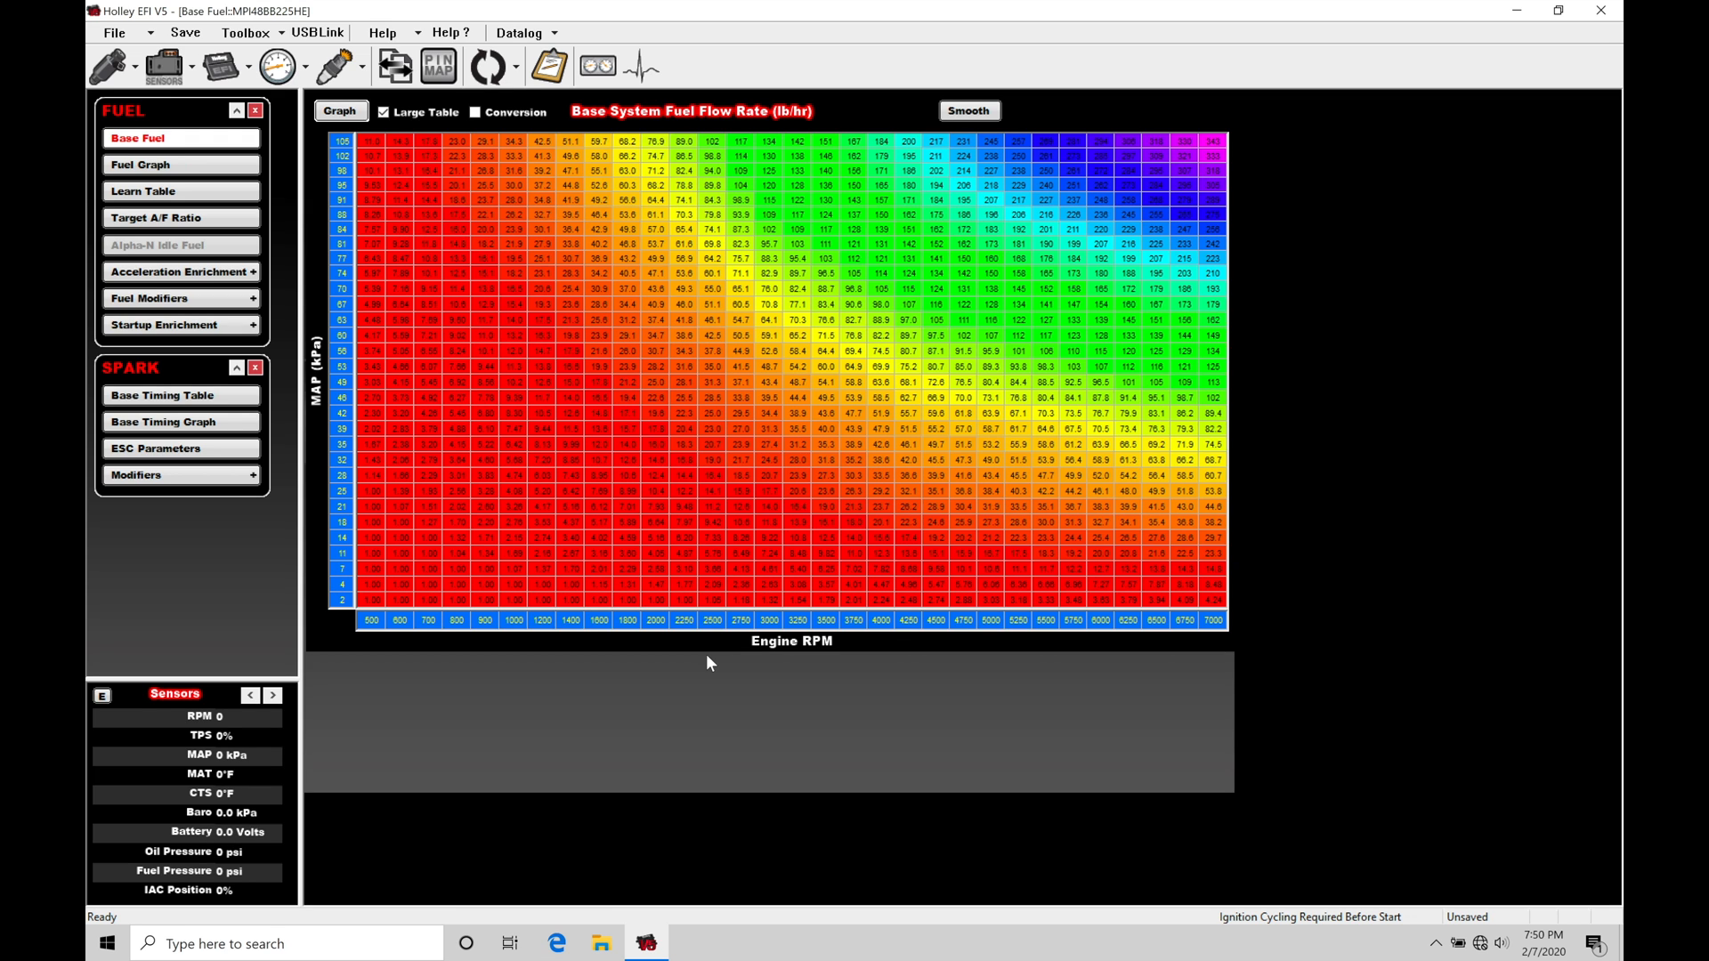
{"action": "mouse_move", "coordinate": [217, 404]}
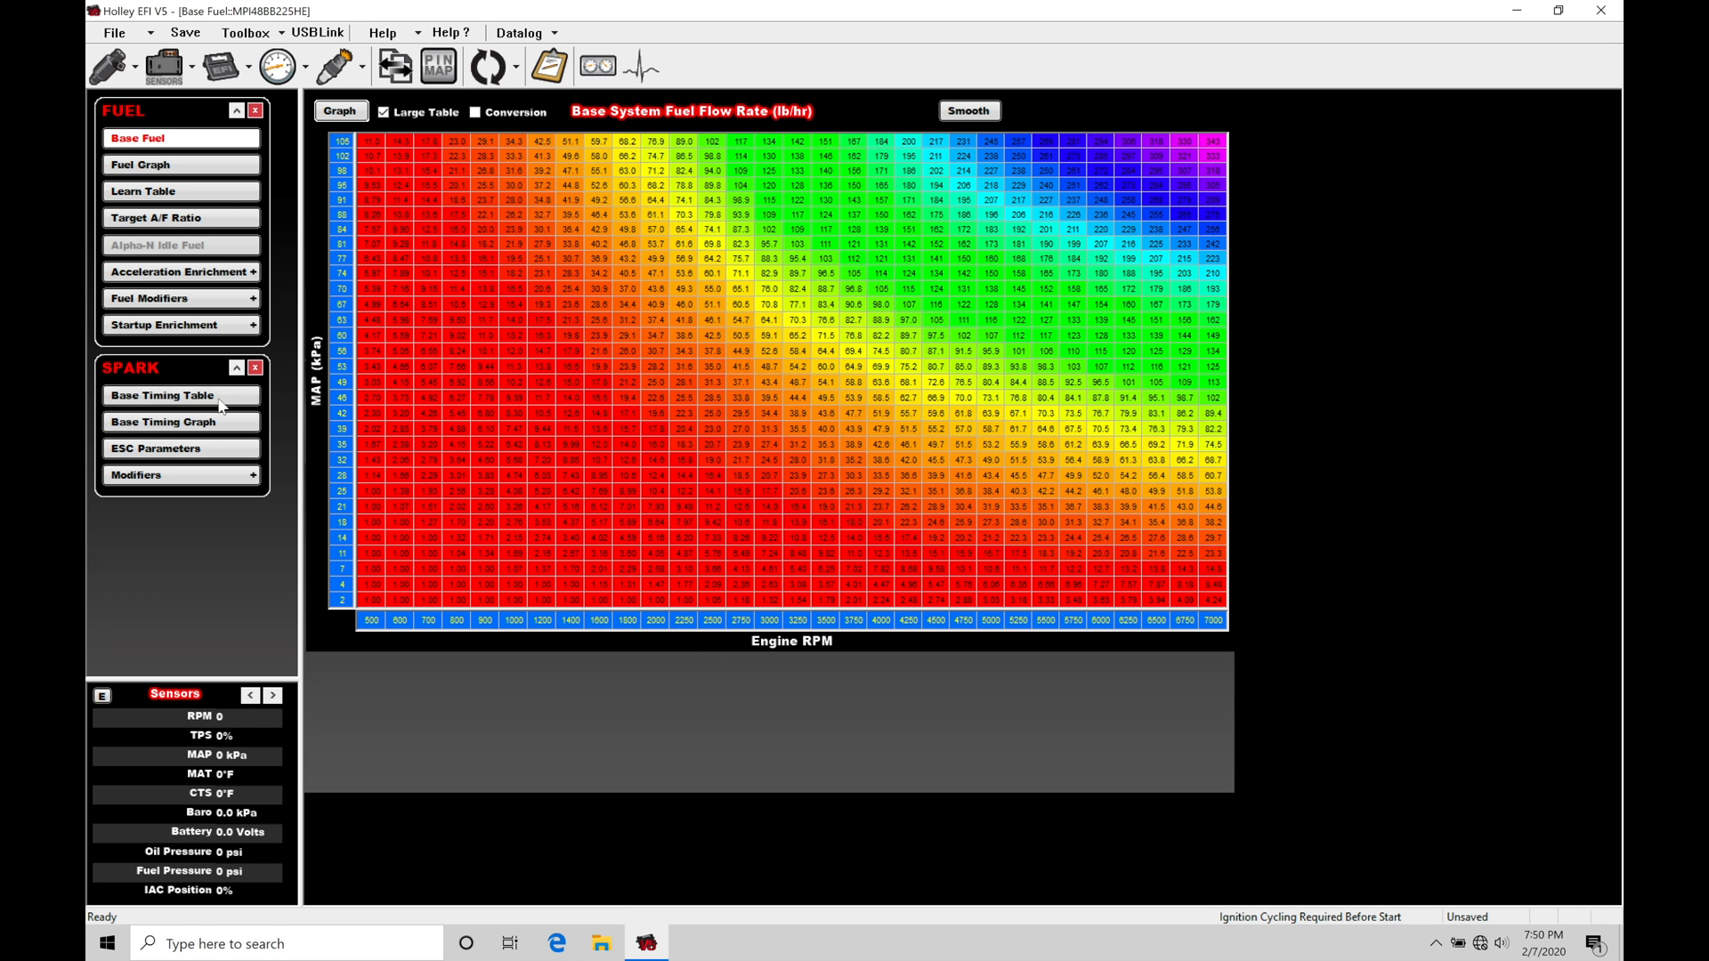
Visit the base spark timing table and the cranking fuel curve, returning to Base Fuel each time.
{"action": "left_click", "coordinate": [162, 396]}
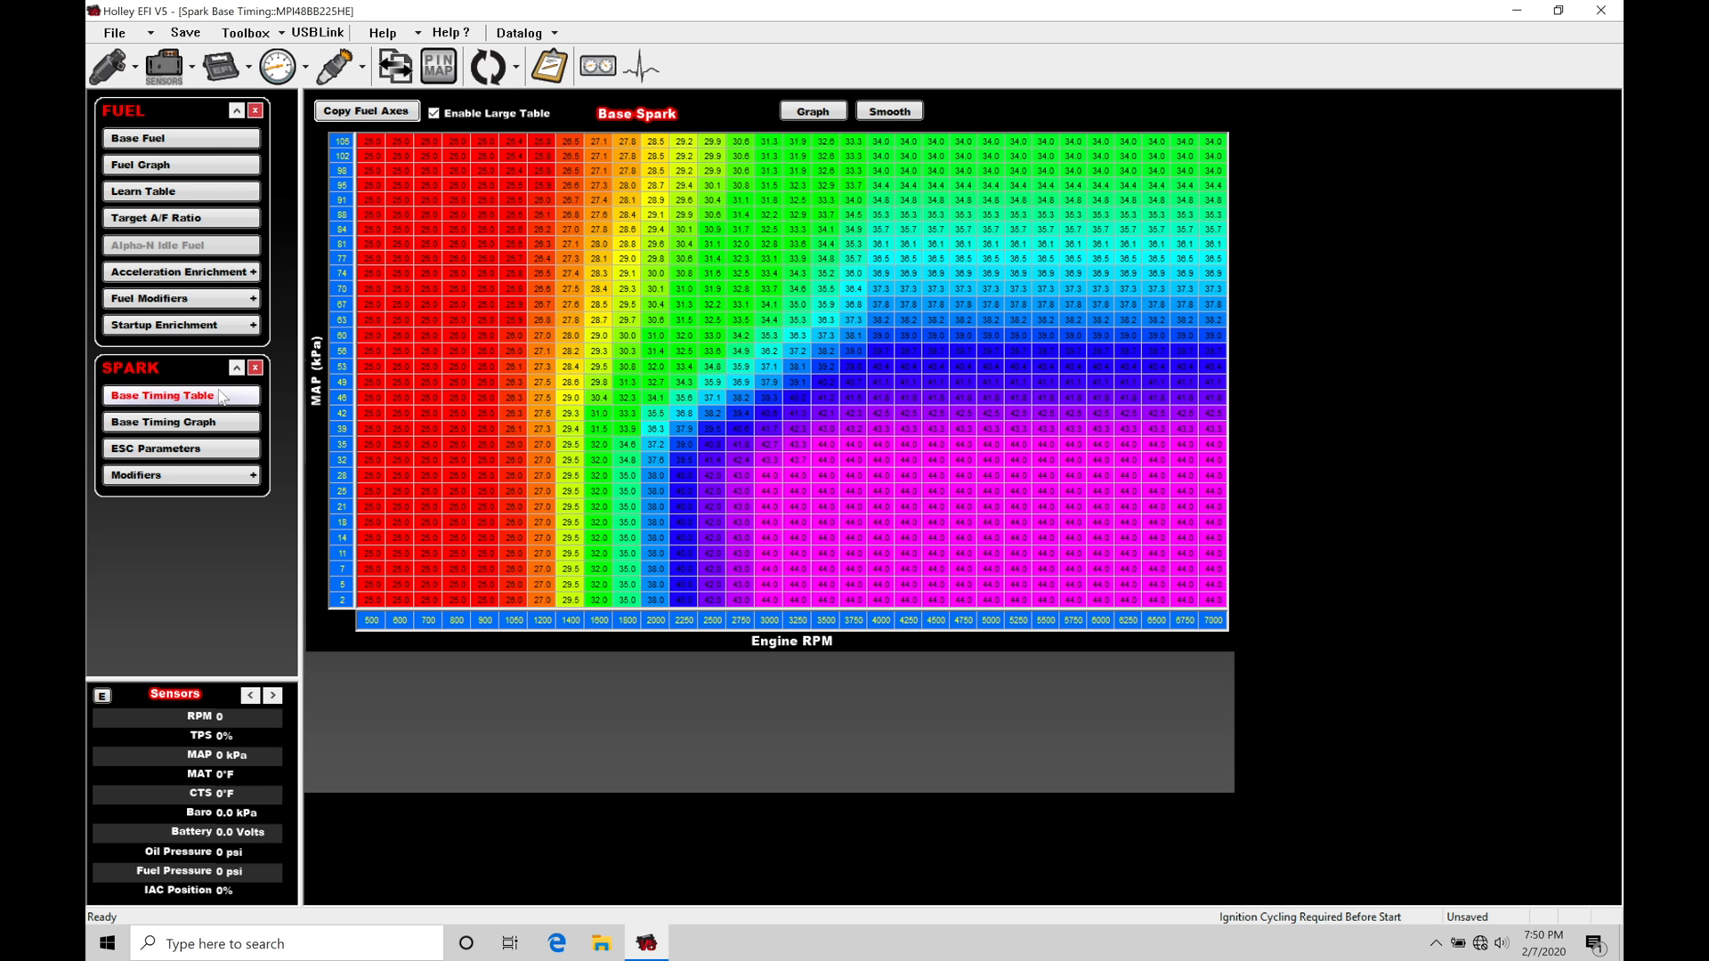
{"action": "mouse_move", "coordinate": [209, 406]}
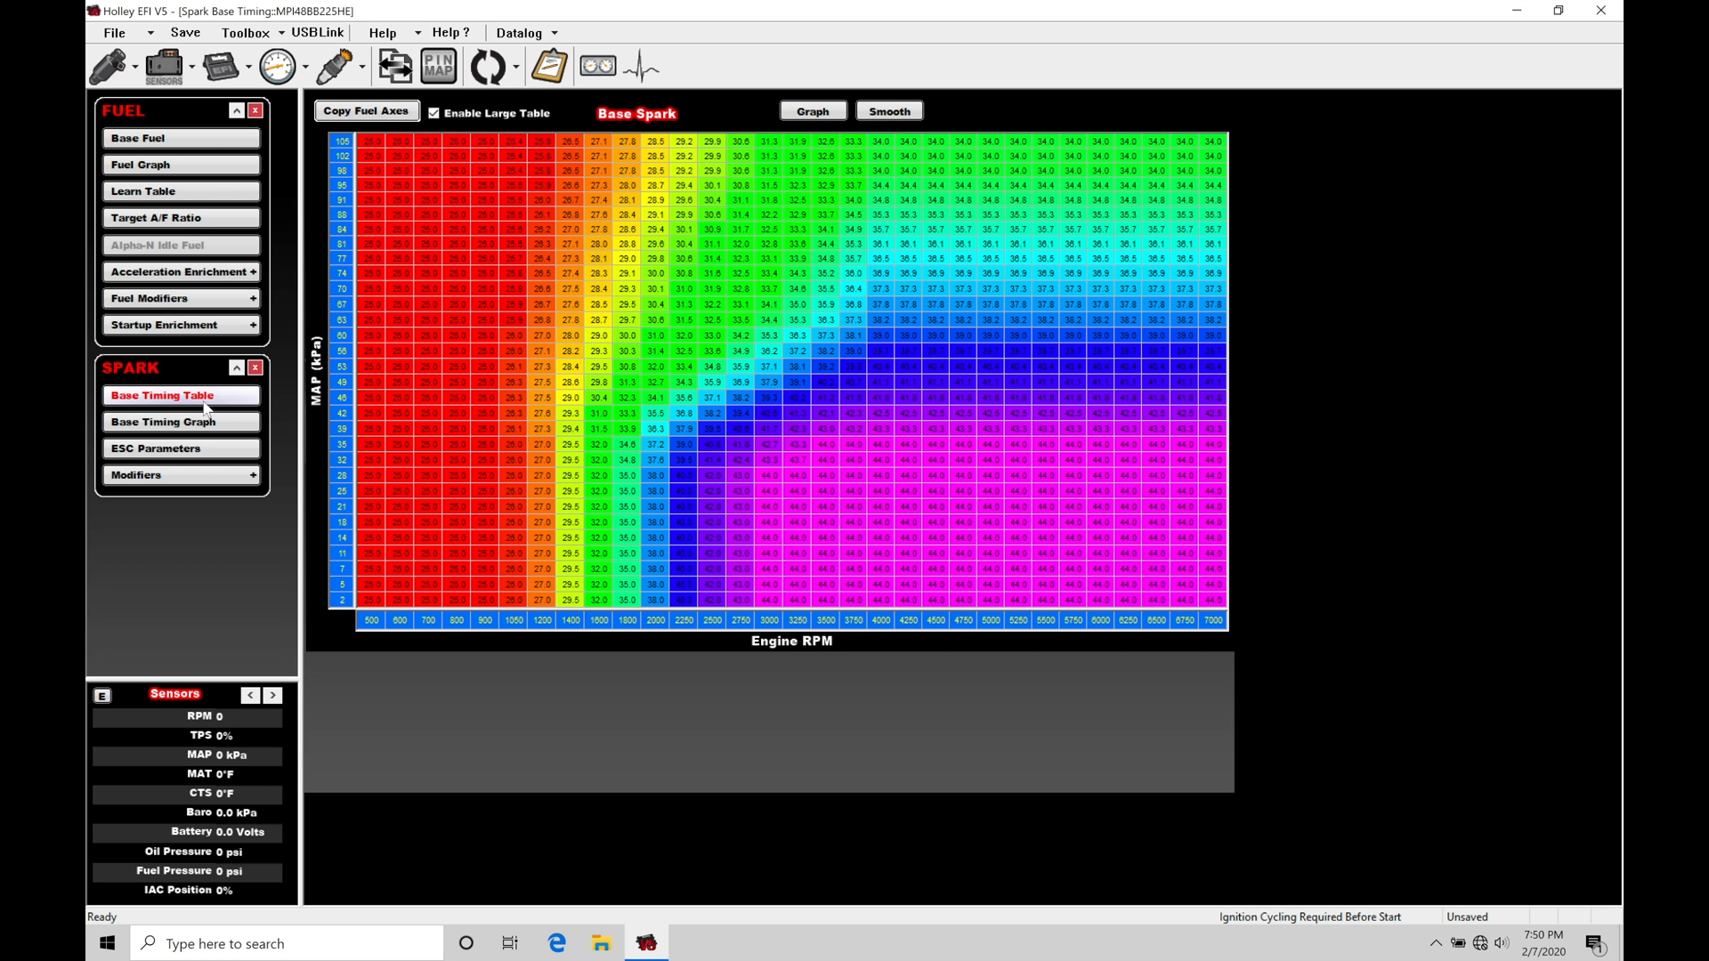
{"action": "left_click", "coordinate": [139, 137]}
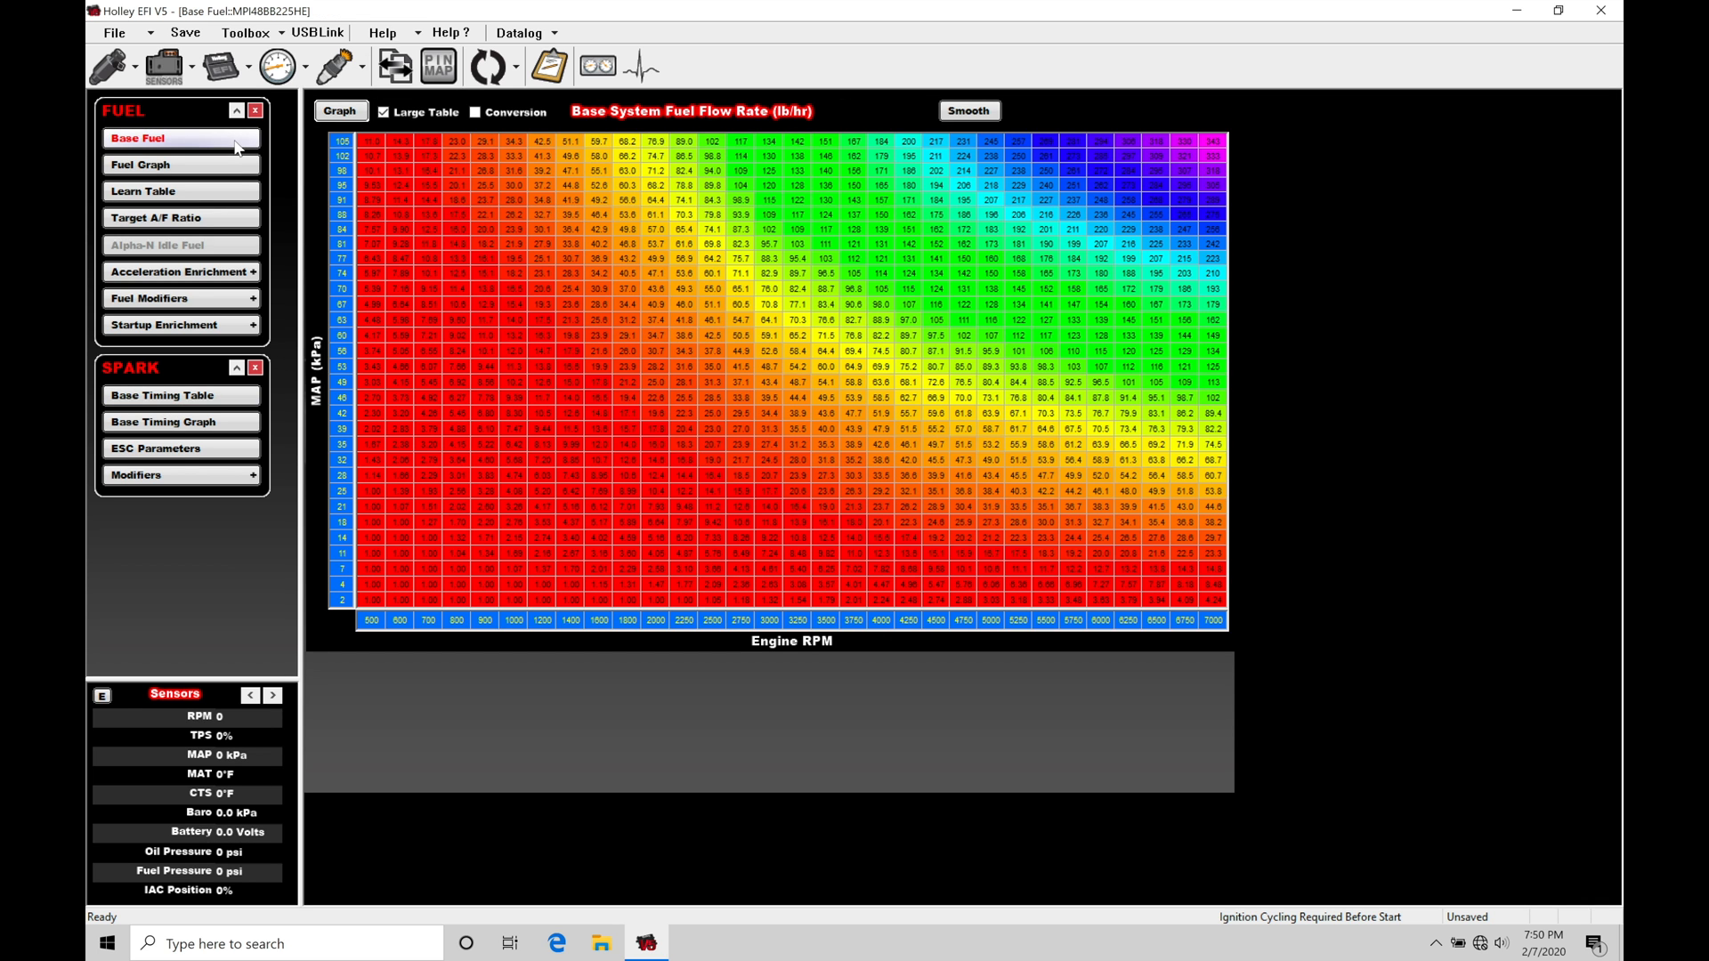
{"action": "mouse_move", "coordinate": [581, 364]}
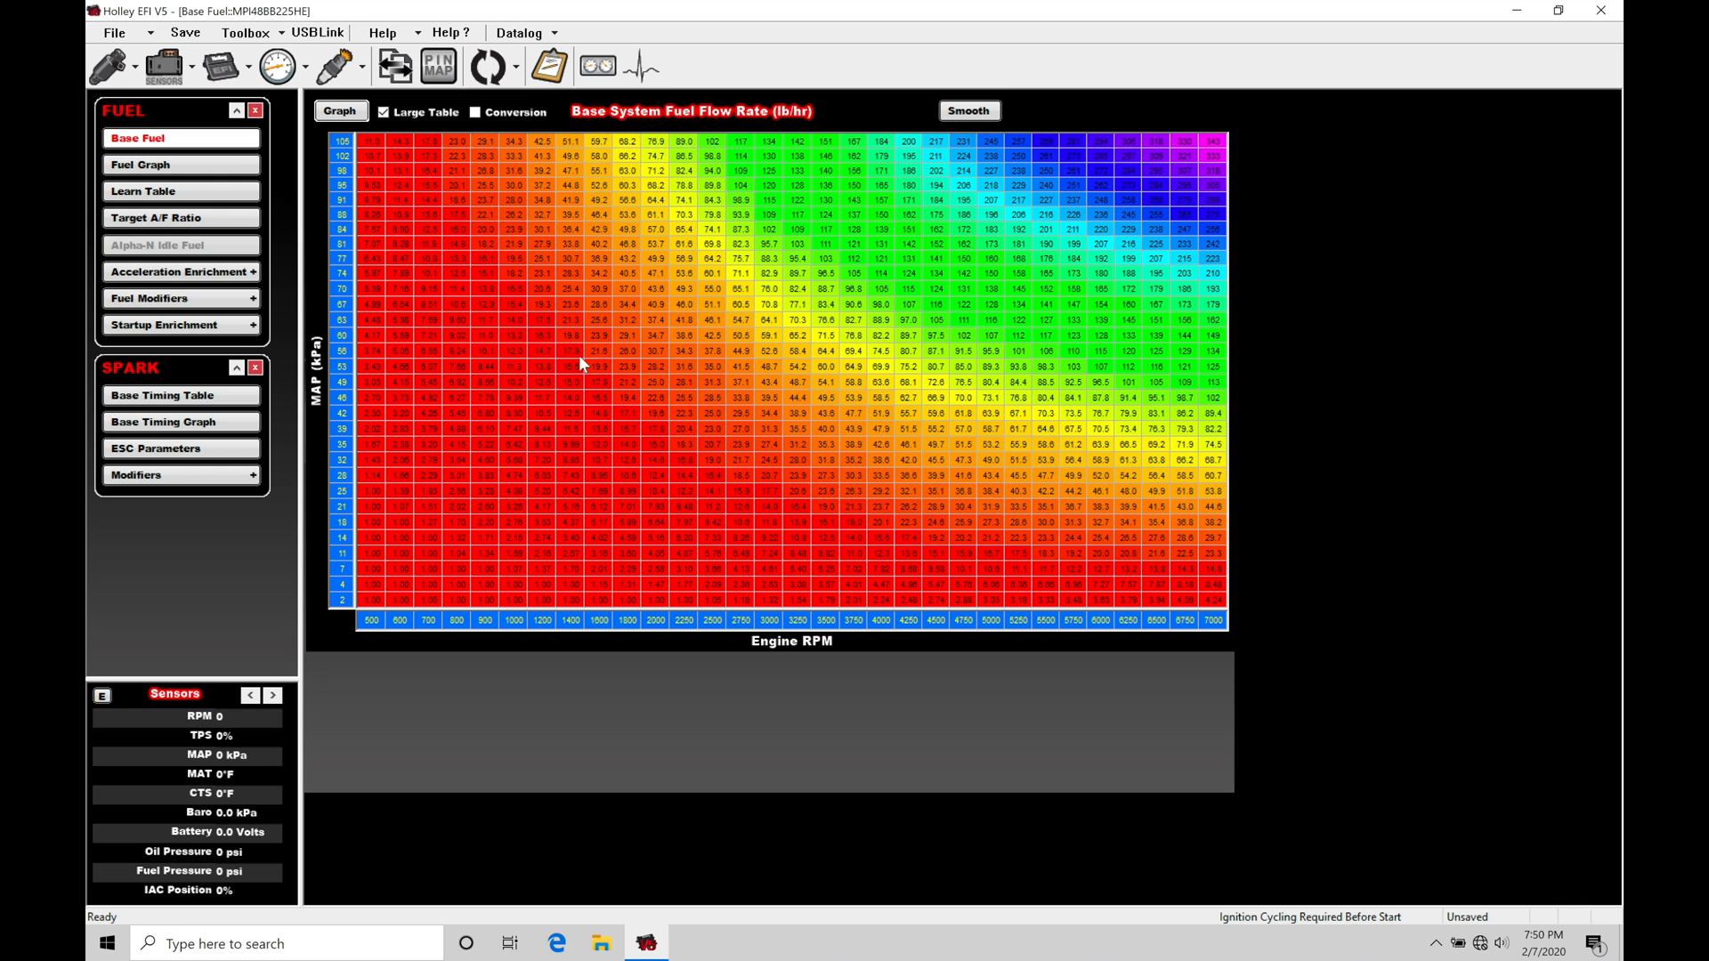
{"action": "left_click", "coordinate": [163, 324]}
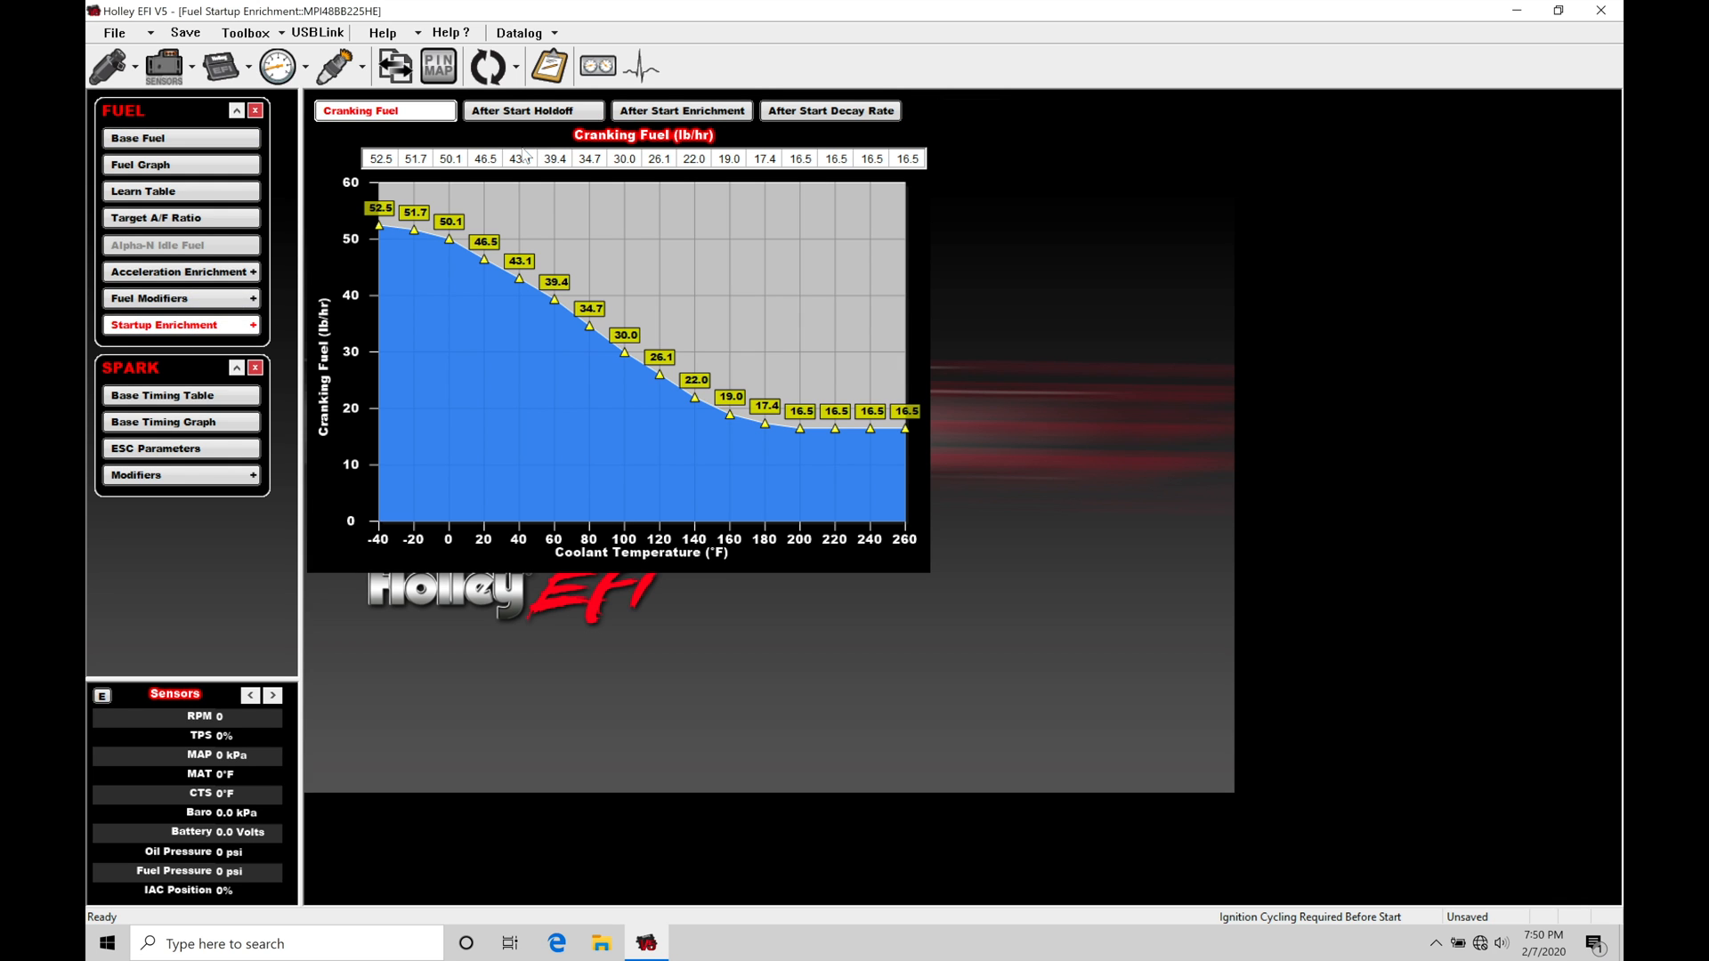
{"action": "mouse_move", "coordinate": [381, 133]}
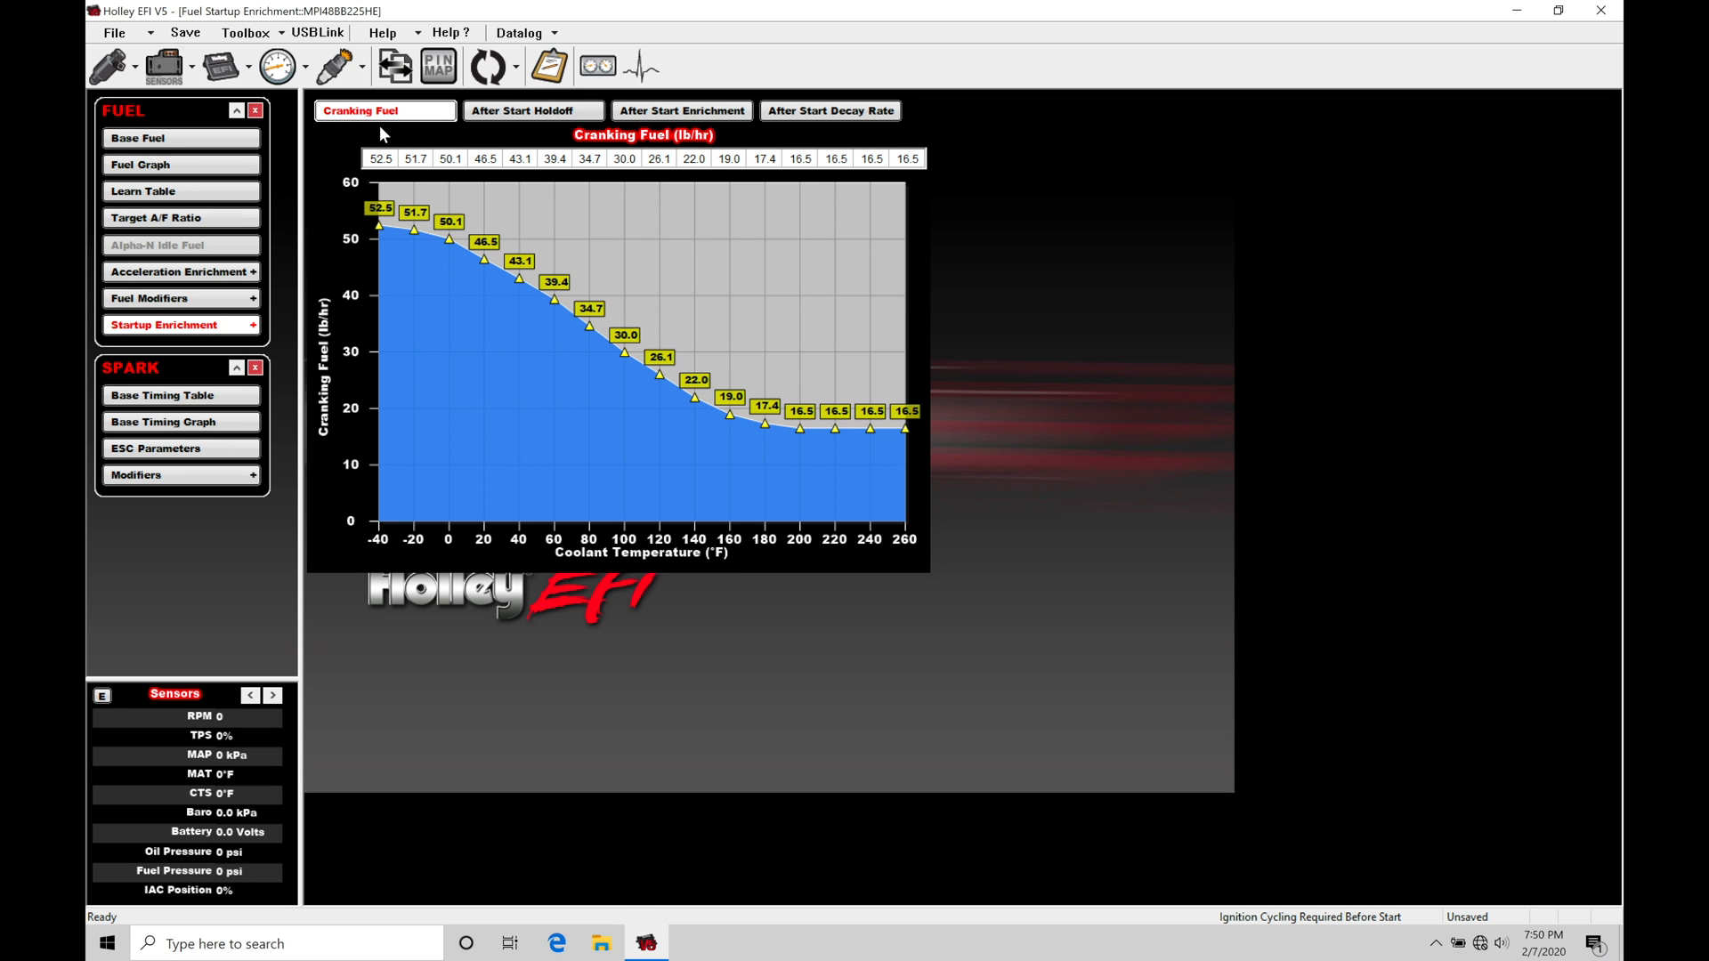
{"action": "mouse_move", "coordinate": [610, 184]}
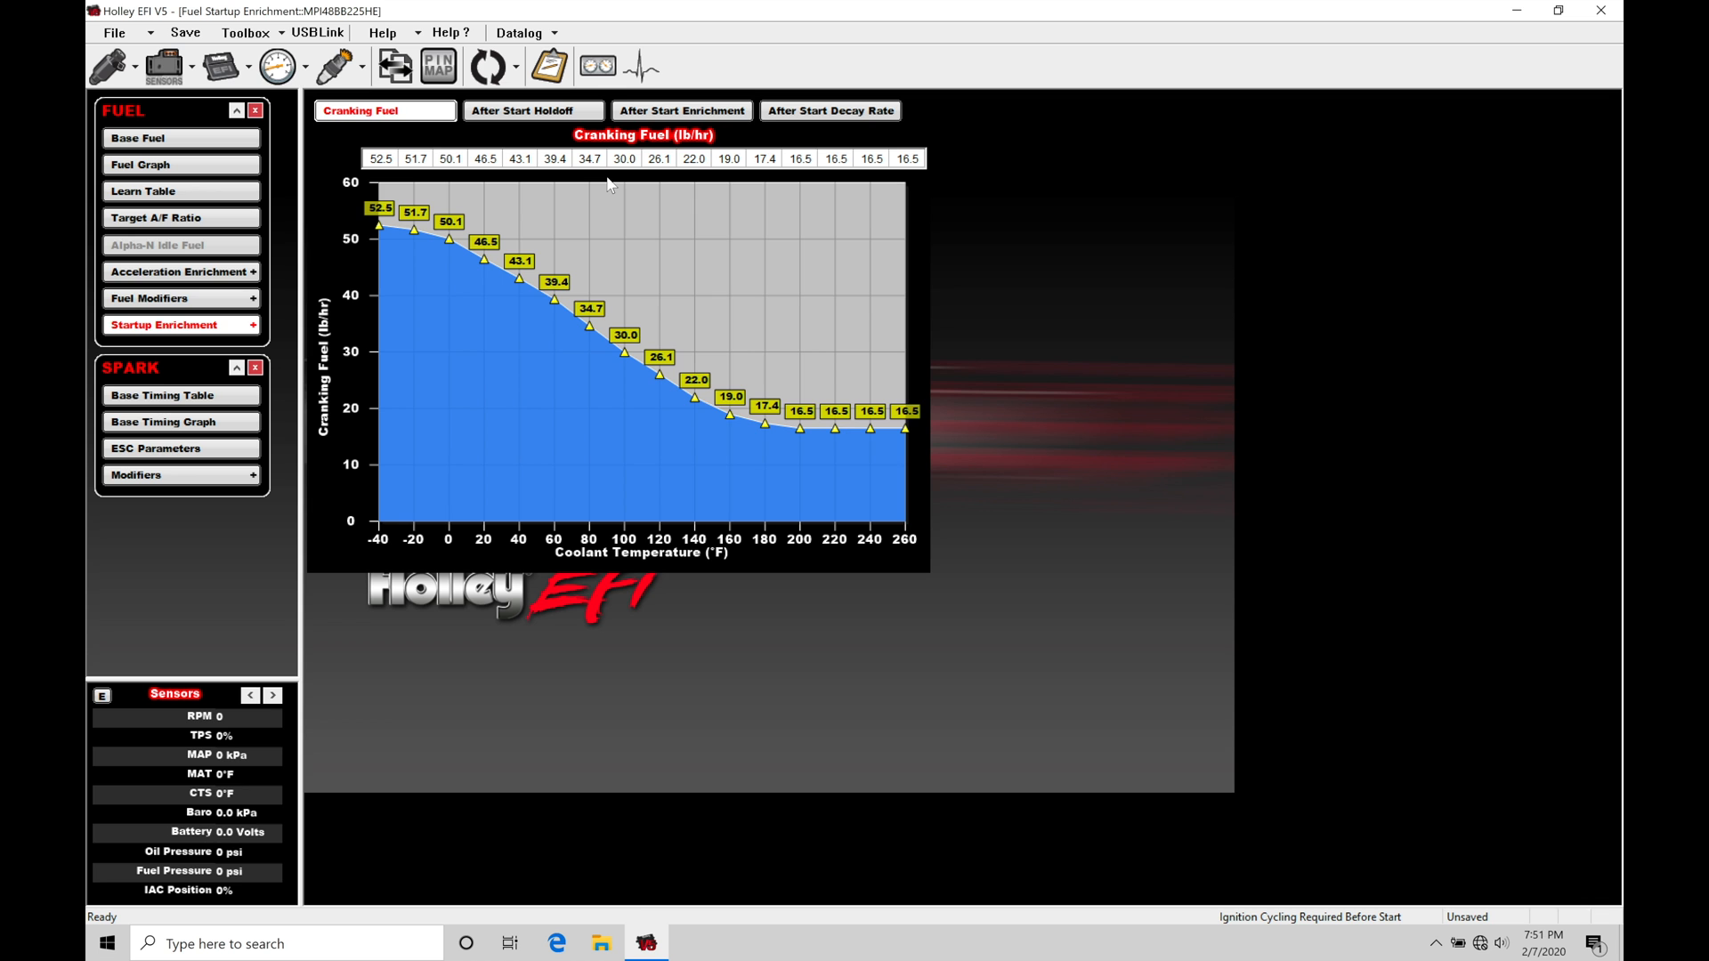
{"action": "left_click", "coordinate": [139, 137]}
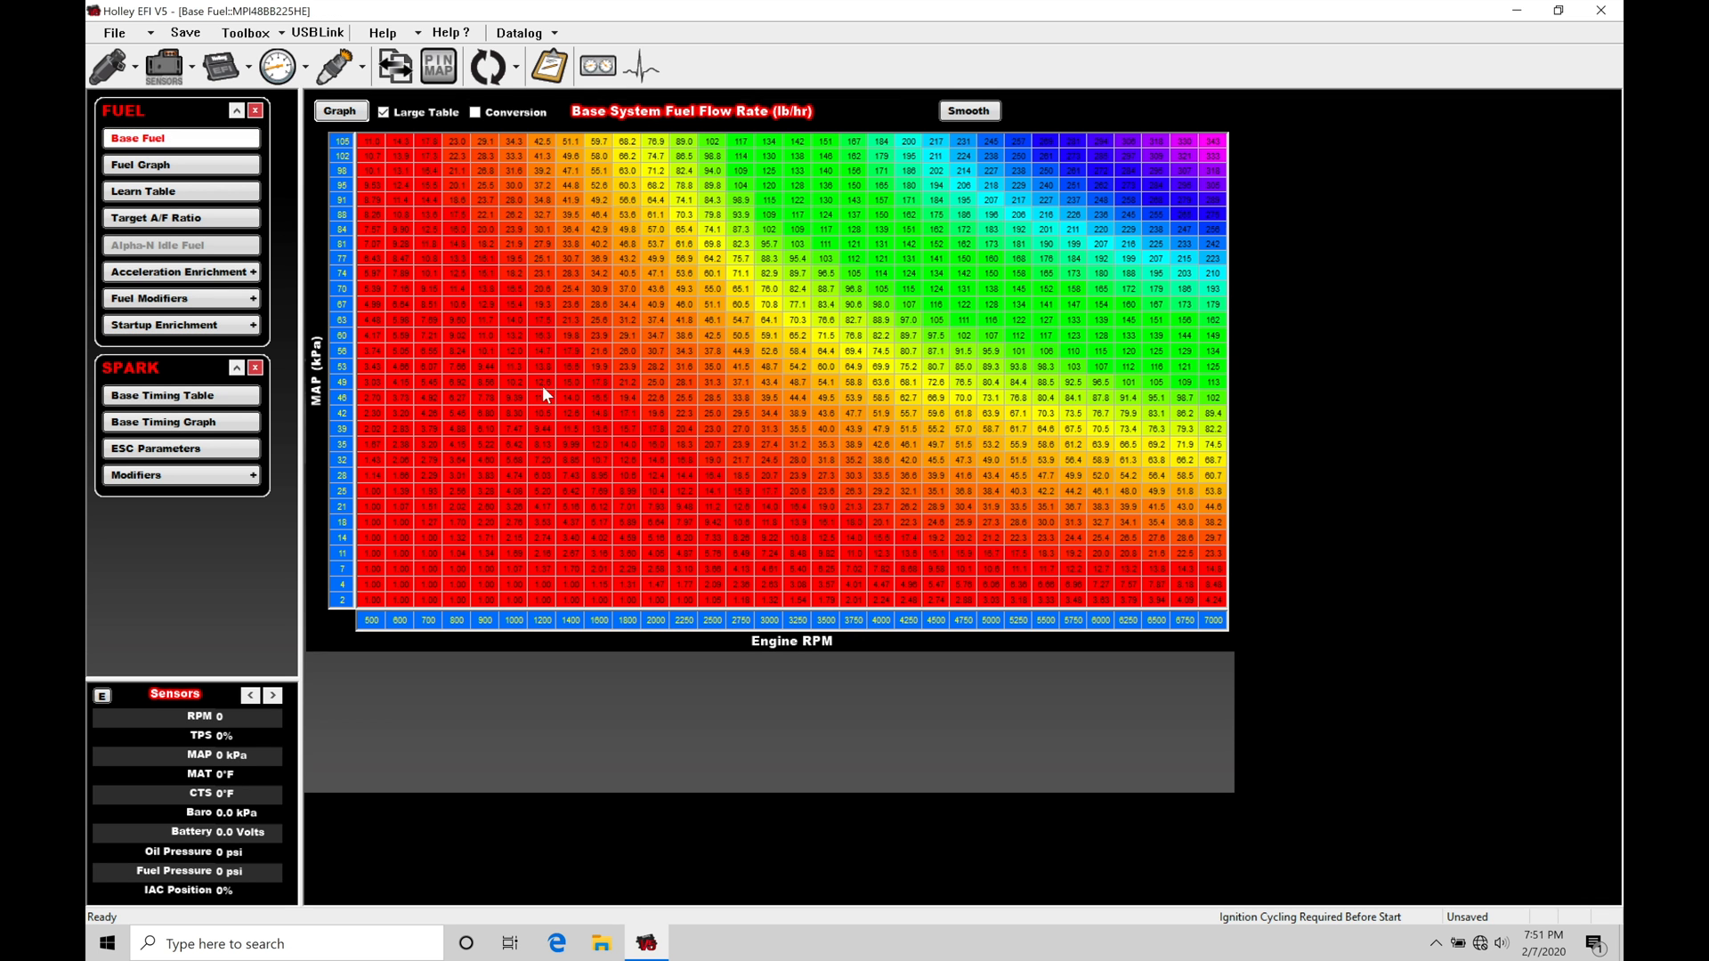
{"action": "mouse_move", "coordinate": [623, 381]}
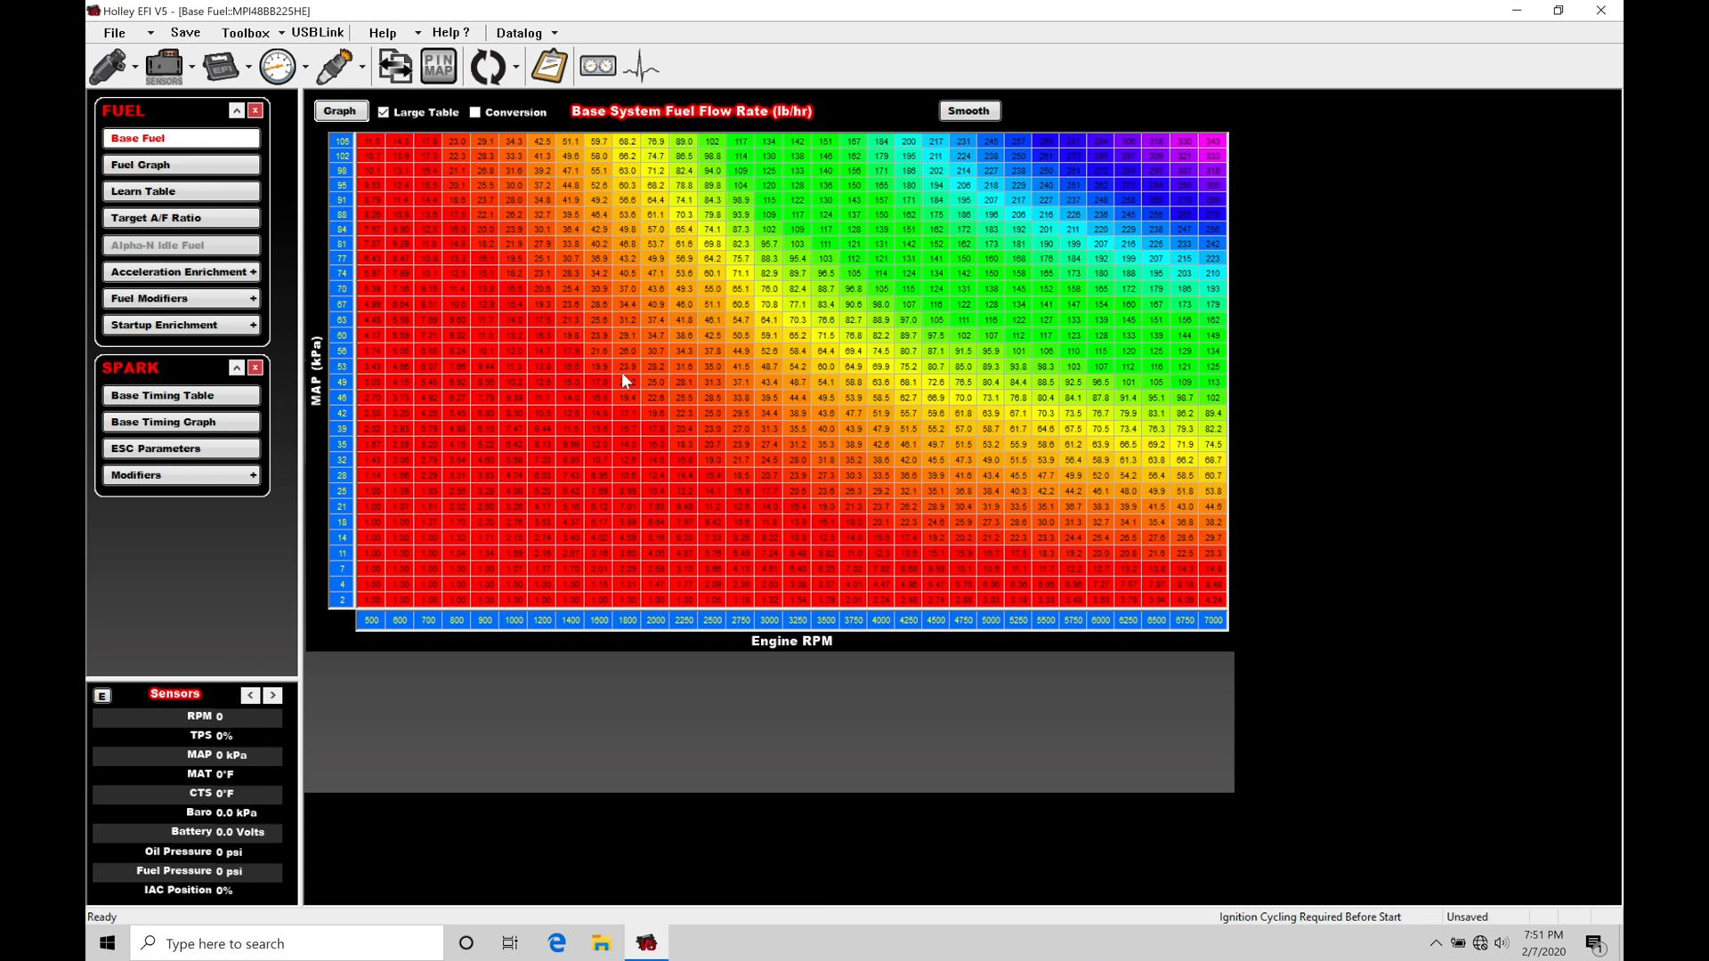
{"action": "mouse_move", "coordinate": [637, 315]}
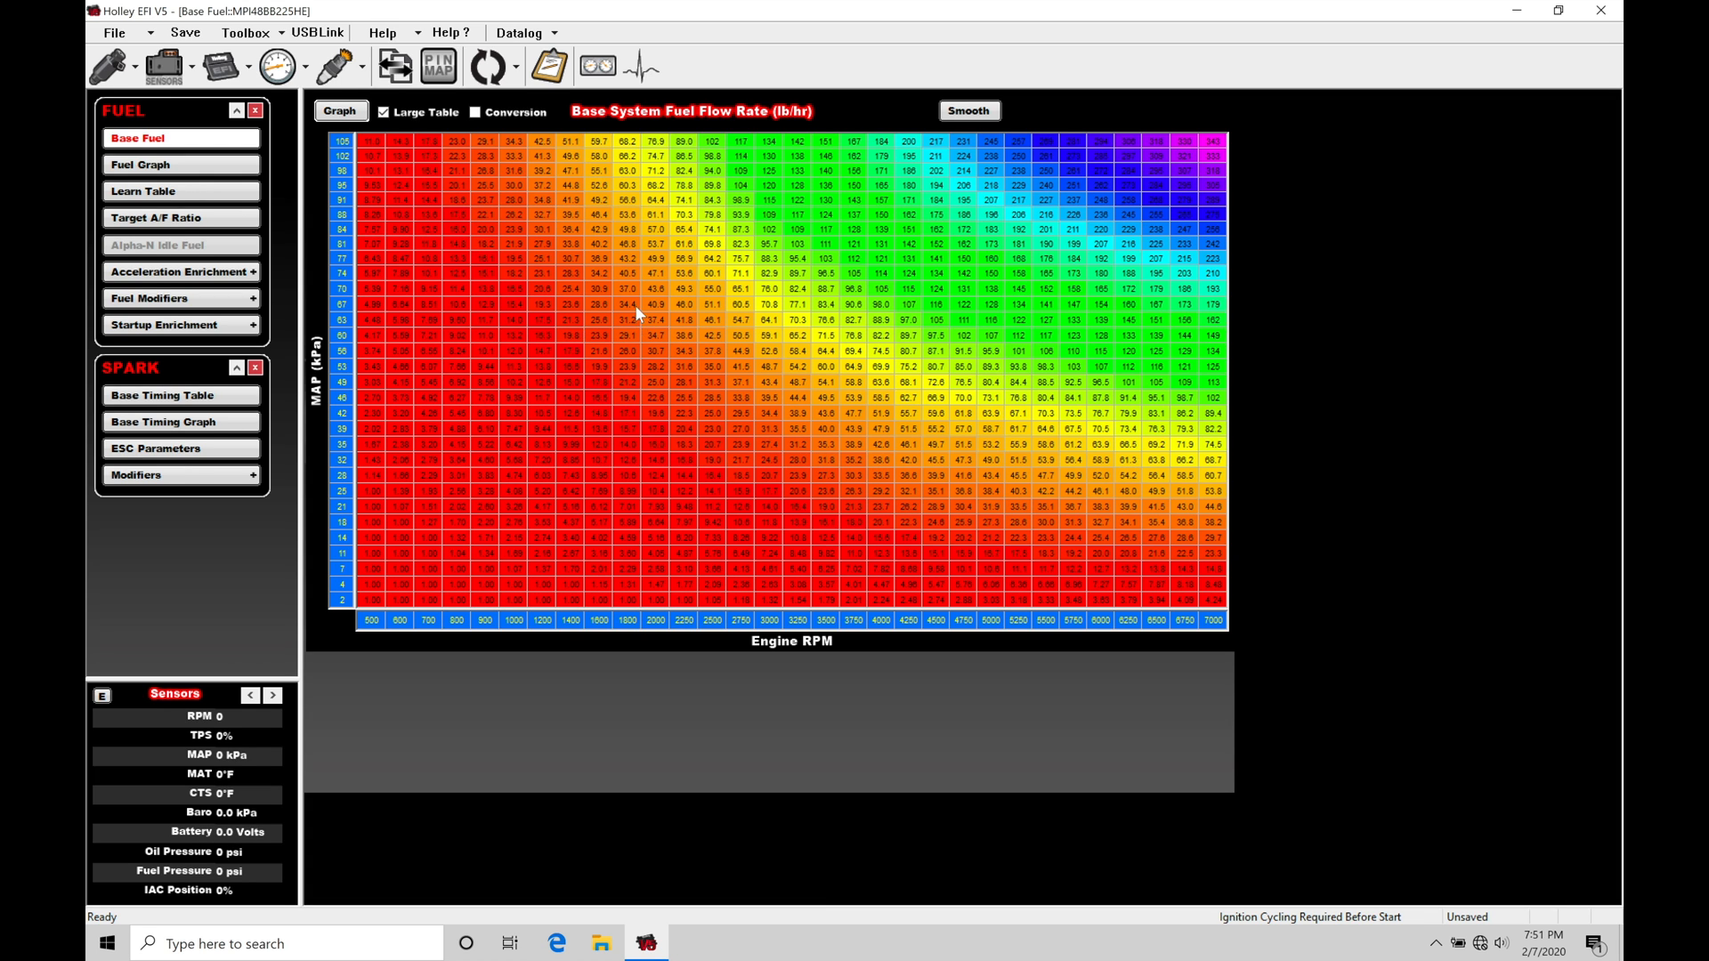
{"action": "mouse_move", "coordinate": [641, 380]}
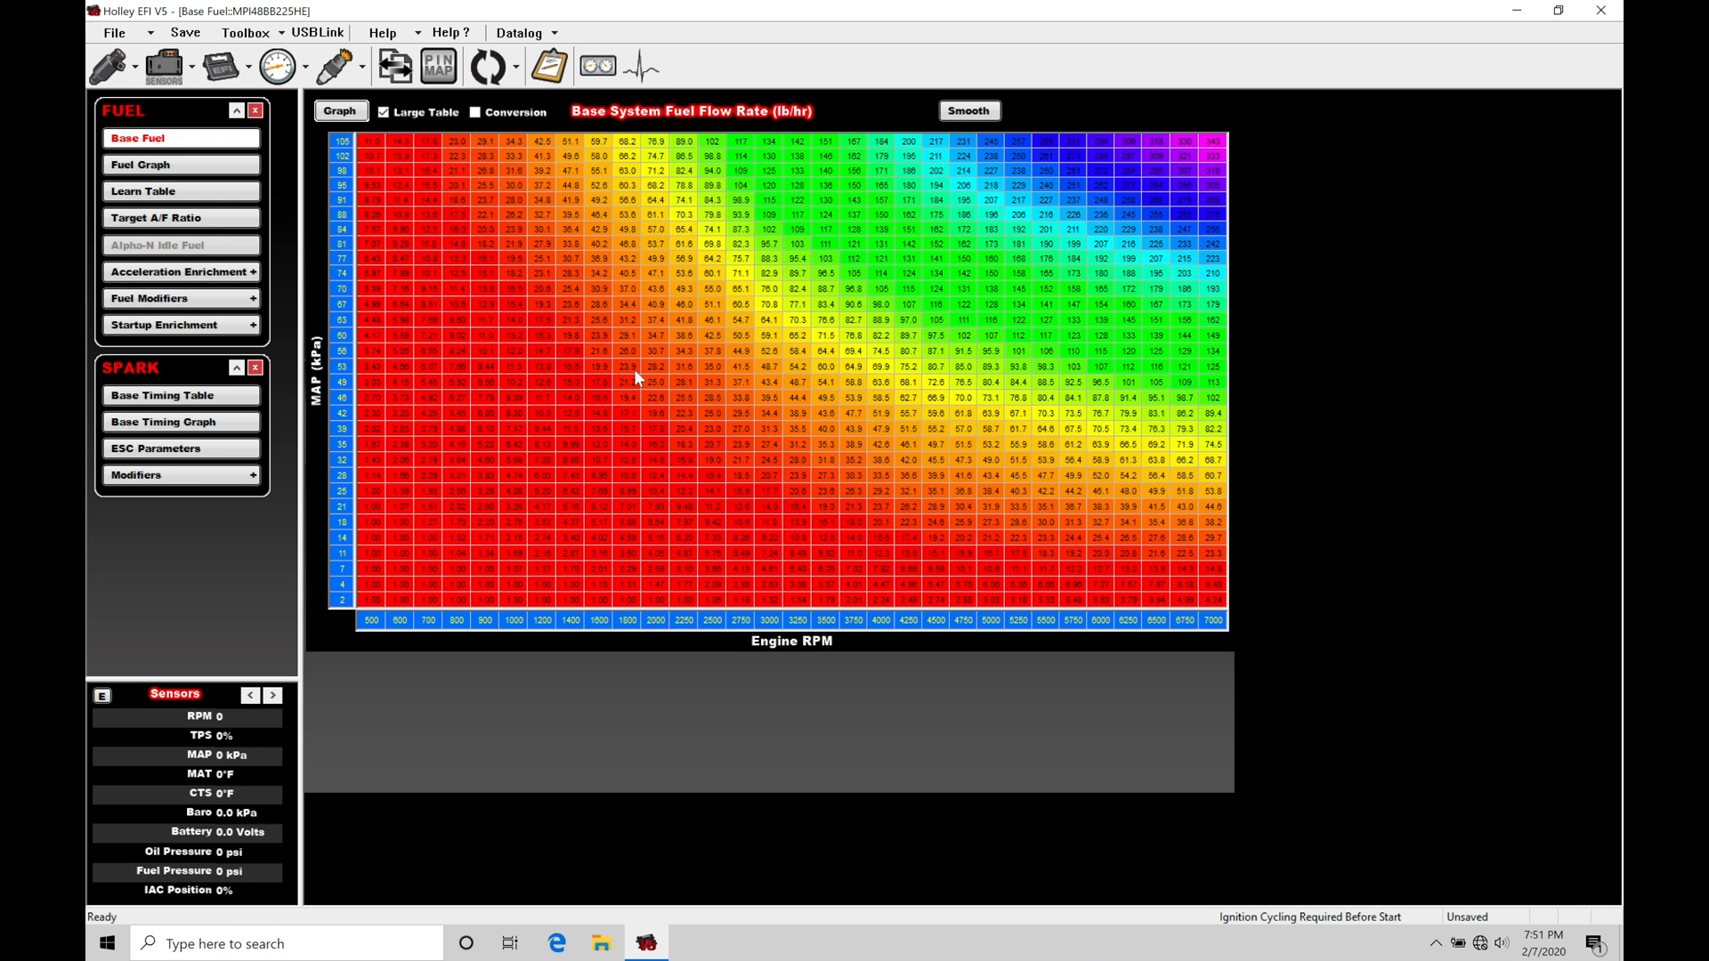
{"action": "mouse_move", "coordinate": [673, 448]}
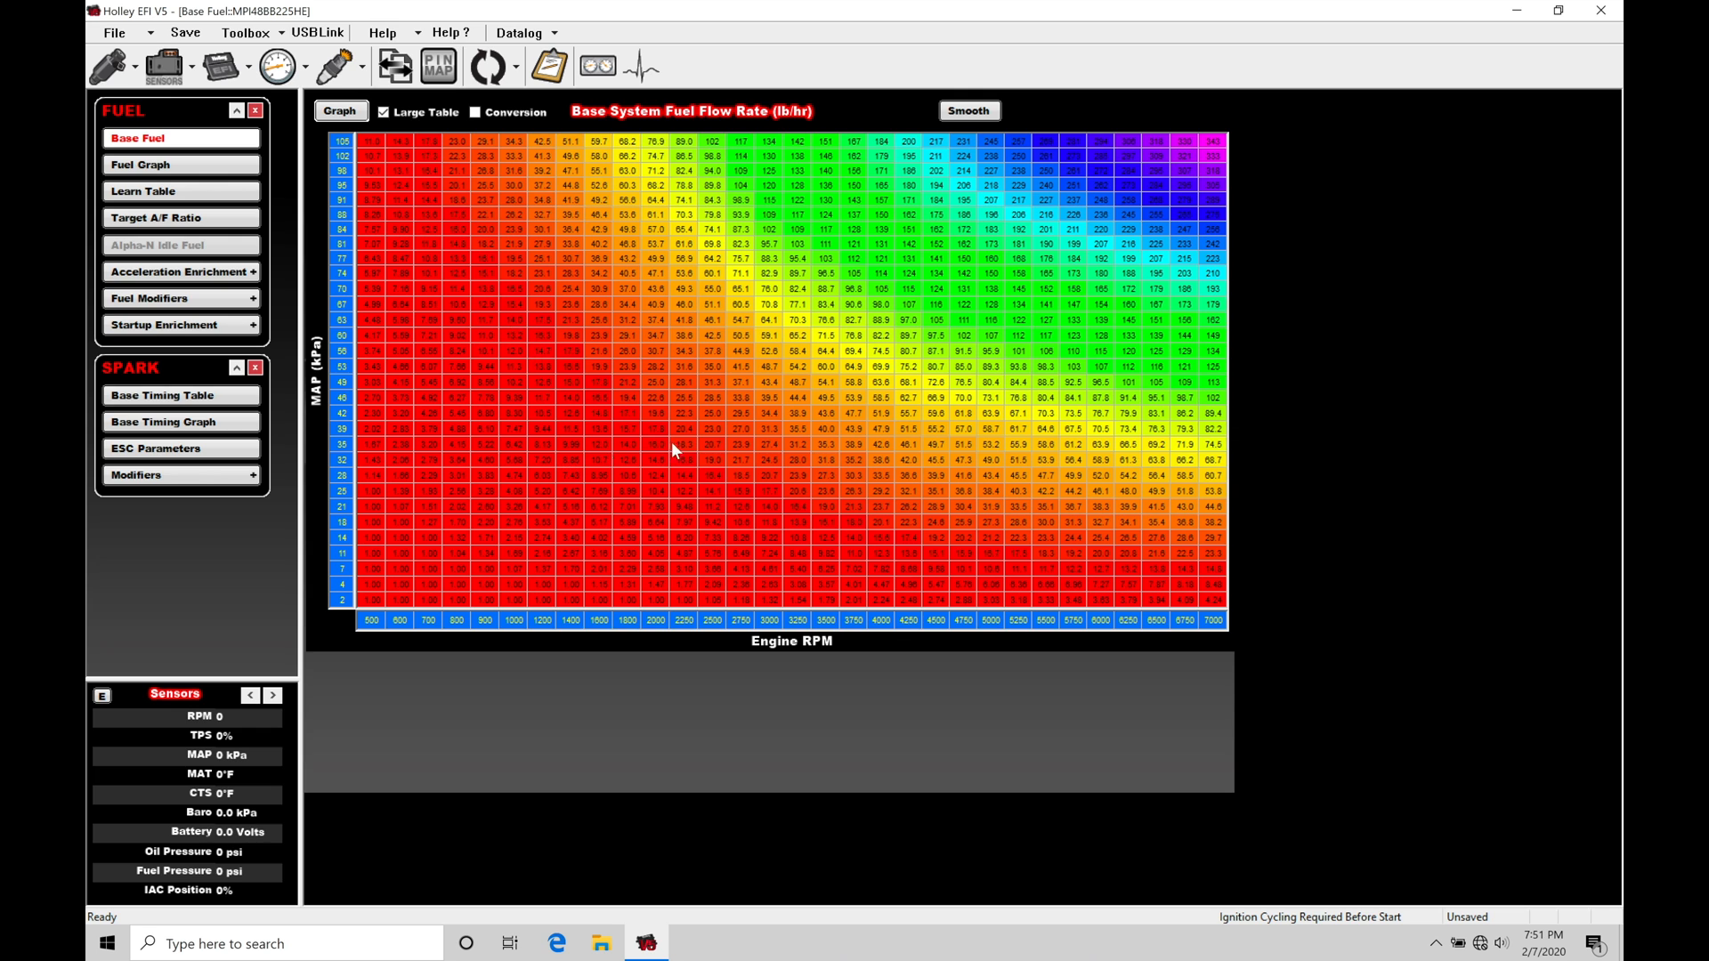
{"action": "mouse_move", "coordinate": [648, 446]}
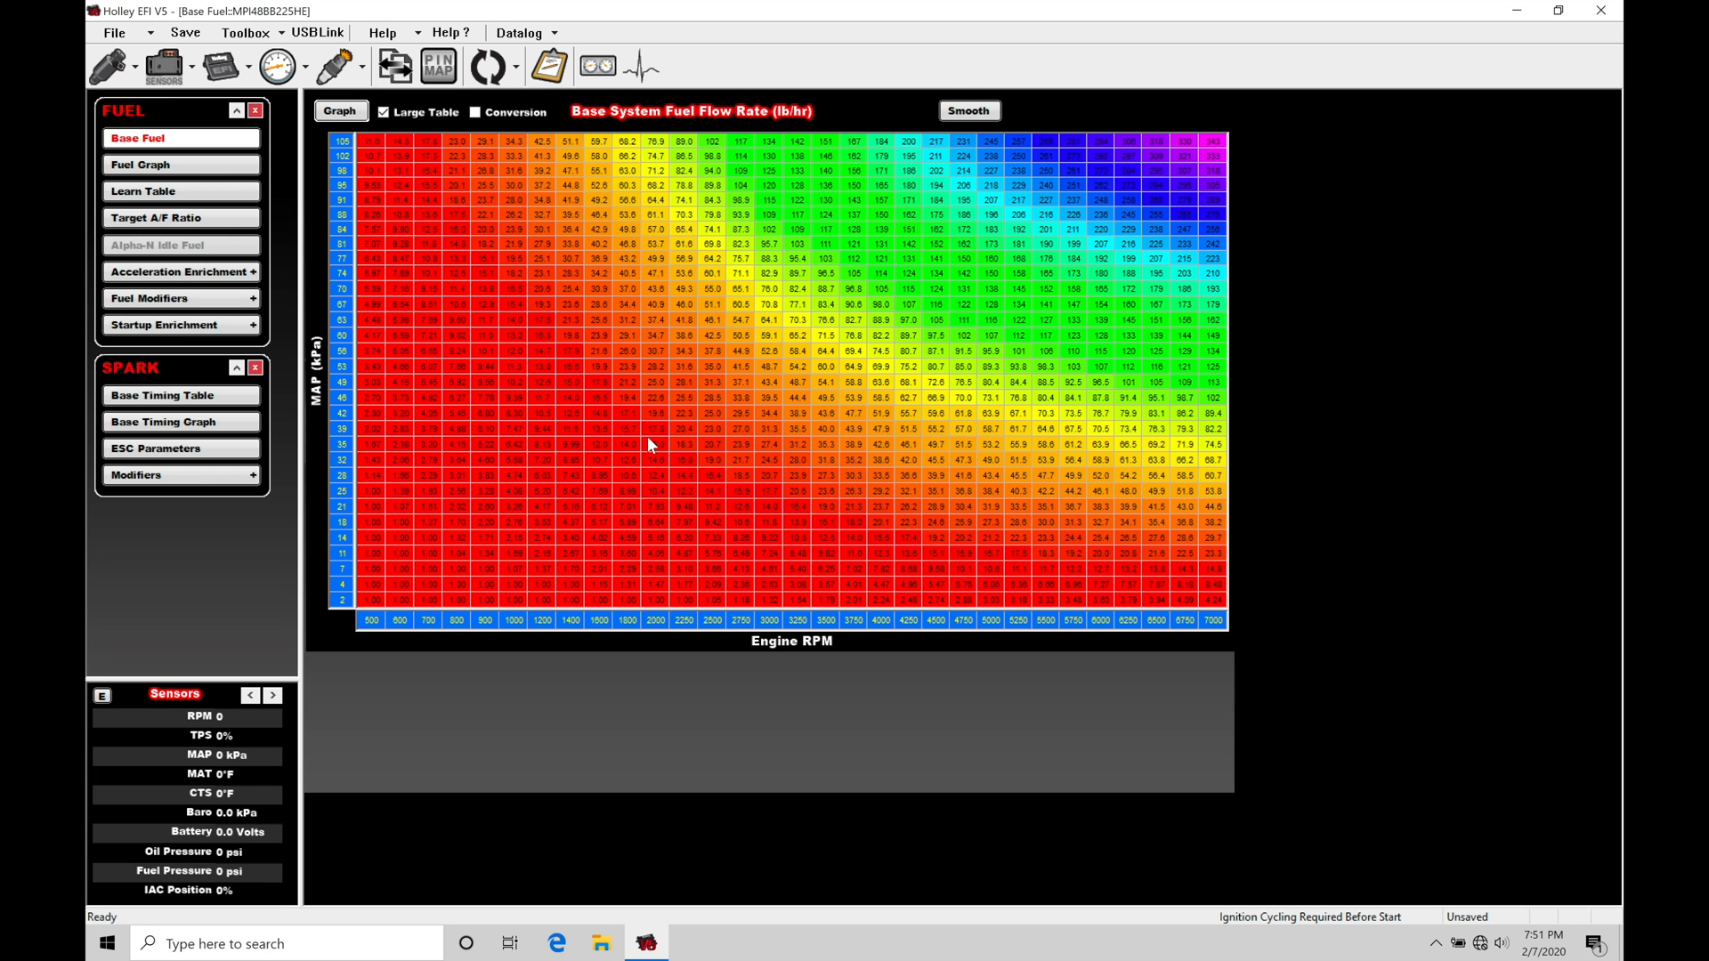
{"action": "mouse_move", "coordinate": [559, 376]}
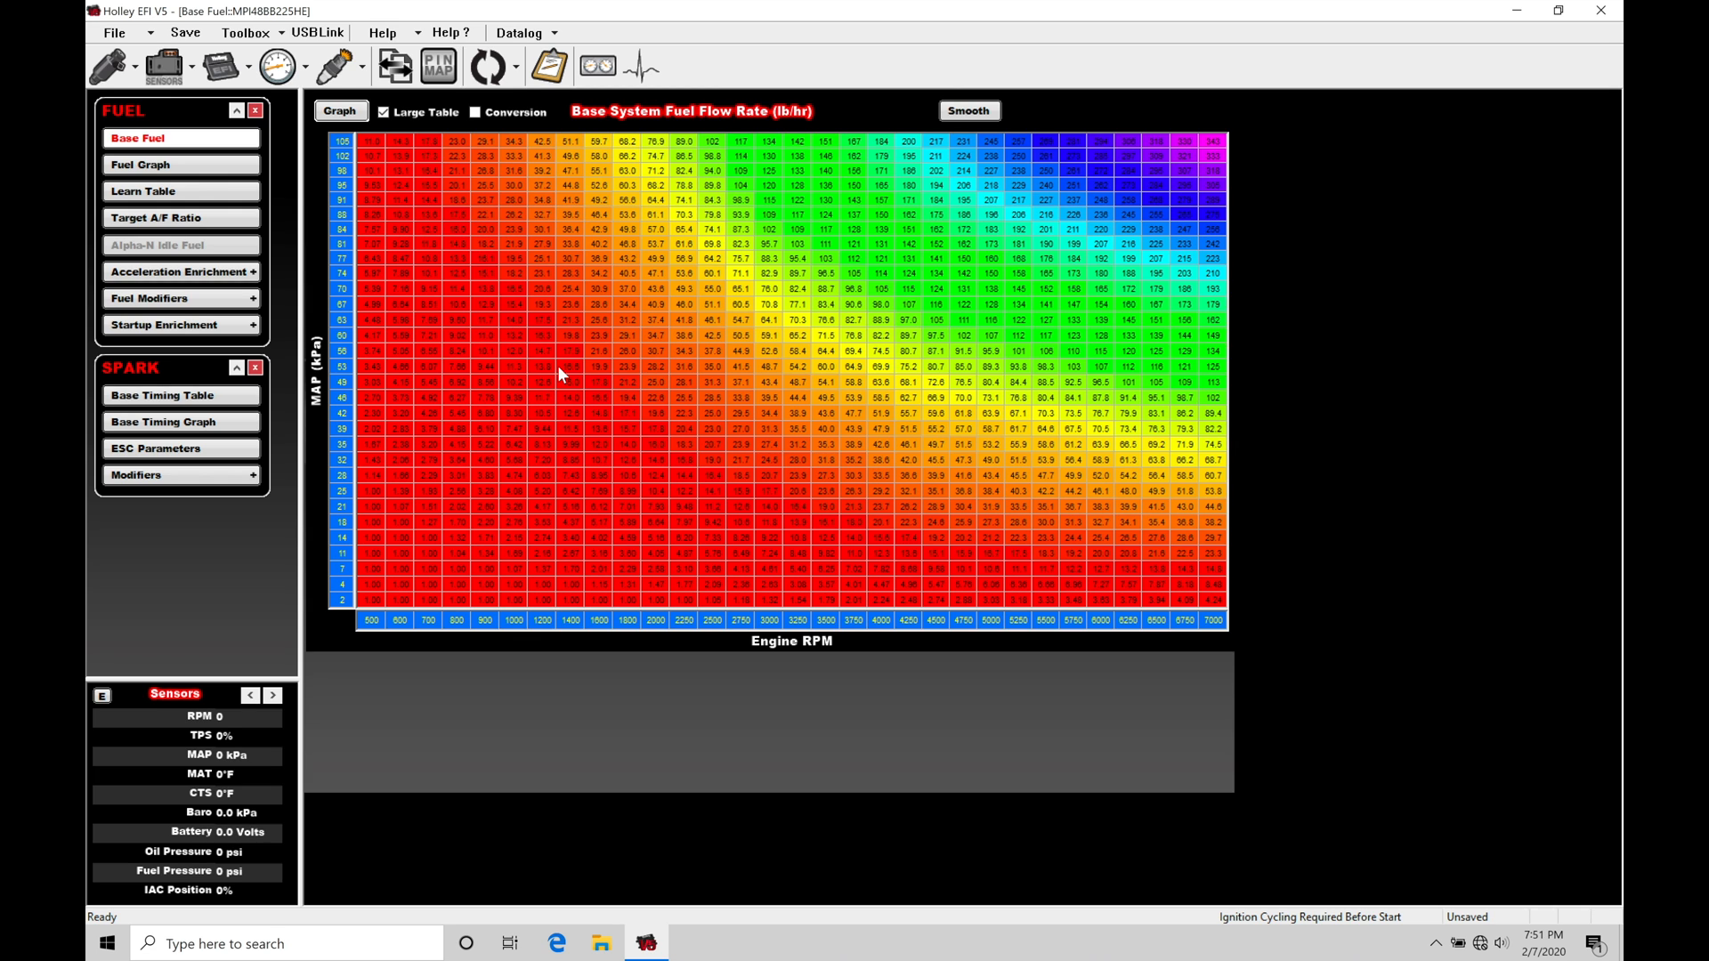
{"action": "mouse_move", "coordinate": [698, 574]}
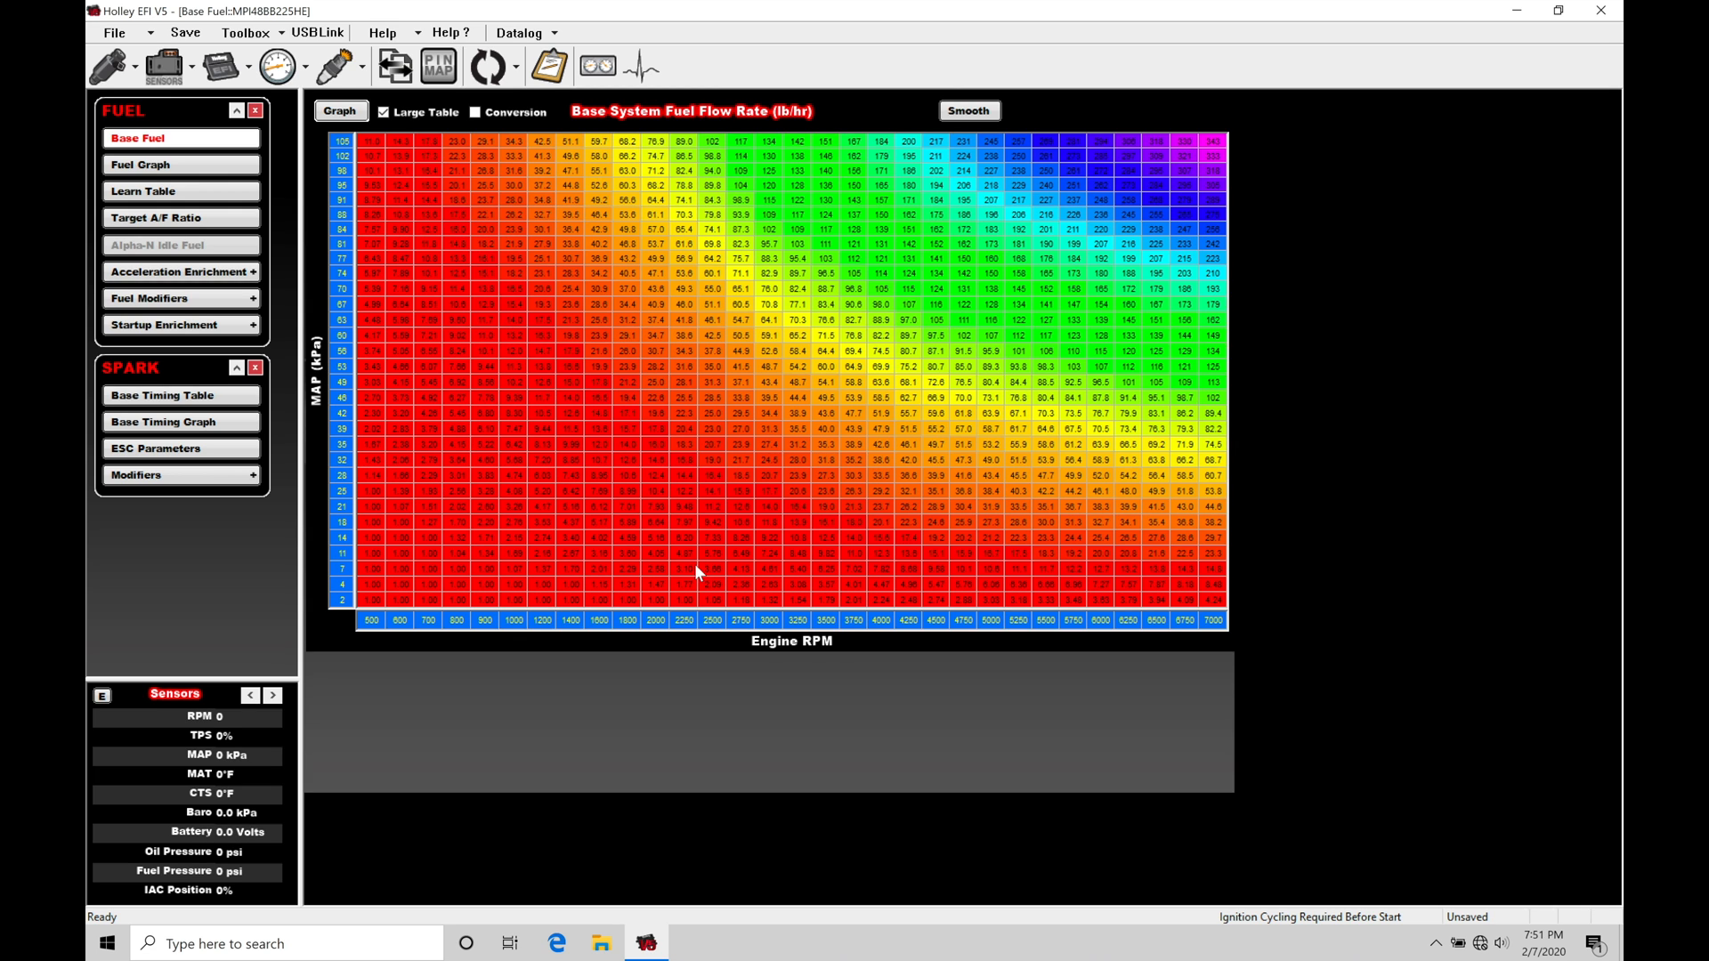
{"action": "mouse_move", "coordinate": [637, 369]}
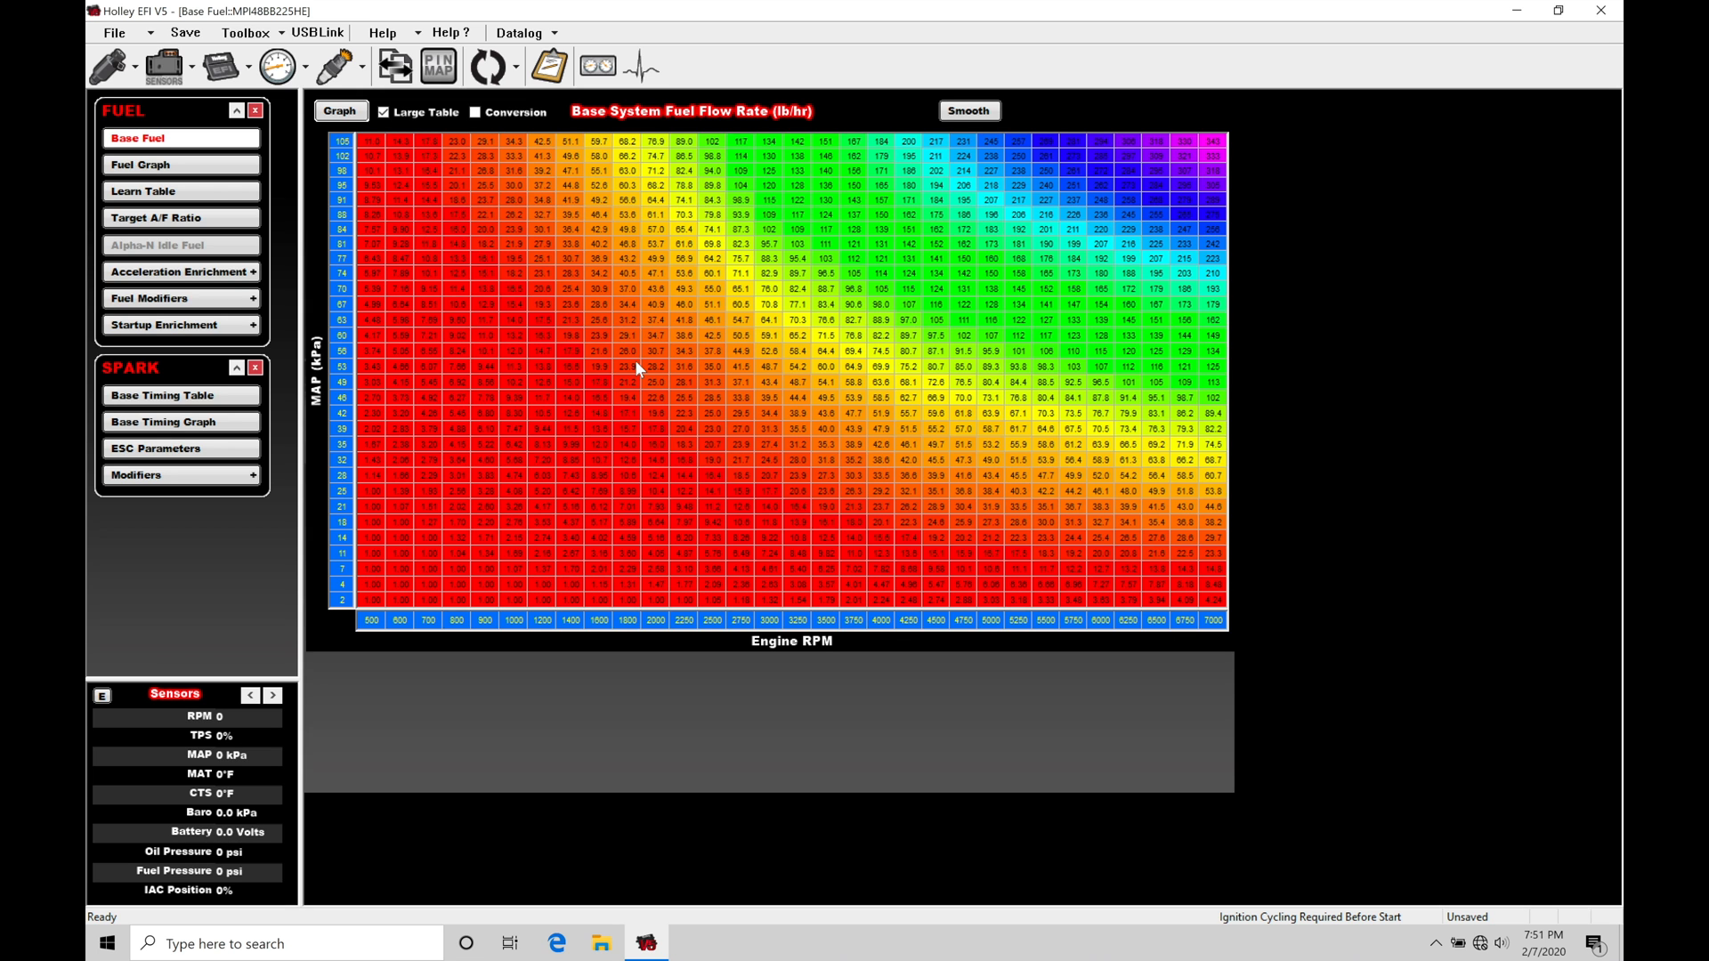
View the base fuel map as a 3D graph and the cranking curve, then land on the Base Fuel table.
{"action": "left_click", "coordinate": [139, 163]}
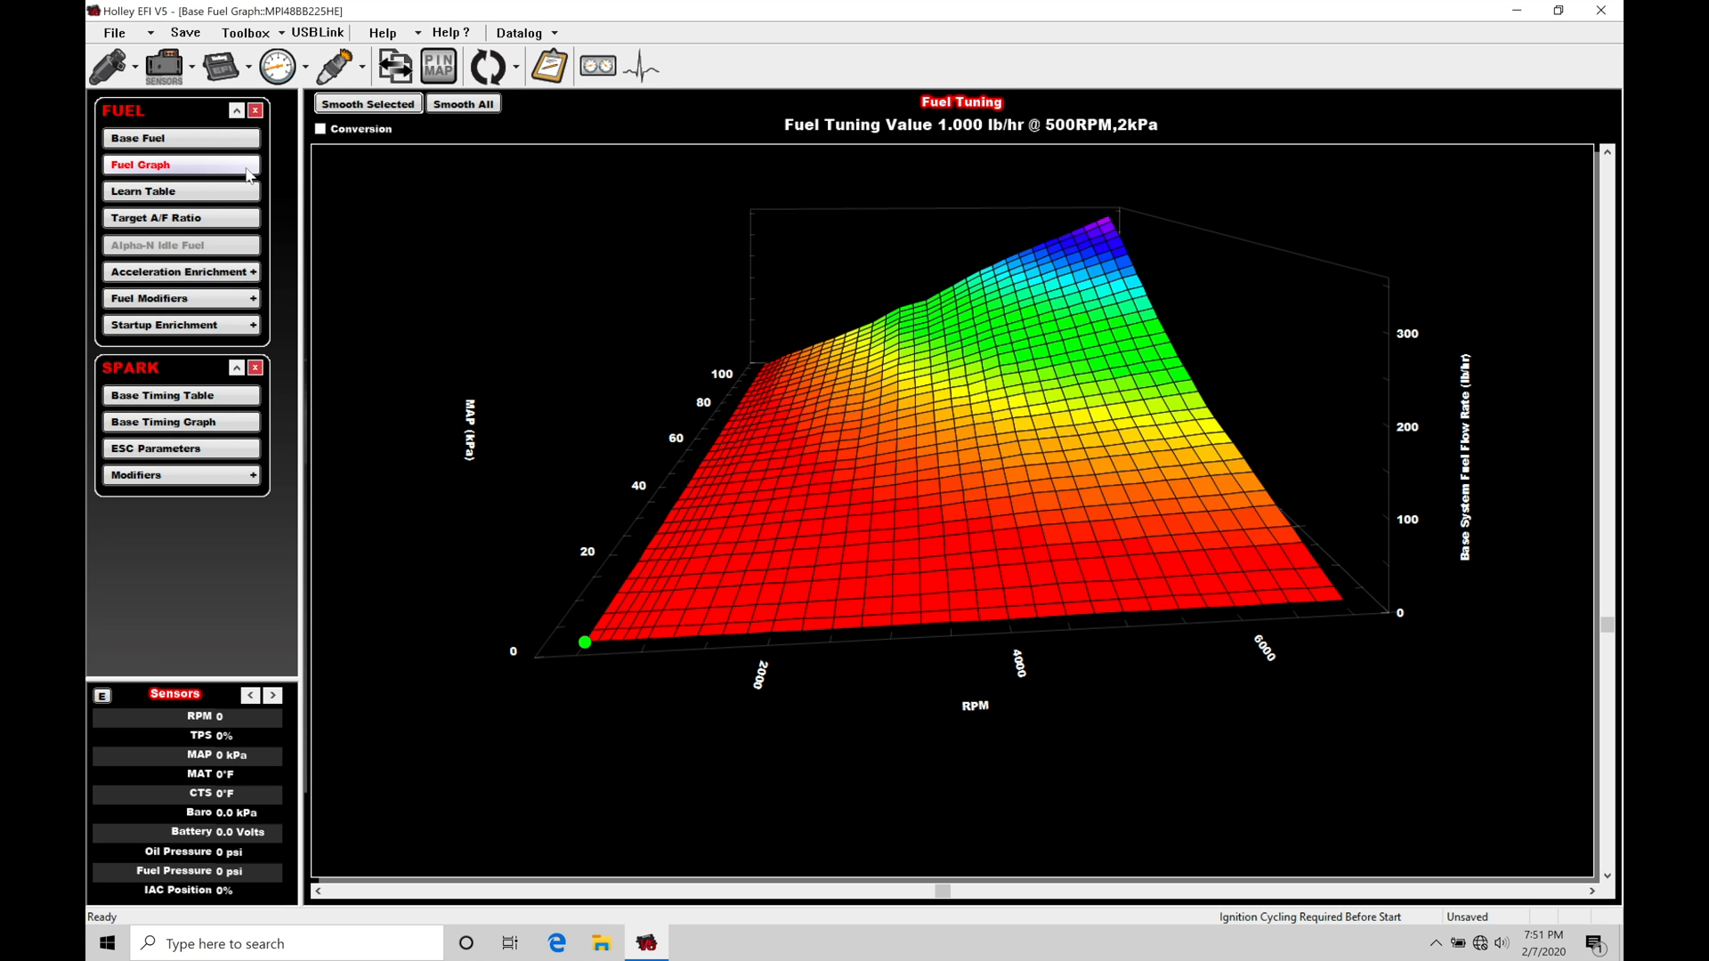
{"action": "mouse_move", "coordinate": [205, 164]}
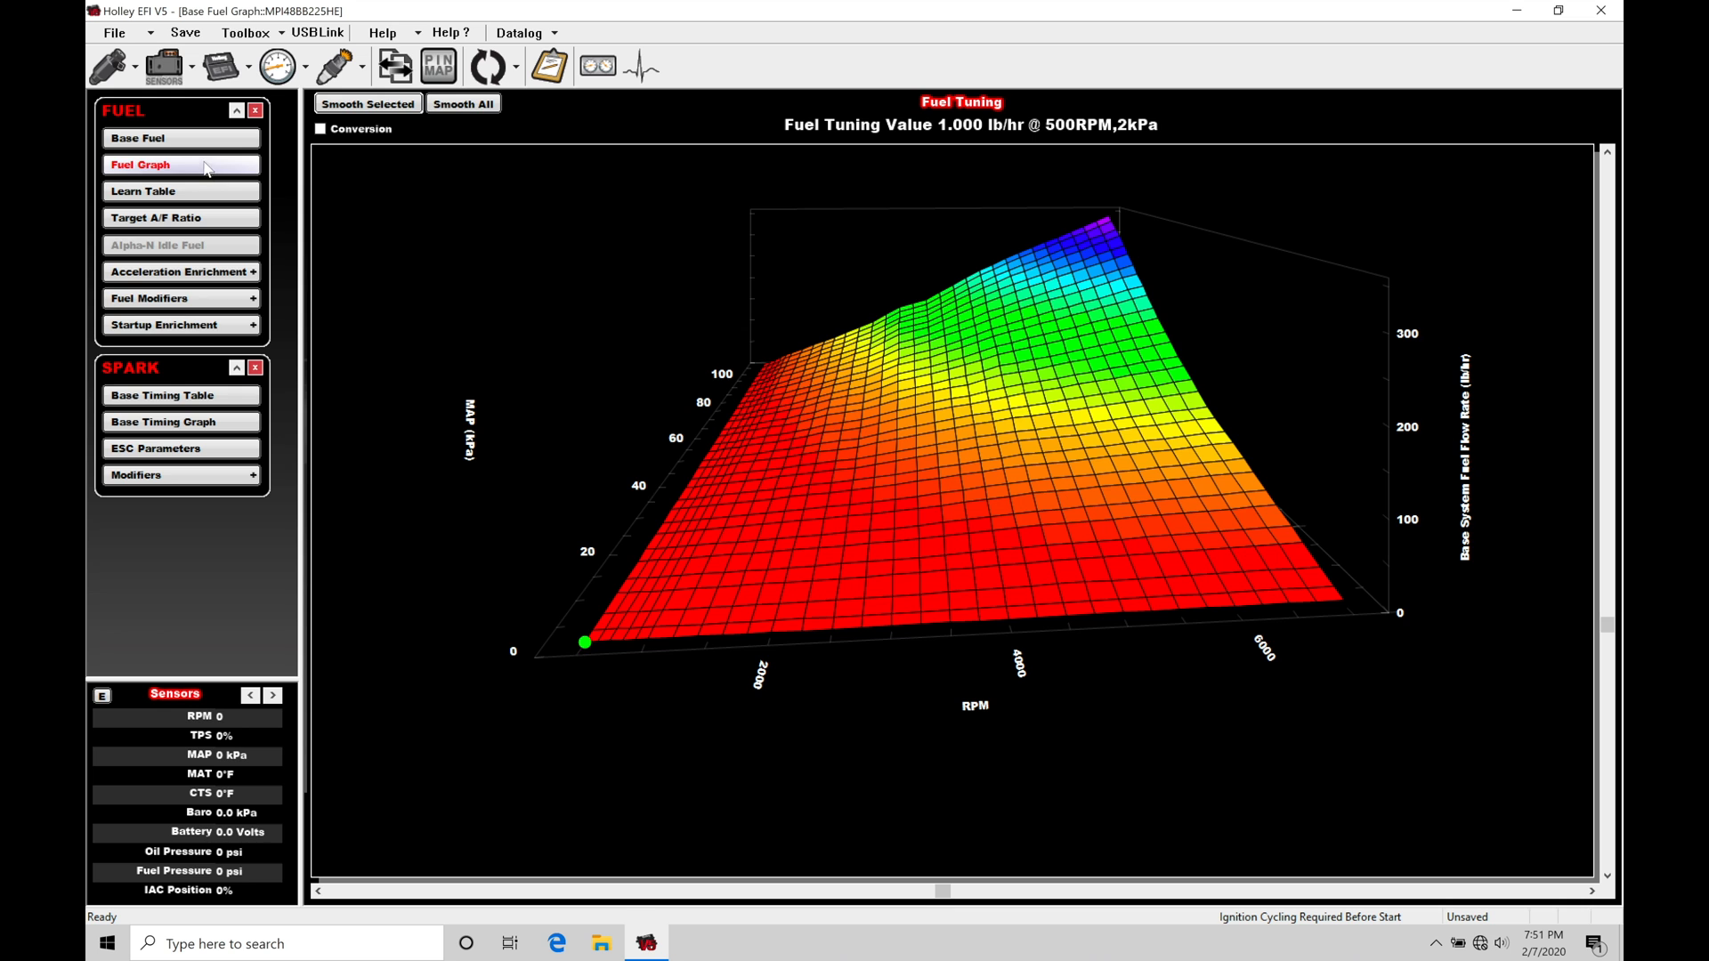
{"action": "left_click", "coordinate": [164, 324]}
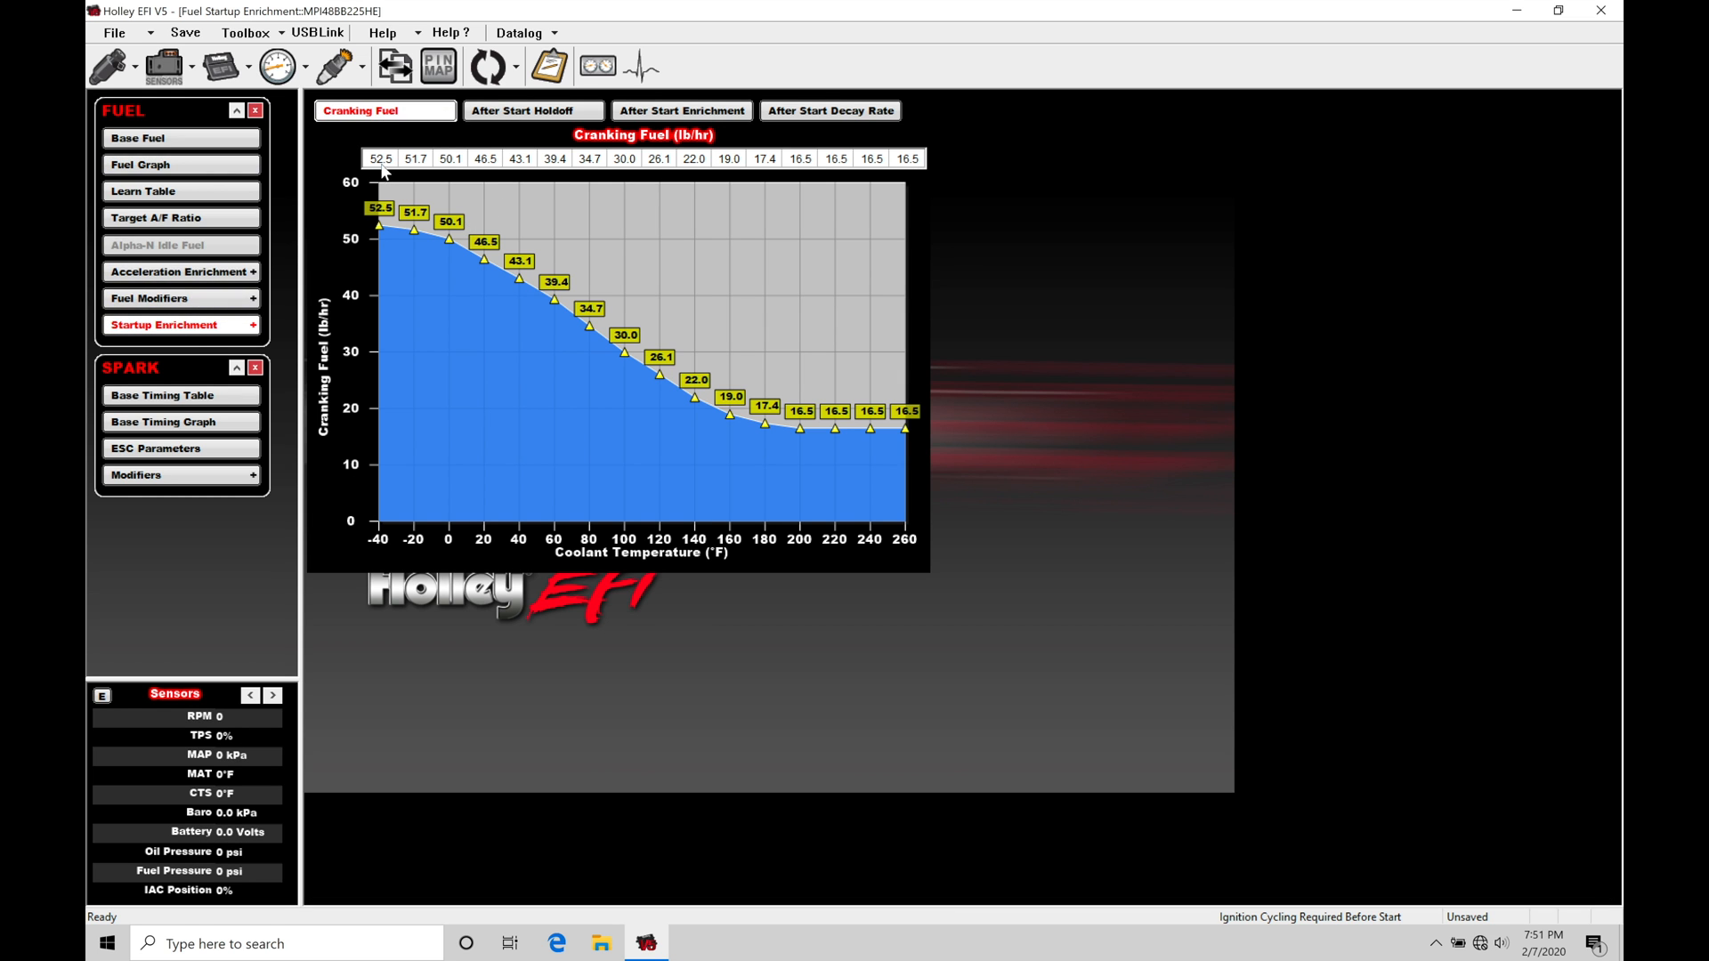
{"action": "mouse_move", "coordinate": [659, 217]}
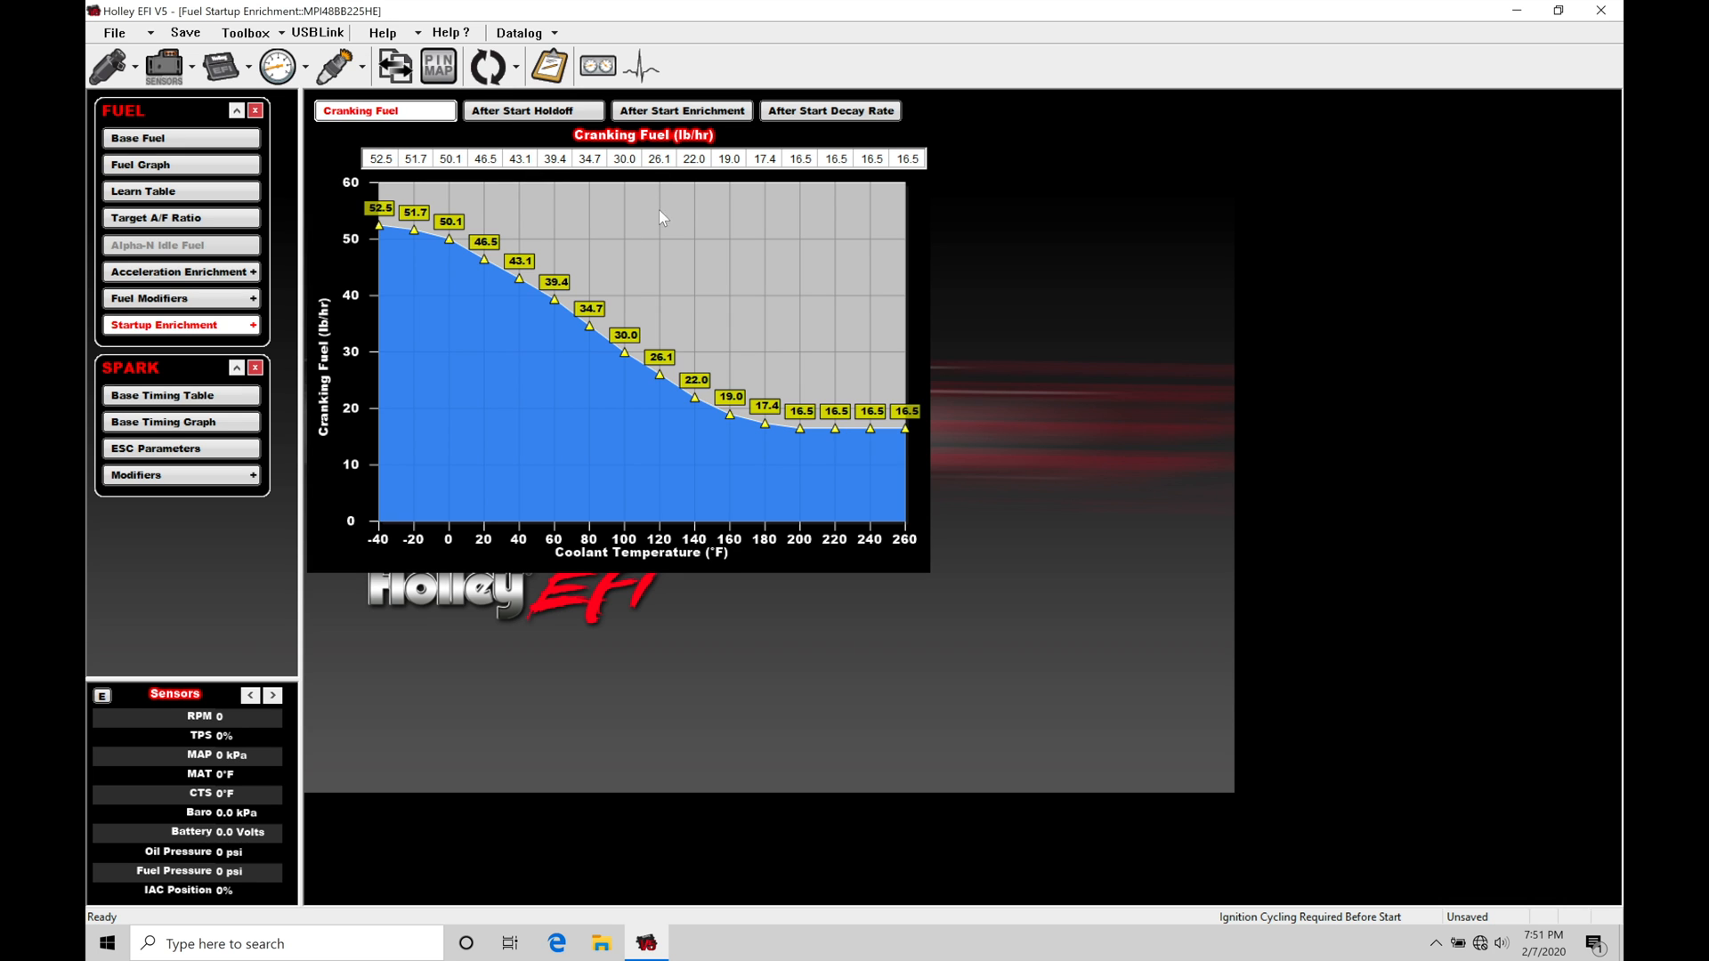
{"action": "mouse_move", "coordinate": [523, 342]}
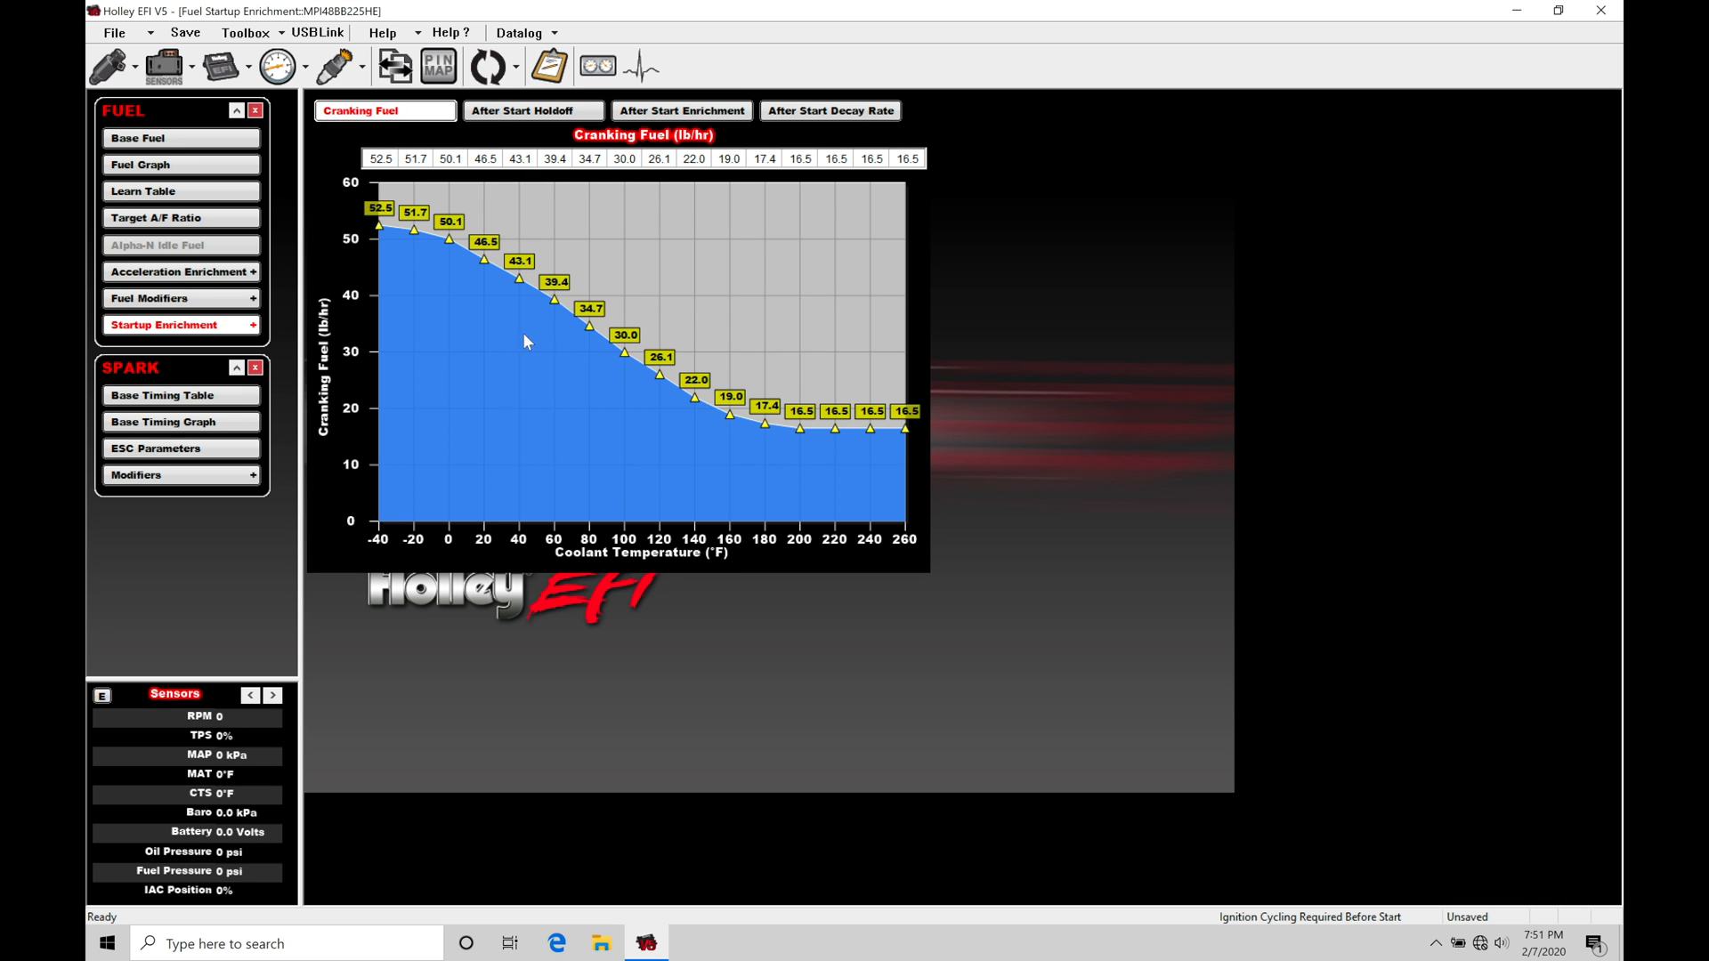
{"action": "mouse_move", "coordinate": [627, 417]}
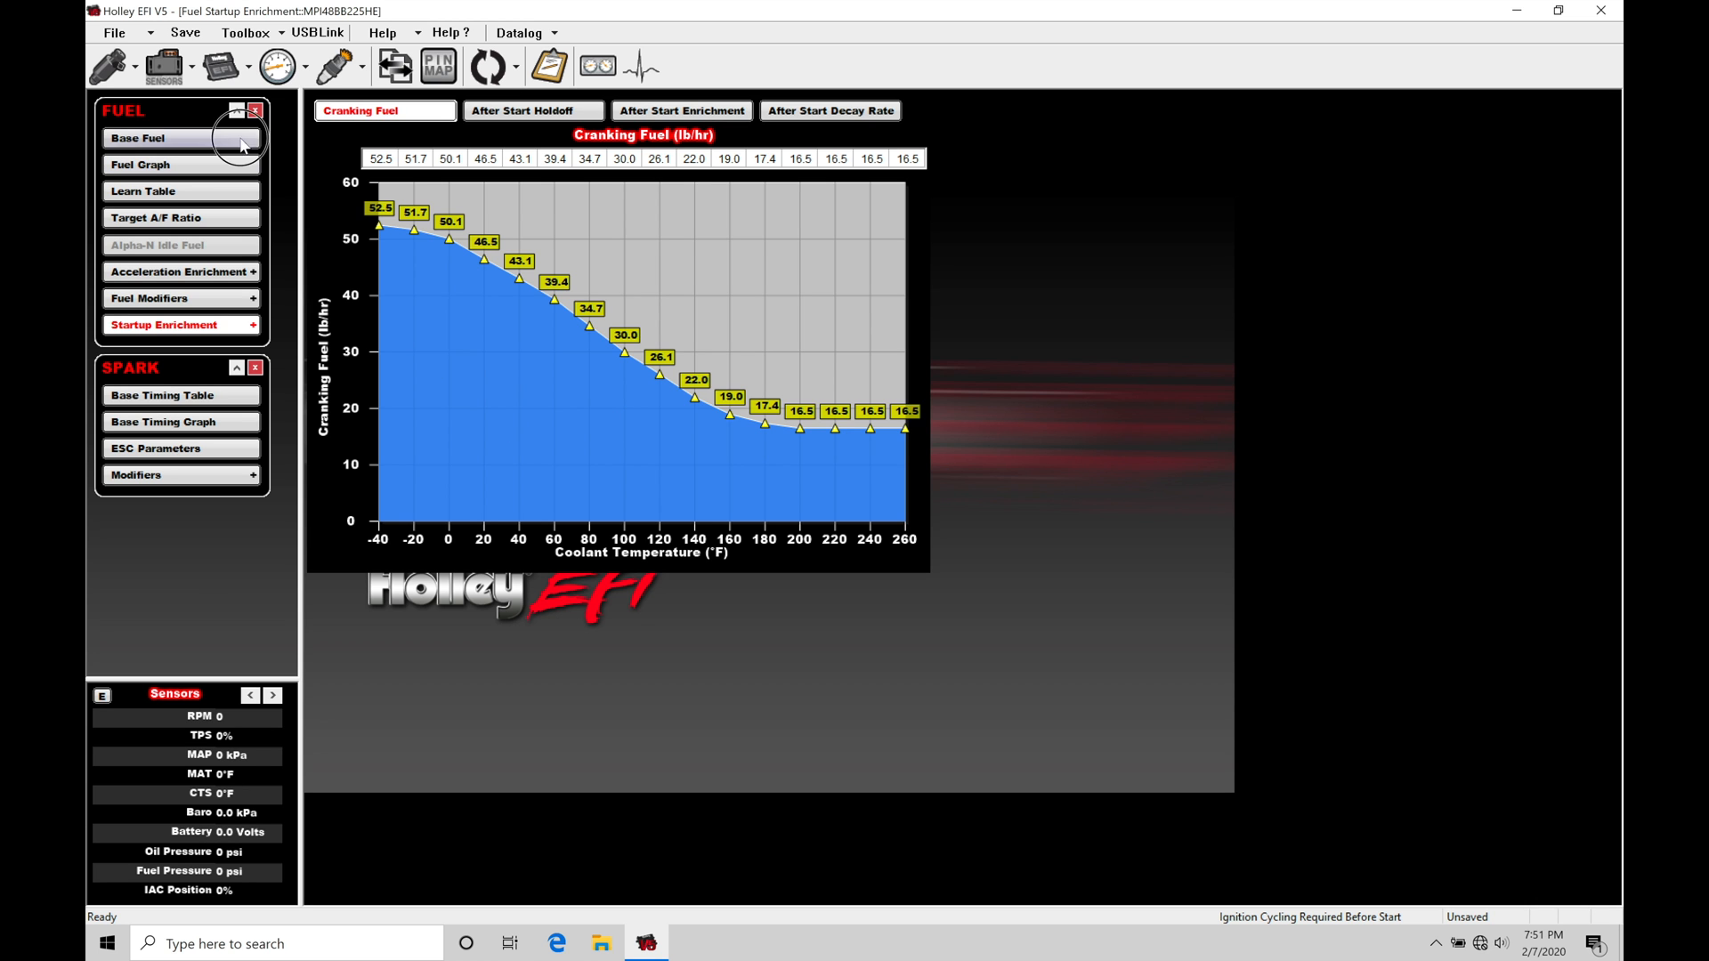
{"action": "left_click", "coordinate": [139, 137]}
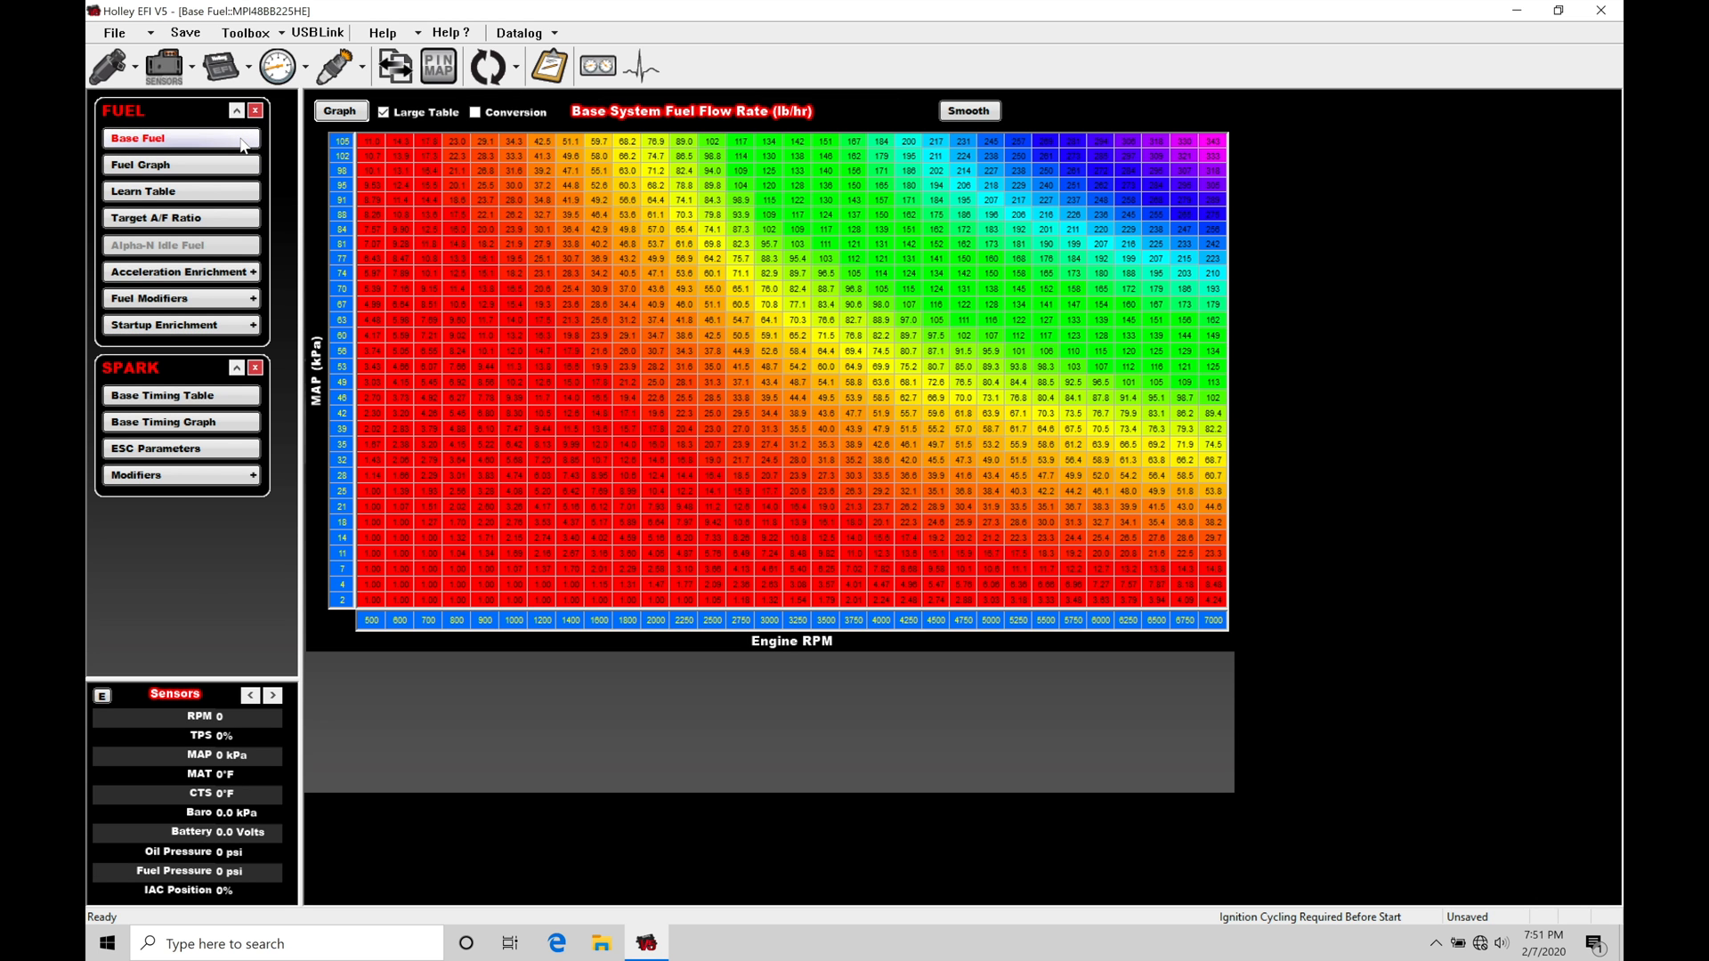
{"action": "mouse_move", "coordinate": [190, 333]}
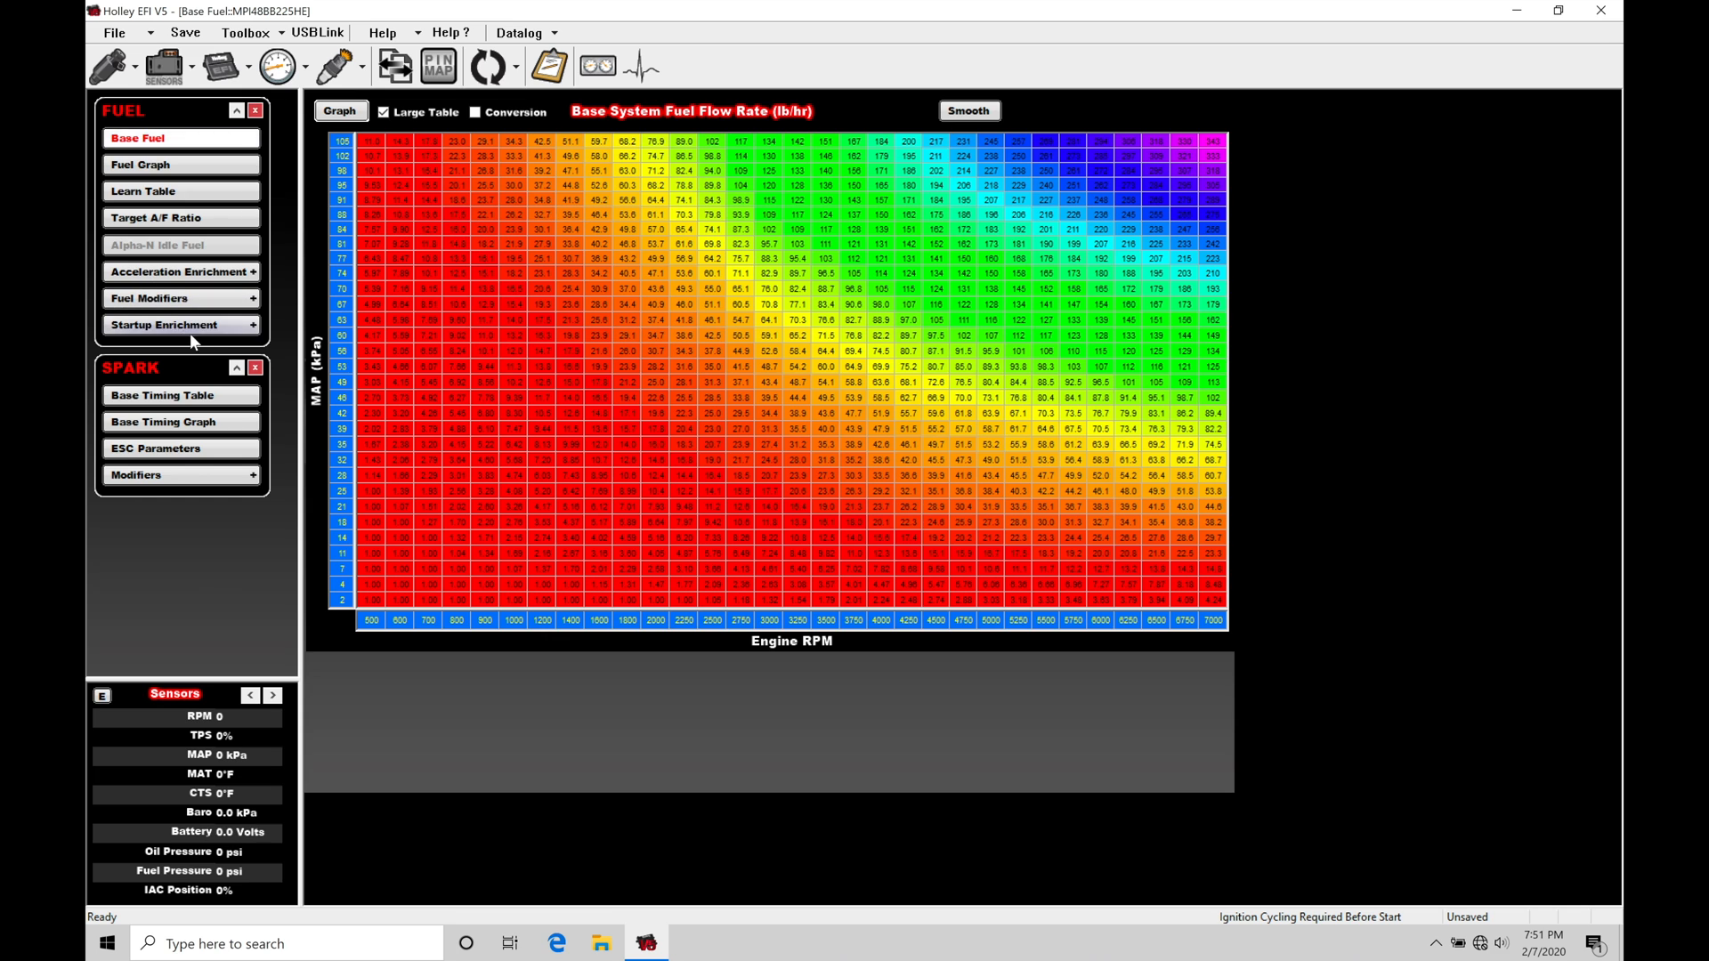
{"action": "mouse_move", "coordinate": [723, 359]}
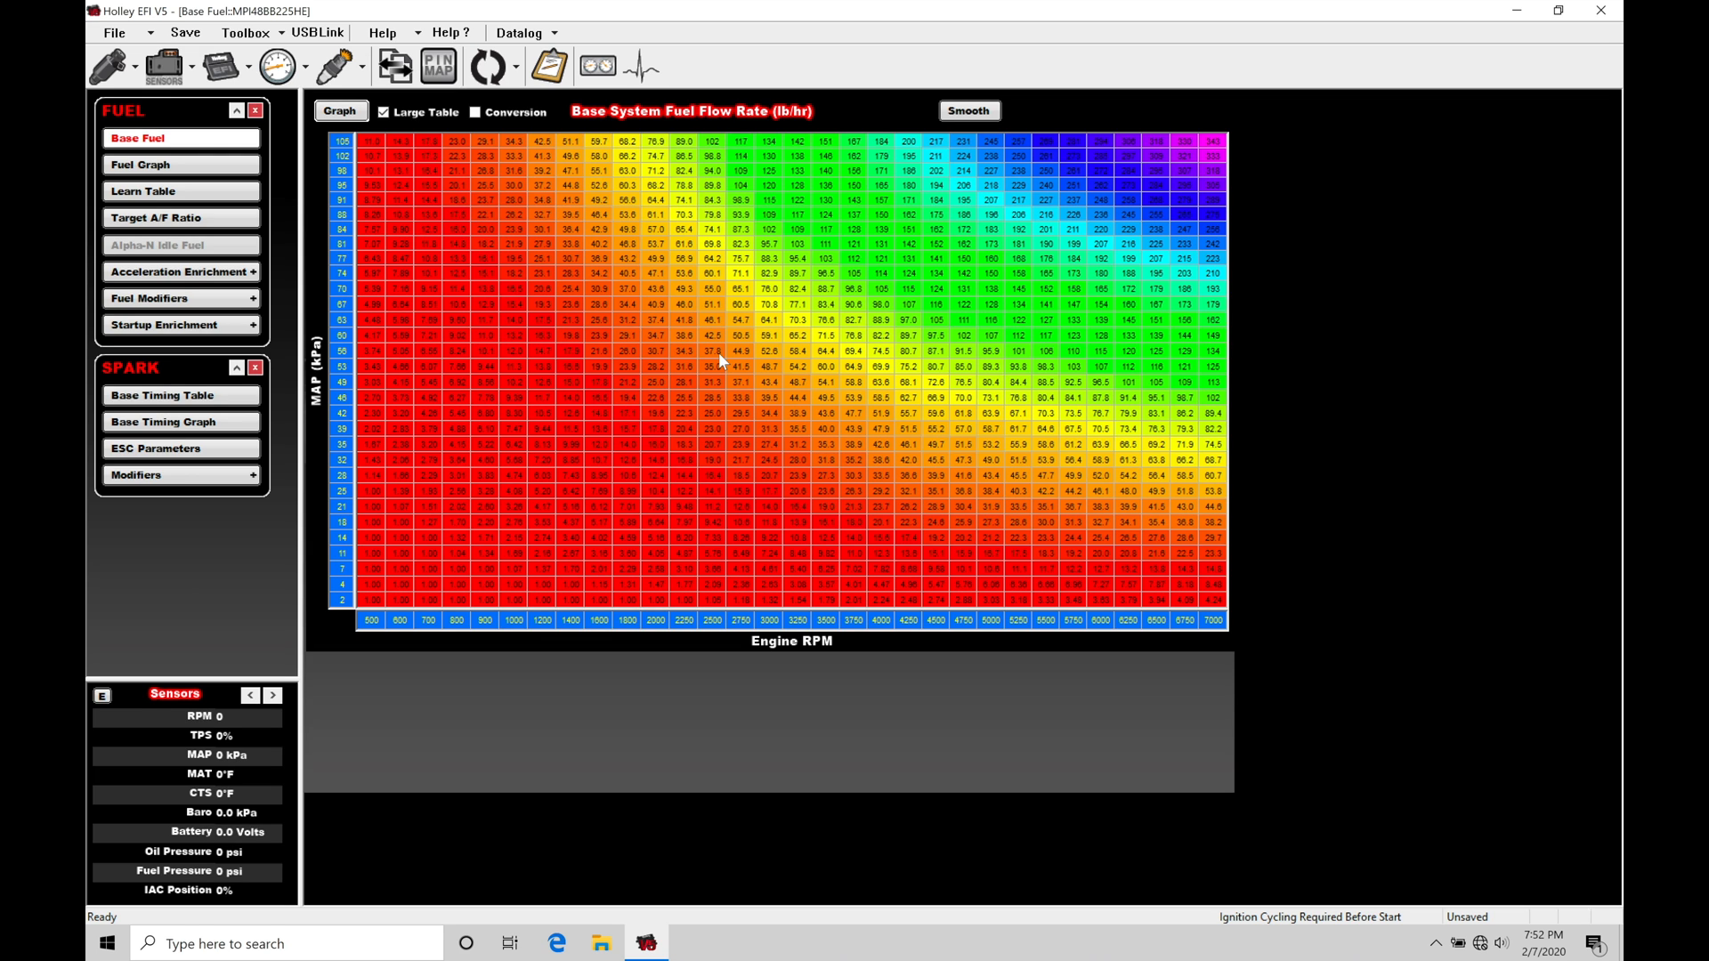
{"action": "mouse_move", "coordinate": [492, 438]}
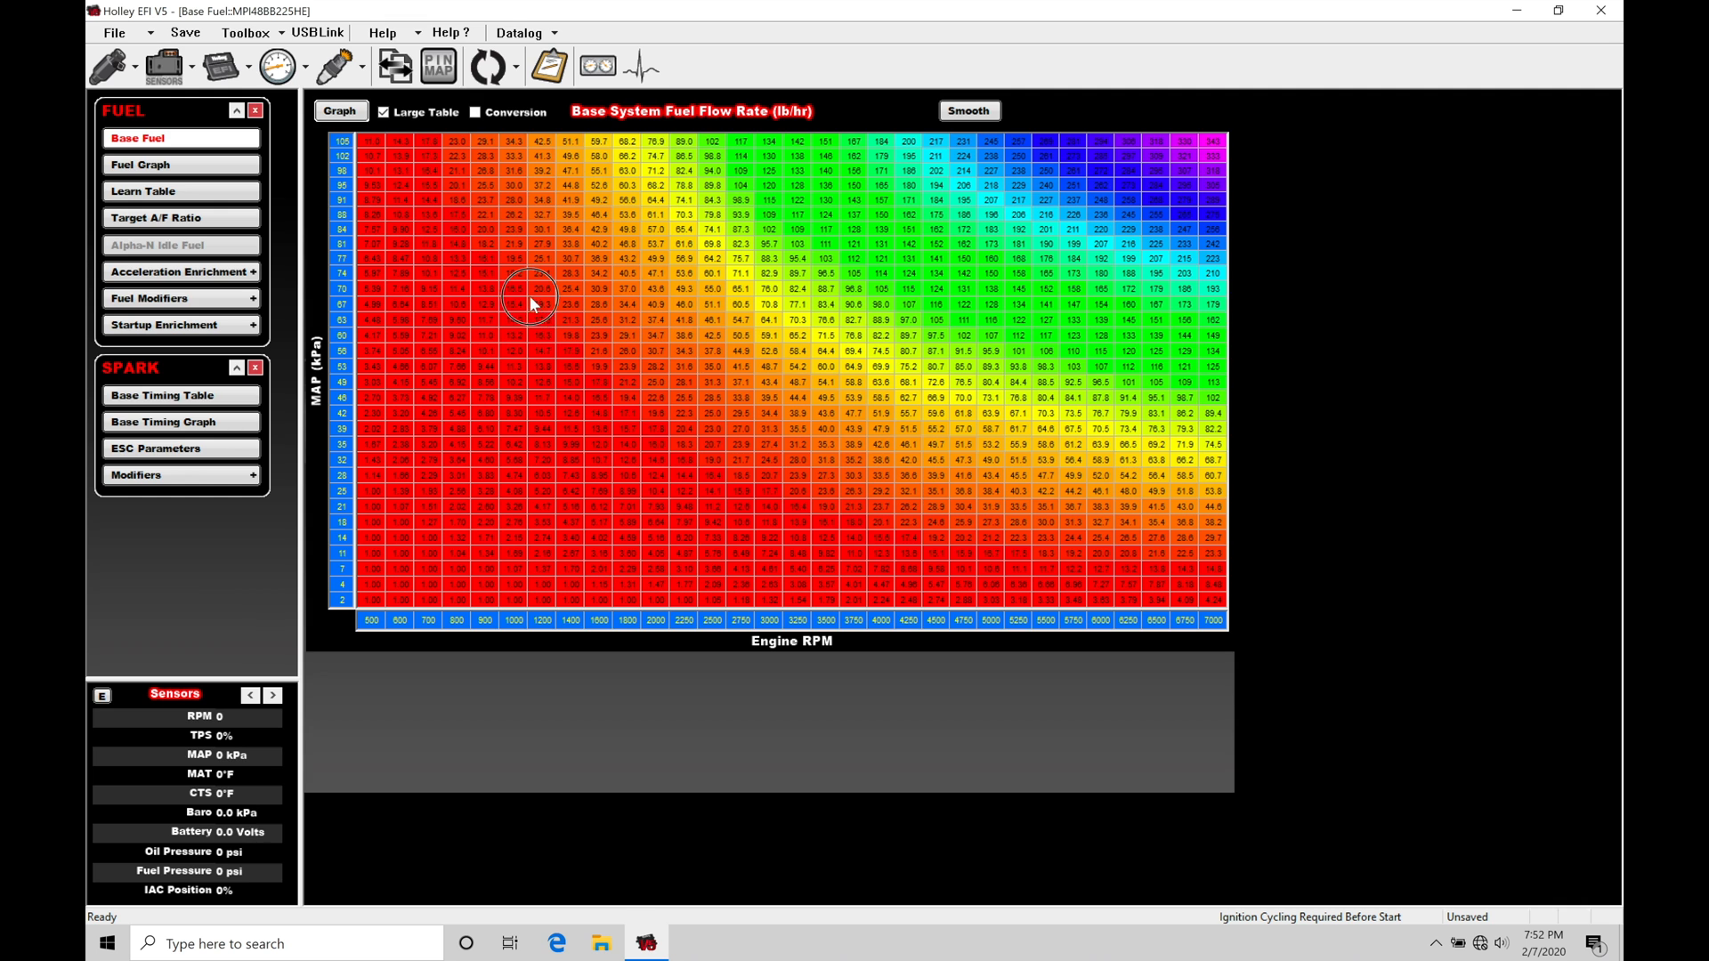
{"action": "left_click_drag", "start_coordinate": [539, 304], "coordinate": [689, 383]}
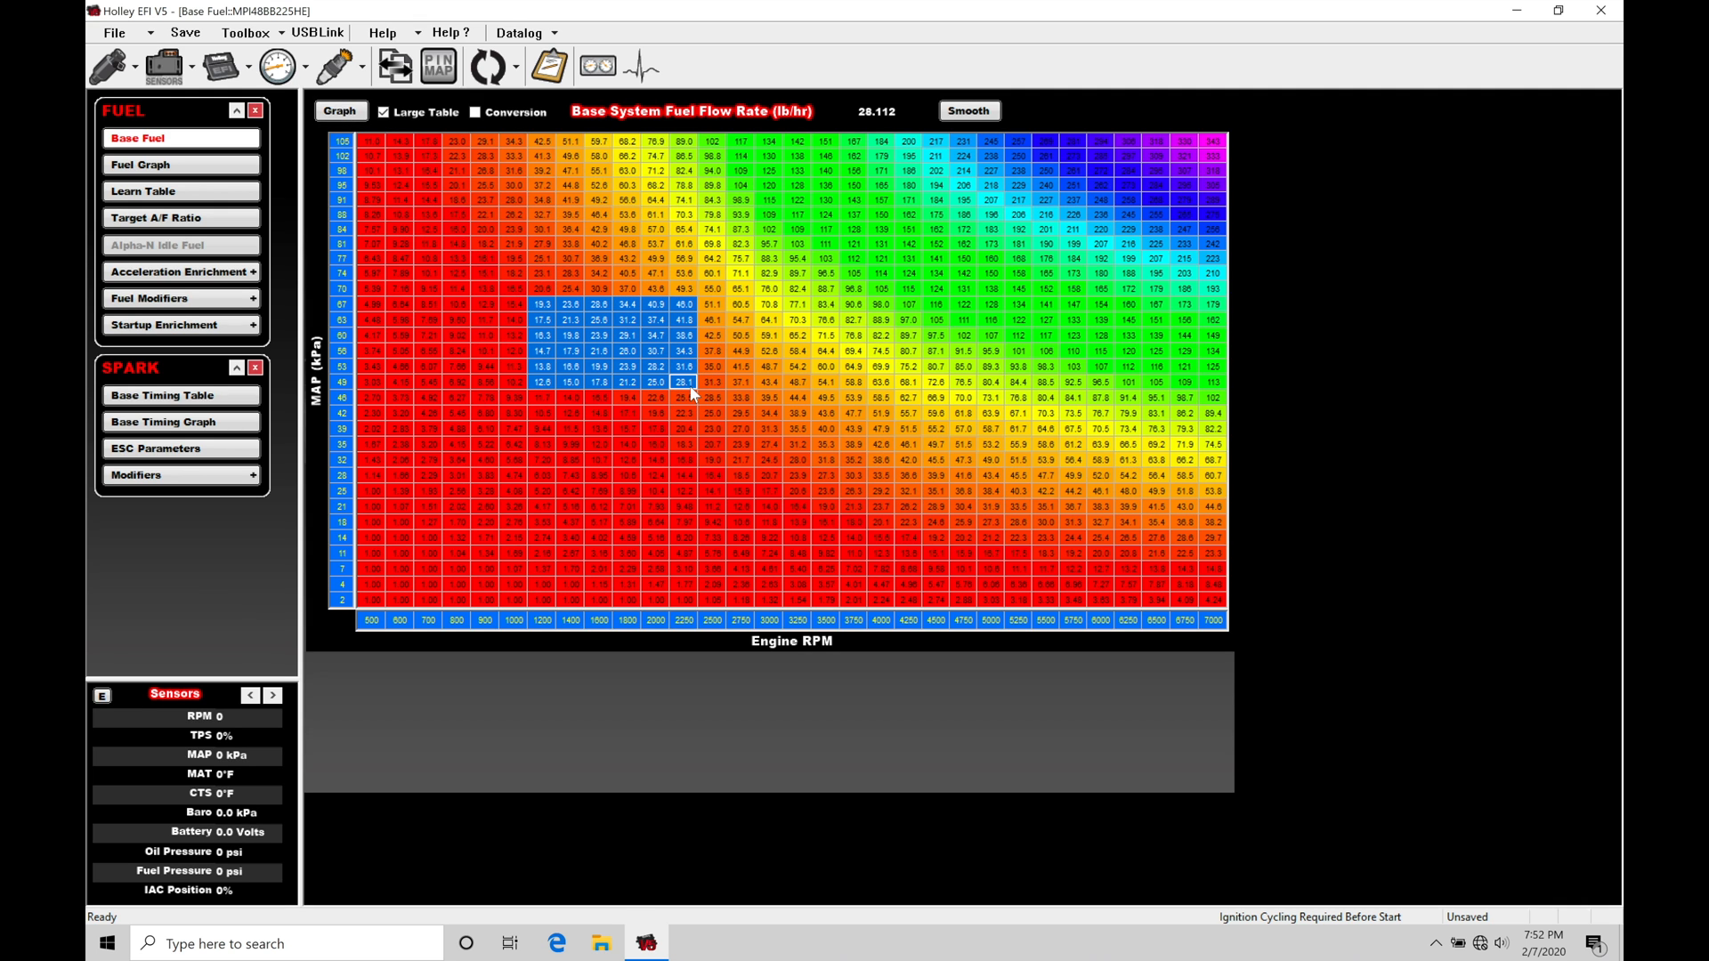
{"action": "mouse_move", "coordinate": [639, 349]}
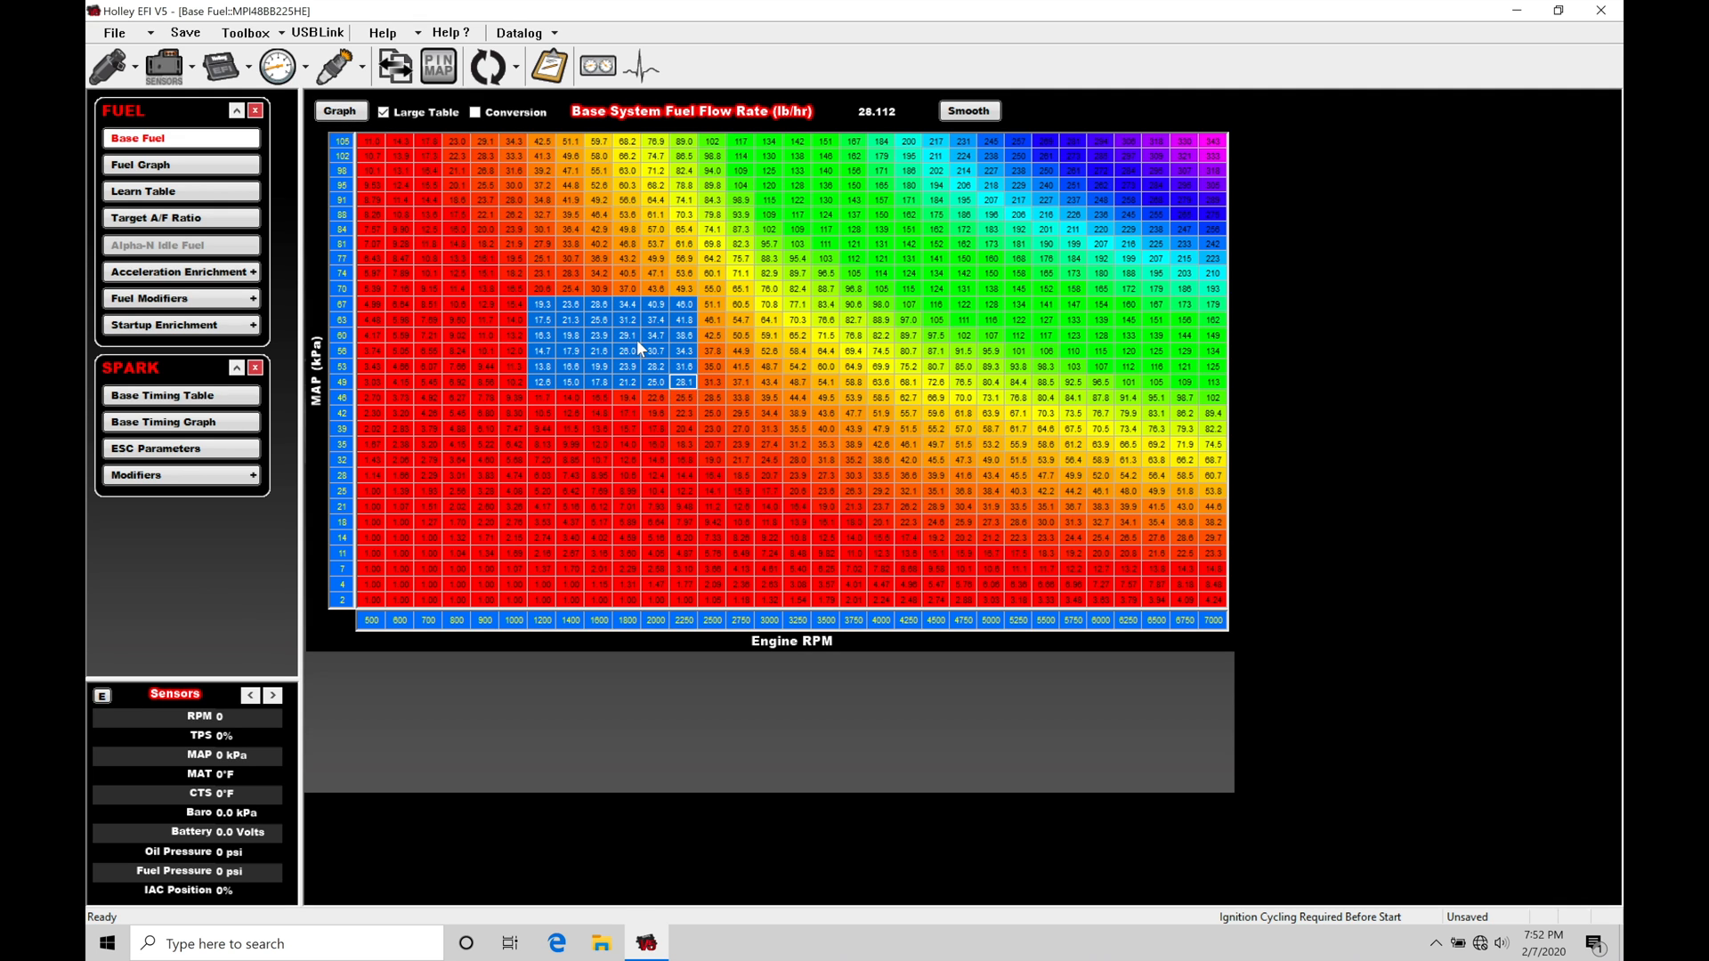
{"action": "right_click", "coordinate": [643, 349]}
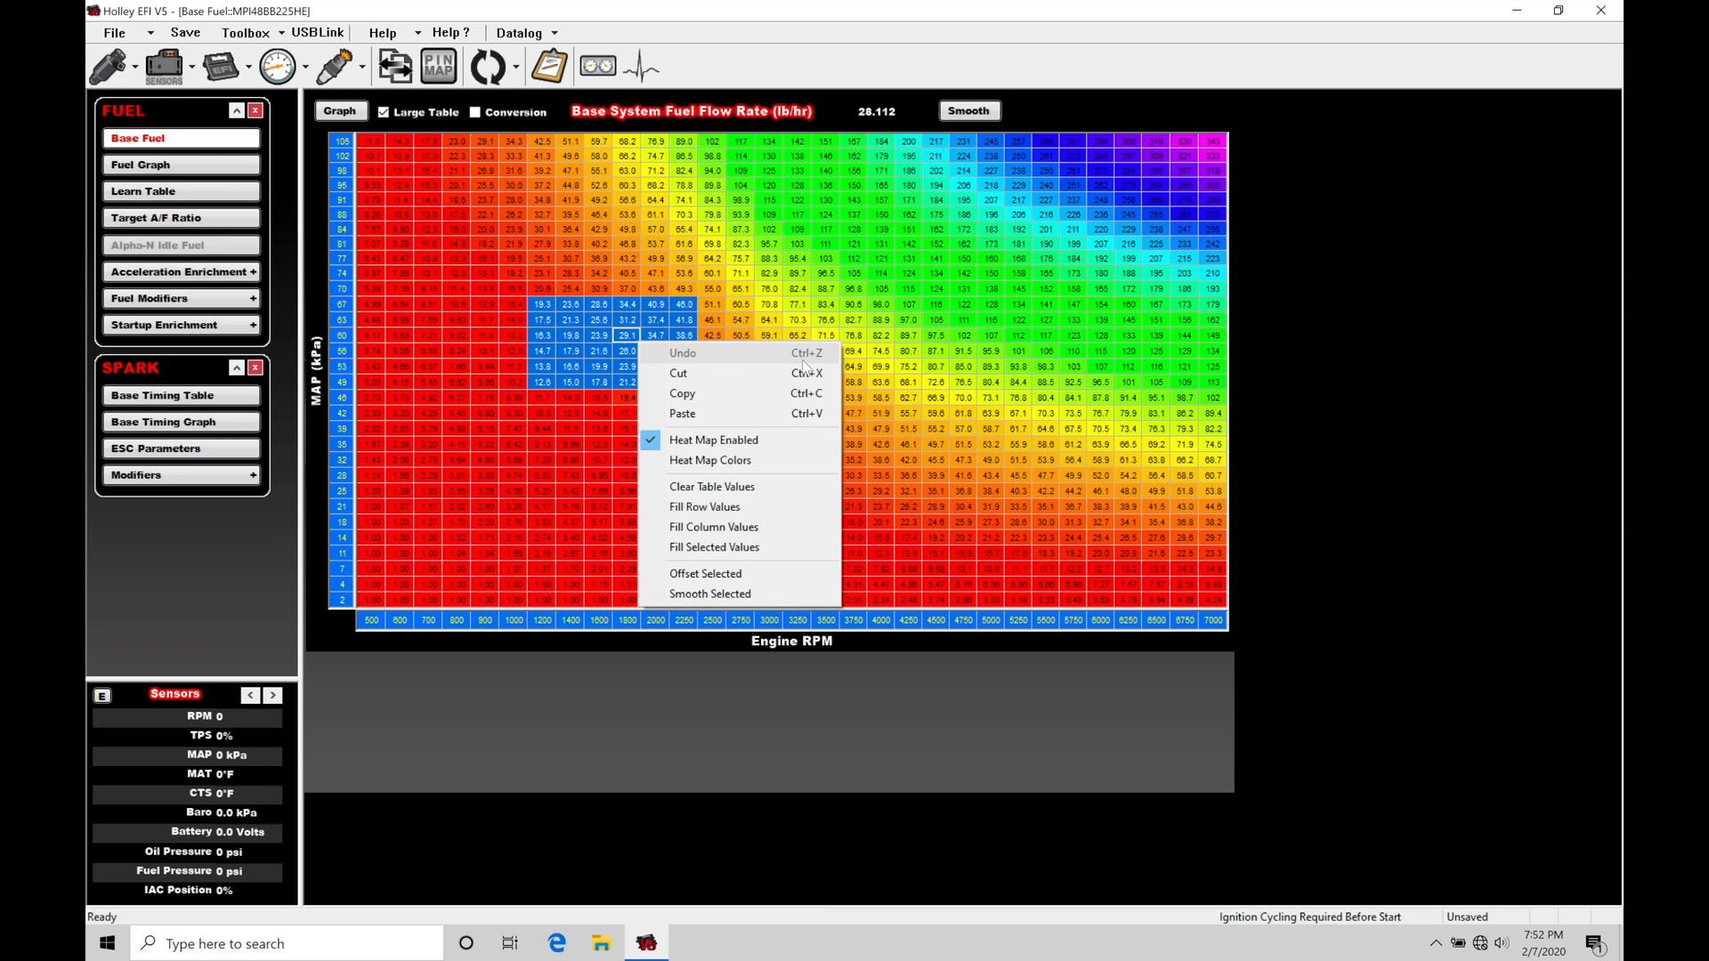
{"action": "mouse_move", "coordinate": [725, 358]}
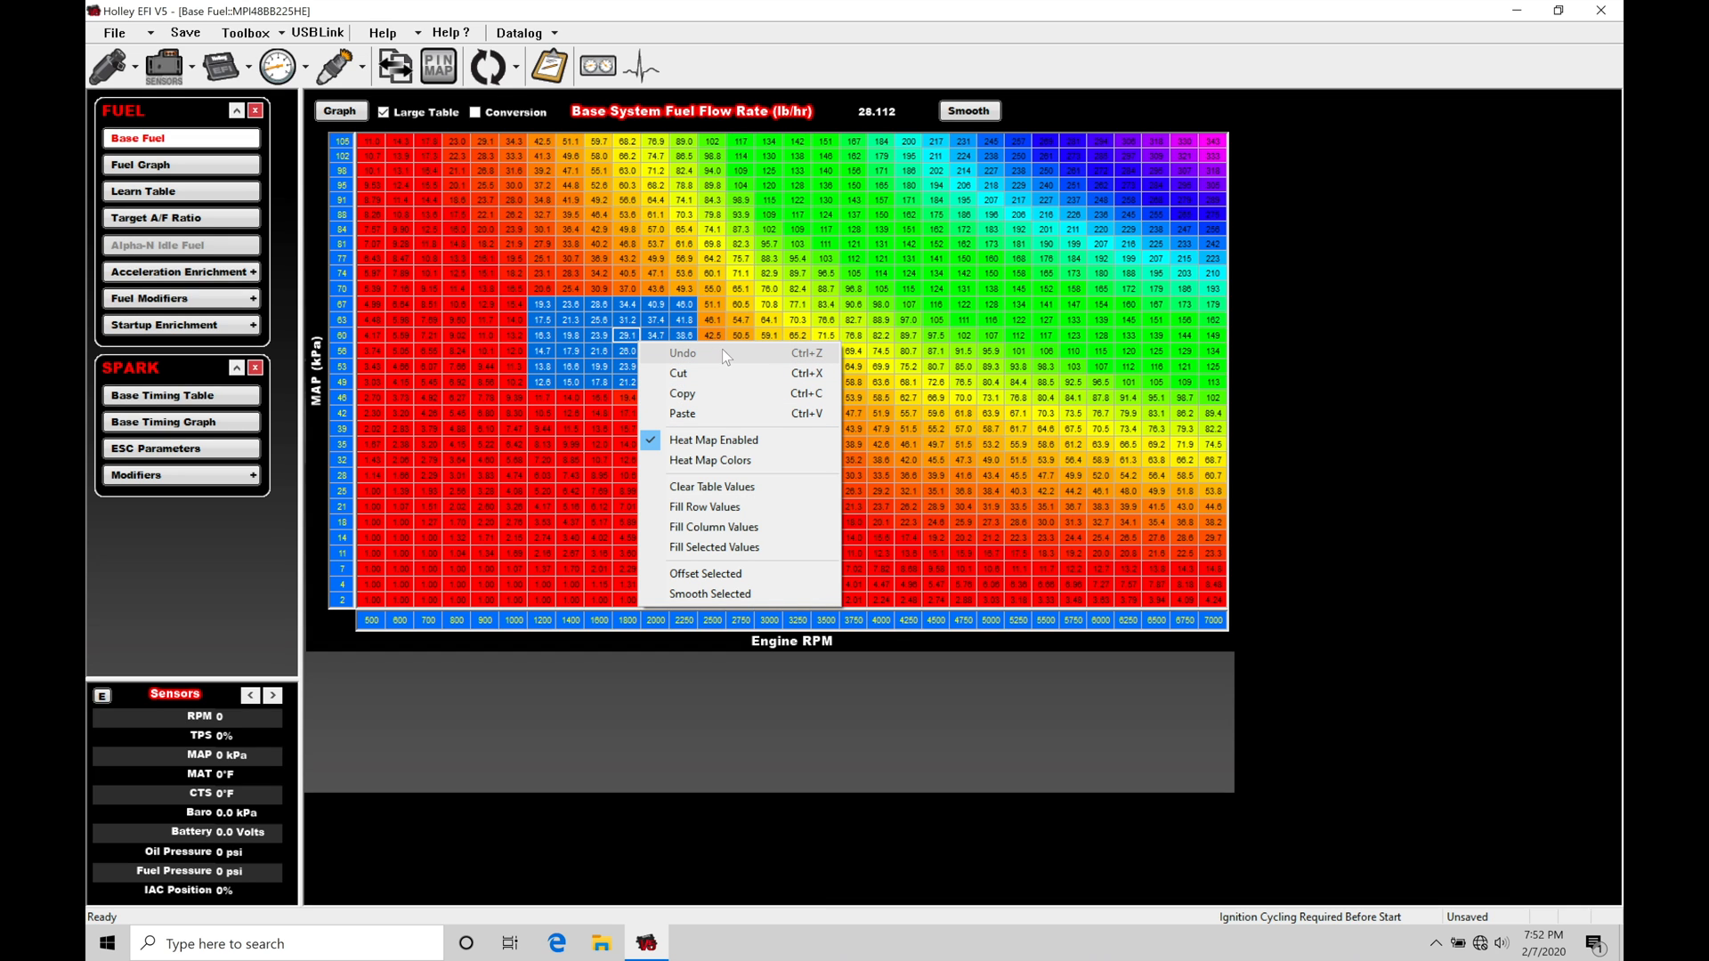
{"action": "mouse_move", "coordinate": [730, 372]}
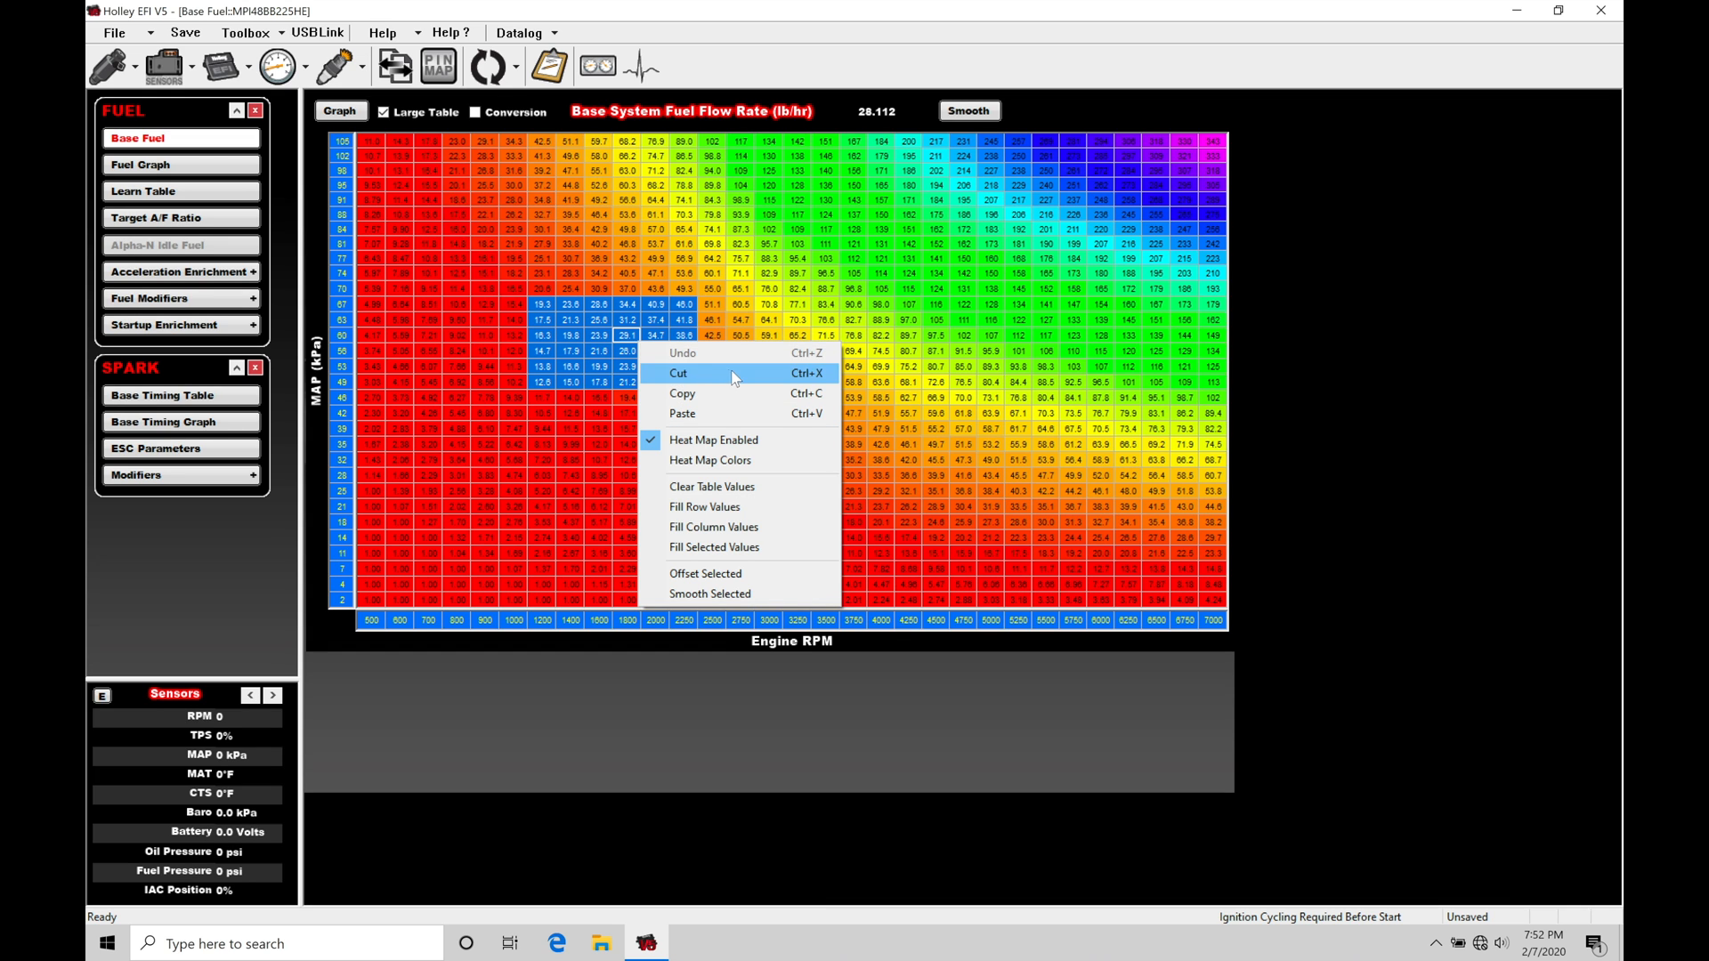
{"action": "mouse_move", "coordinate": [726, 409]}
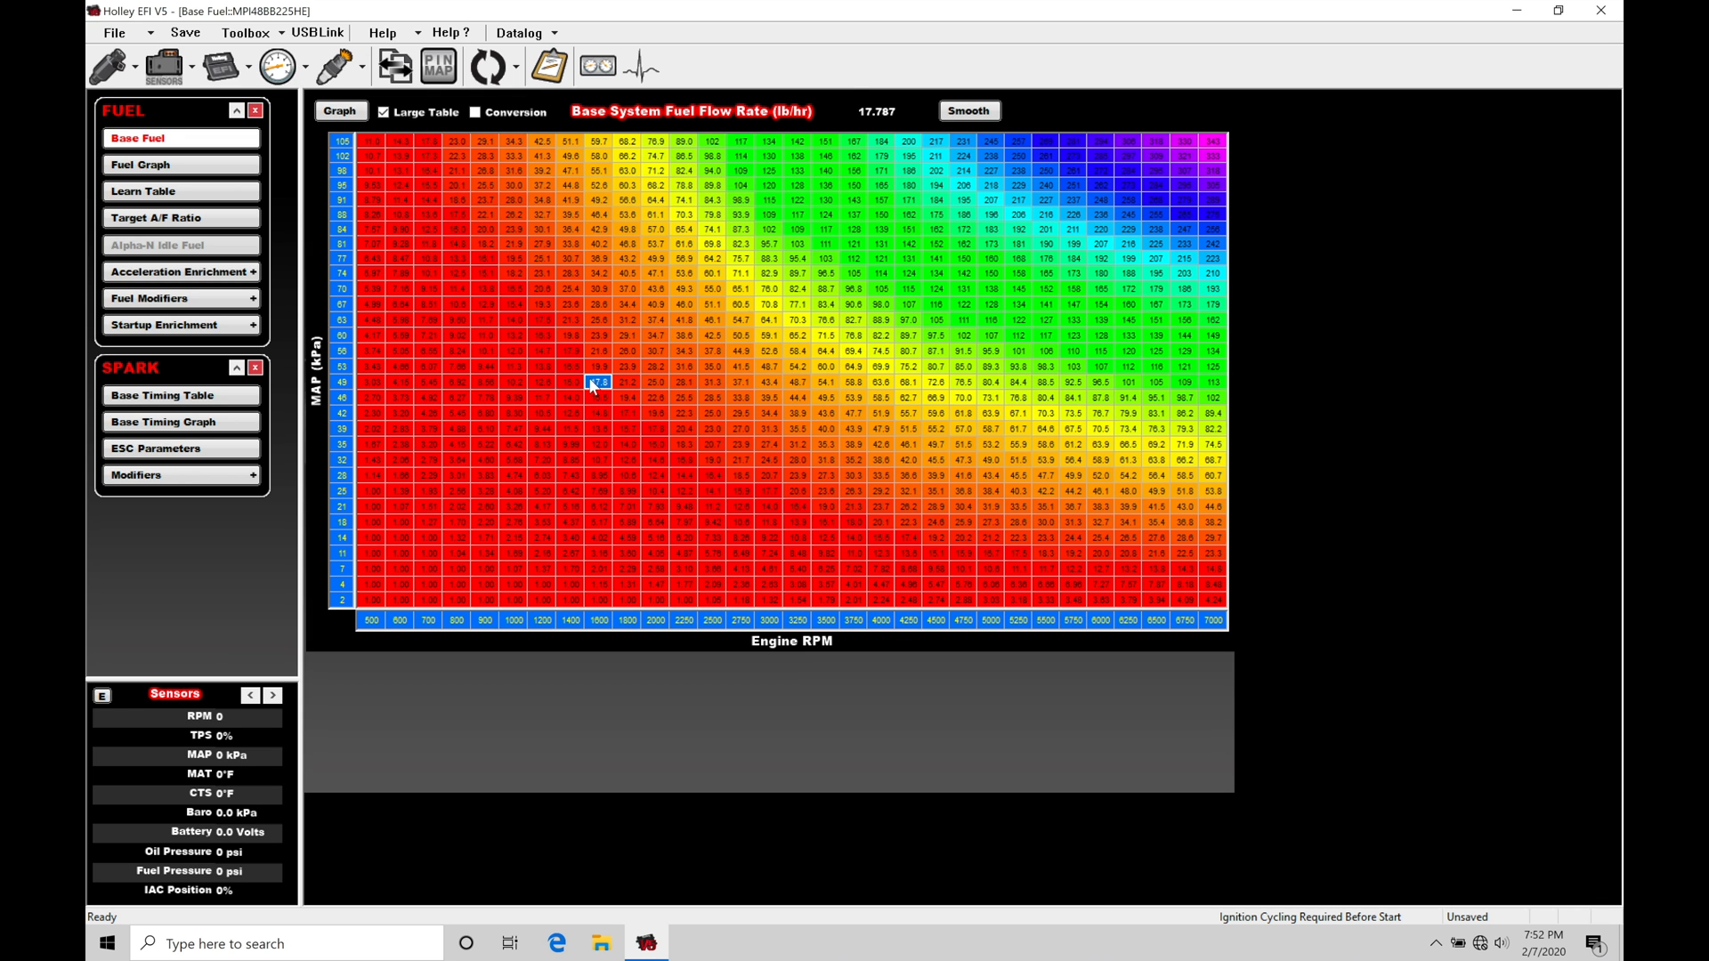
{"action": "left_click", "coordinate": [545, 304]}
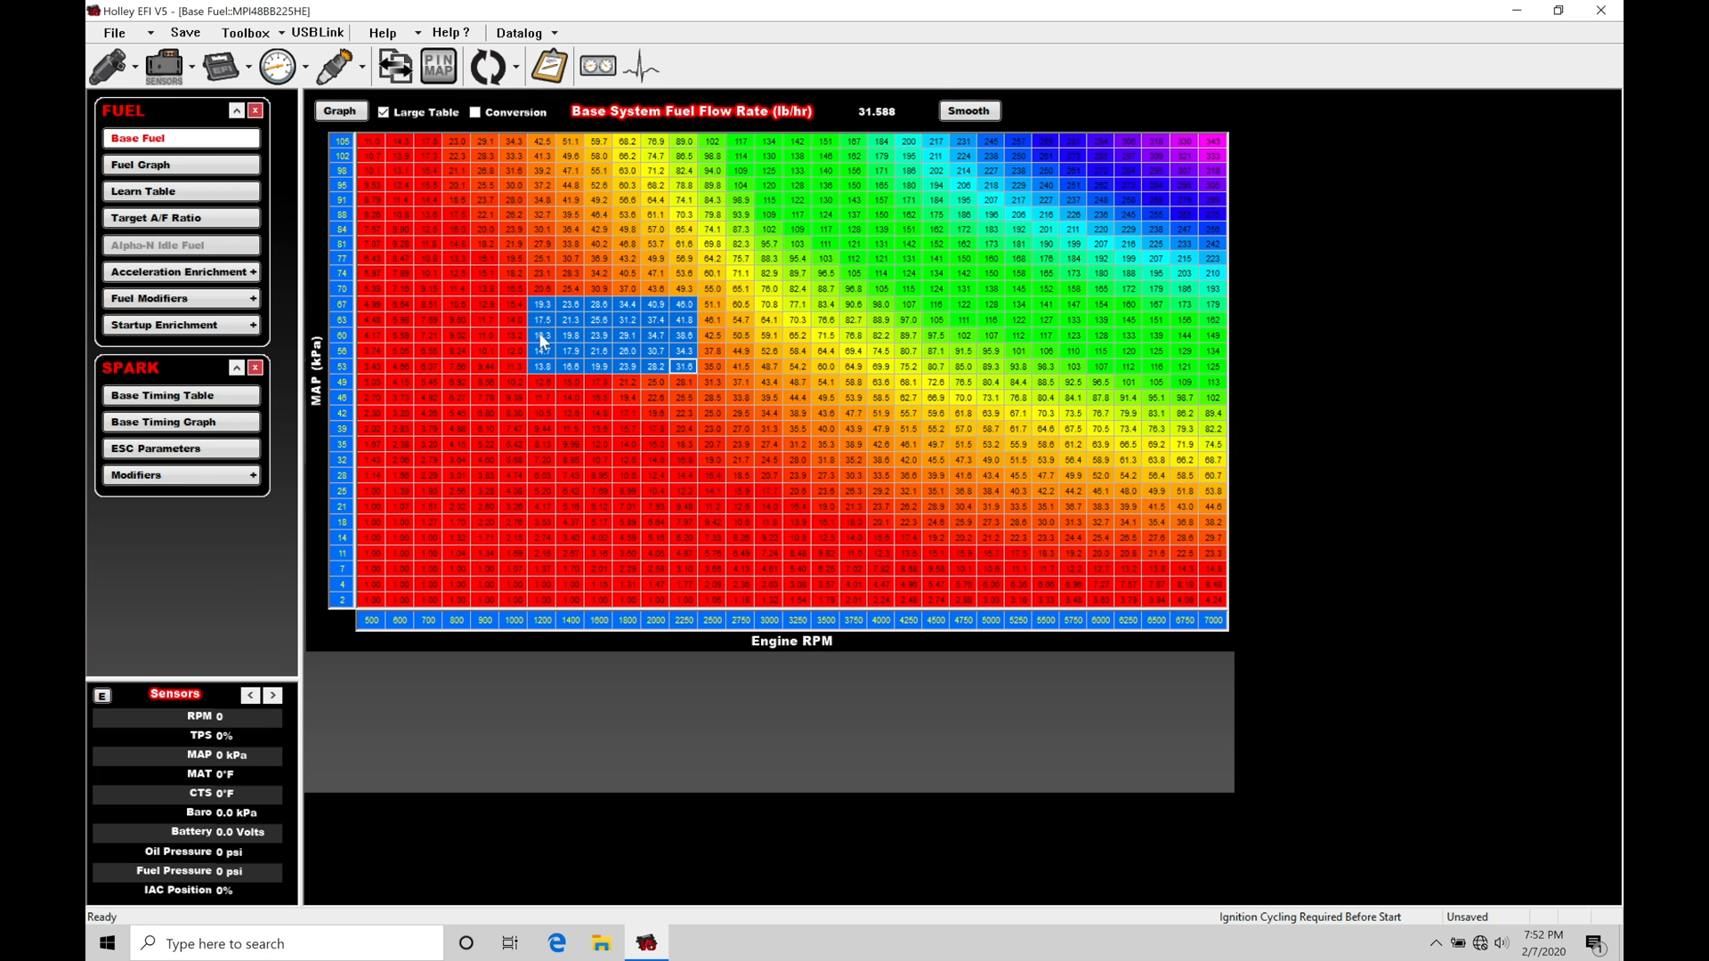
{"action": "mouse_move", "coordinate": [648, 379]}
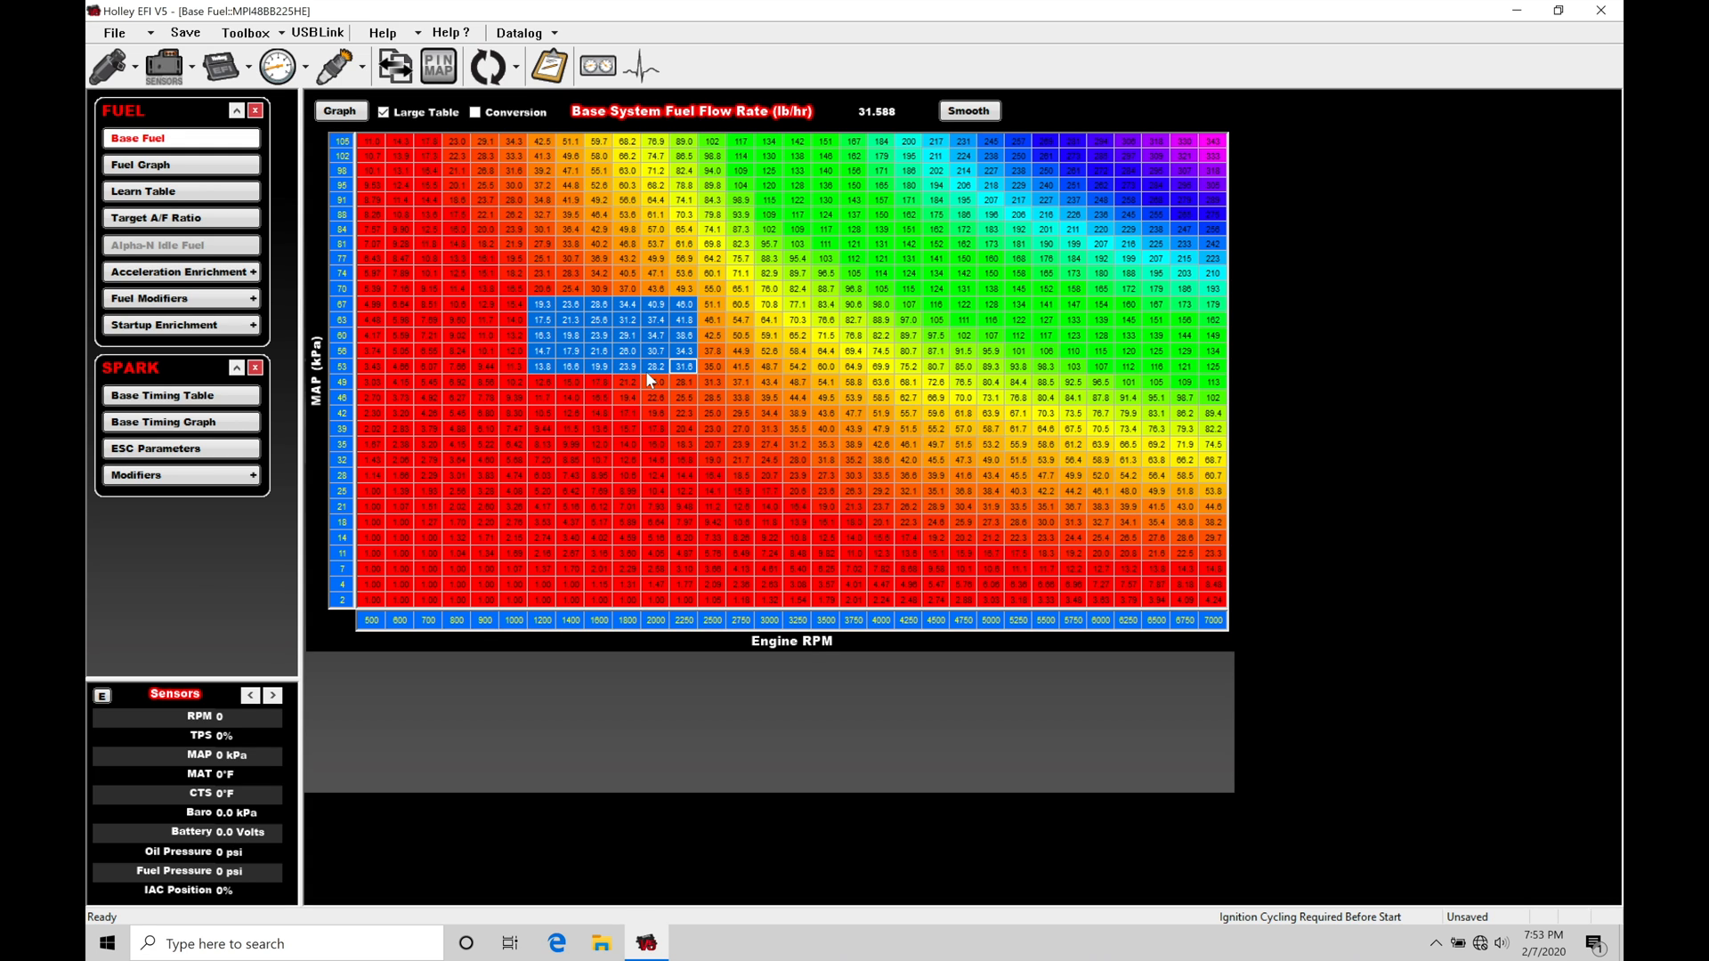
Copy the 55 kPa row values (14.7 through 44.8) into the 60 kPa row above it.
{"action": "left_click", "coordinate": [598, 397]}
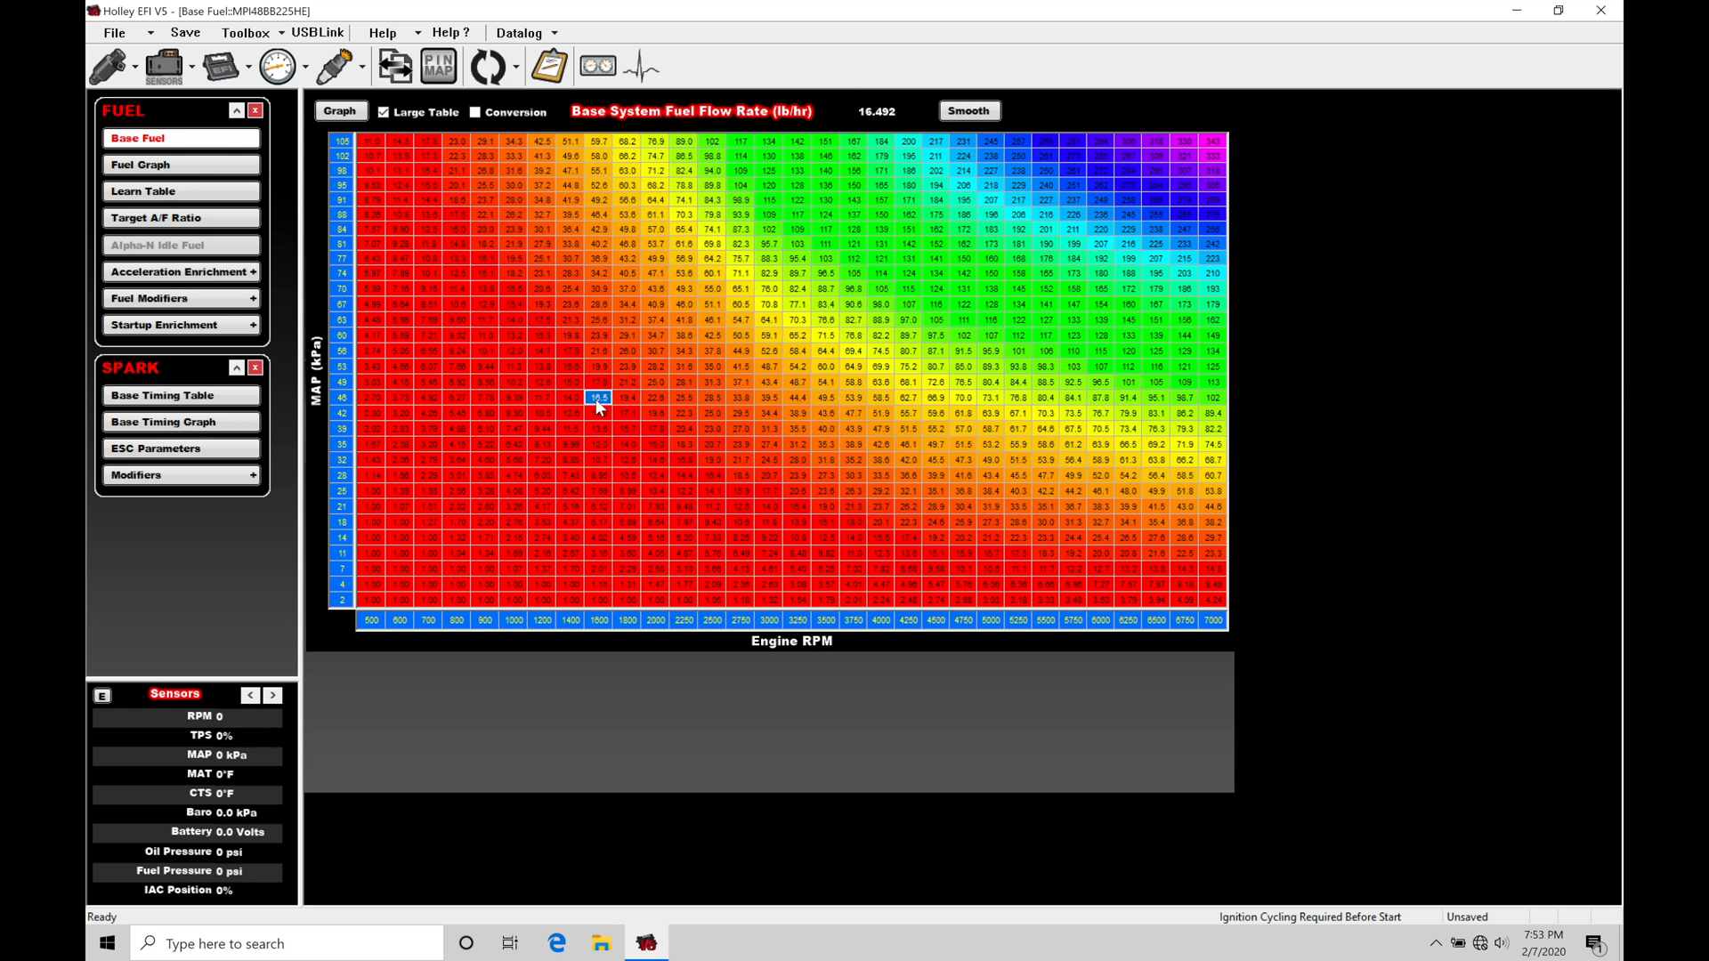
{"action": "mouse_move", "coordinate": [541, 358]}
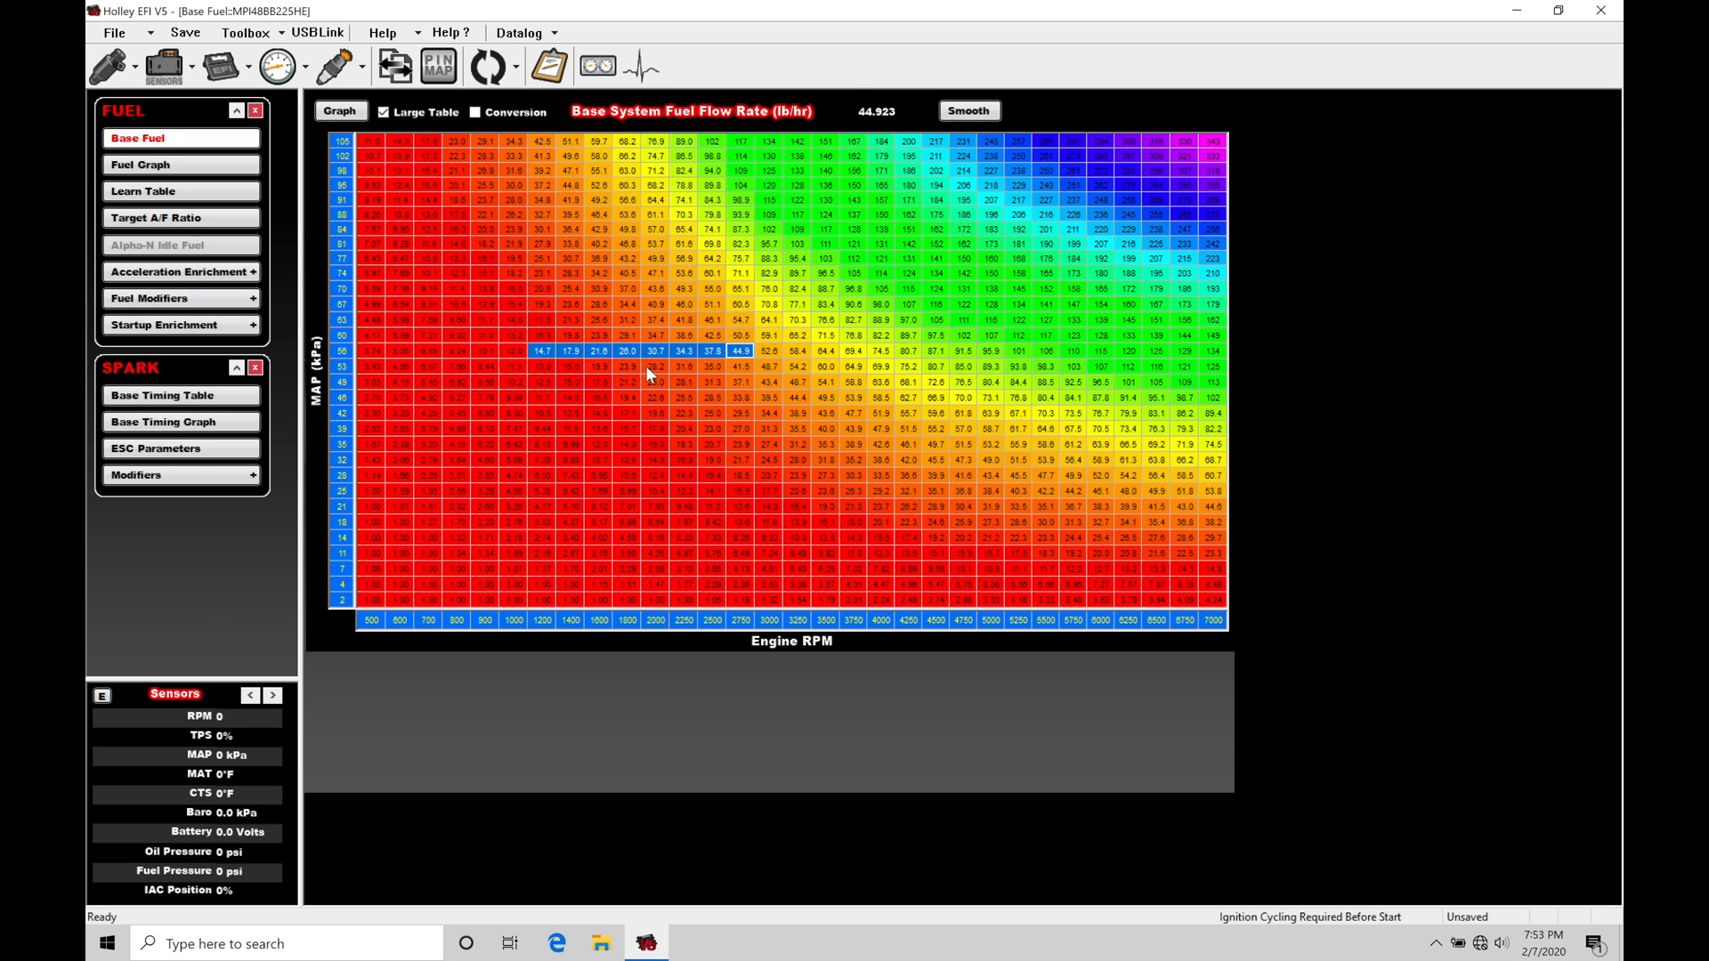
{"action": "mouse_move", "coordinate": [591, 359]}
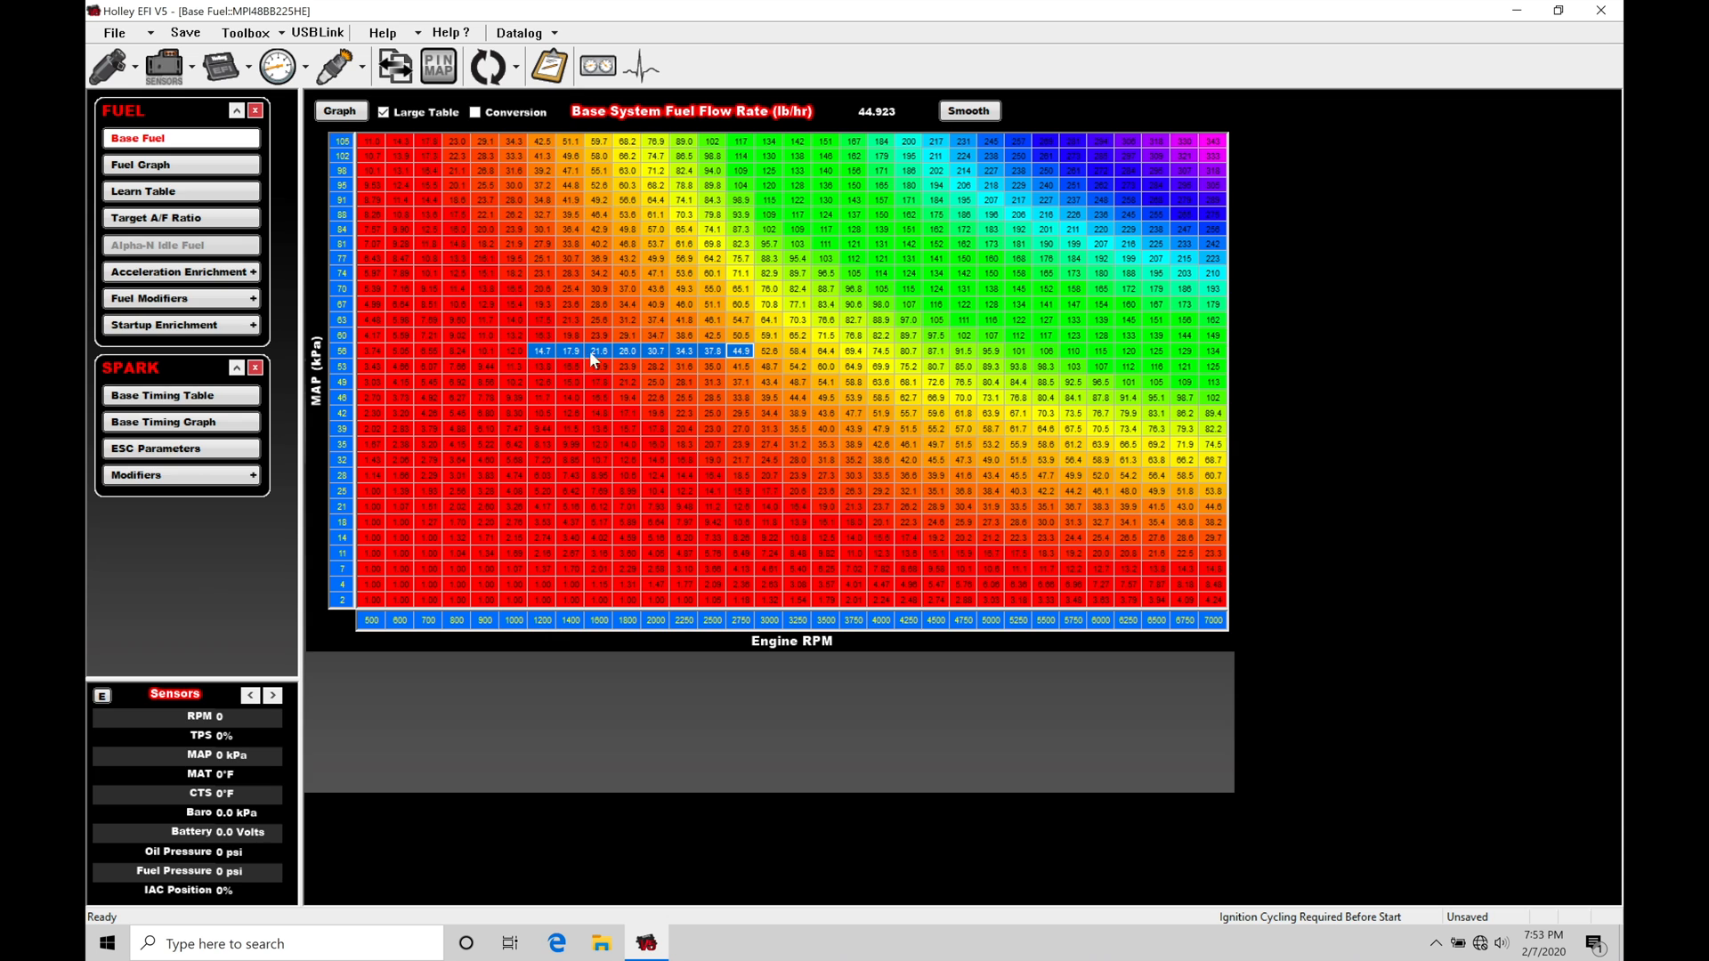
{"action": "mouse_move", "coordinate": [644, 343]}
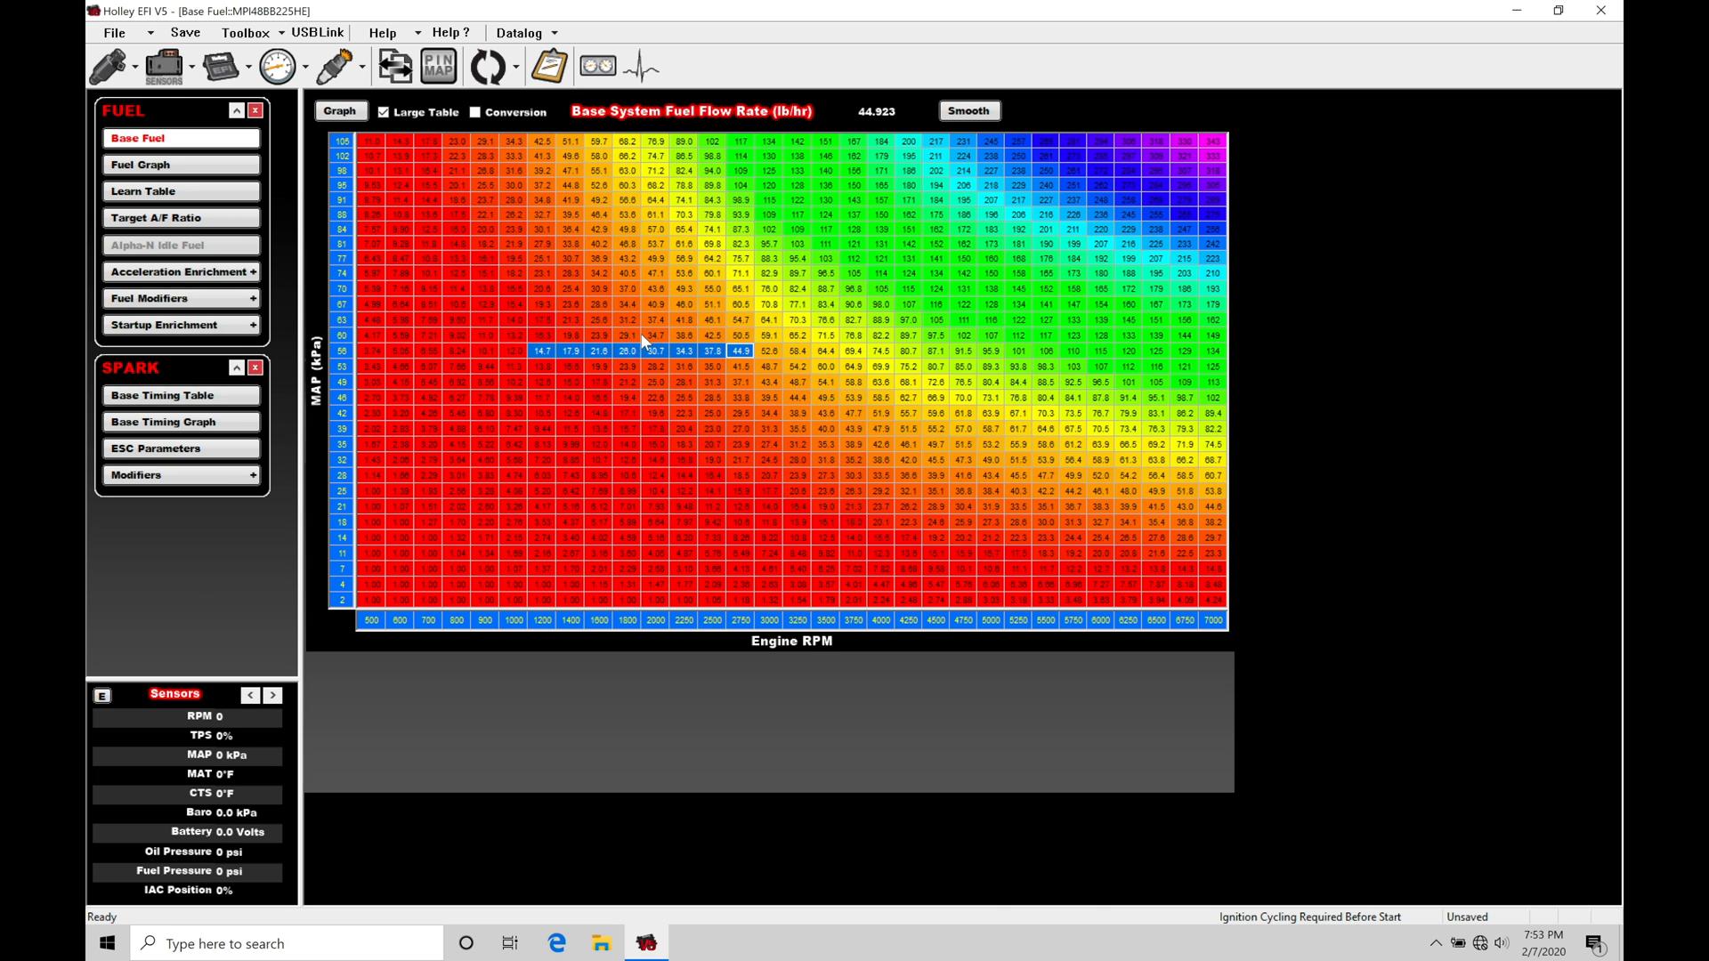
{"action": "mouse_move", "coordinate": [654, 357]}
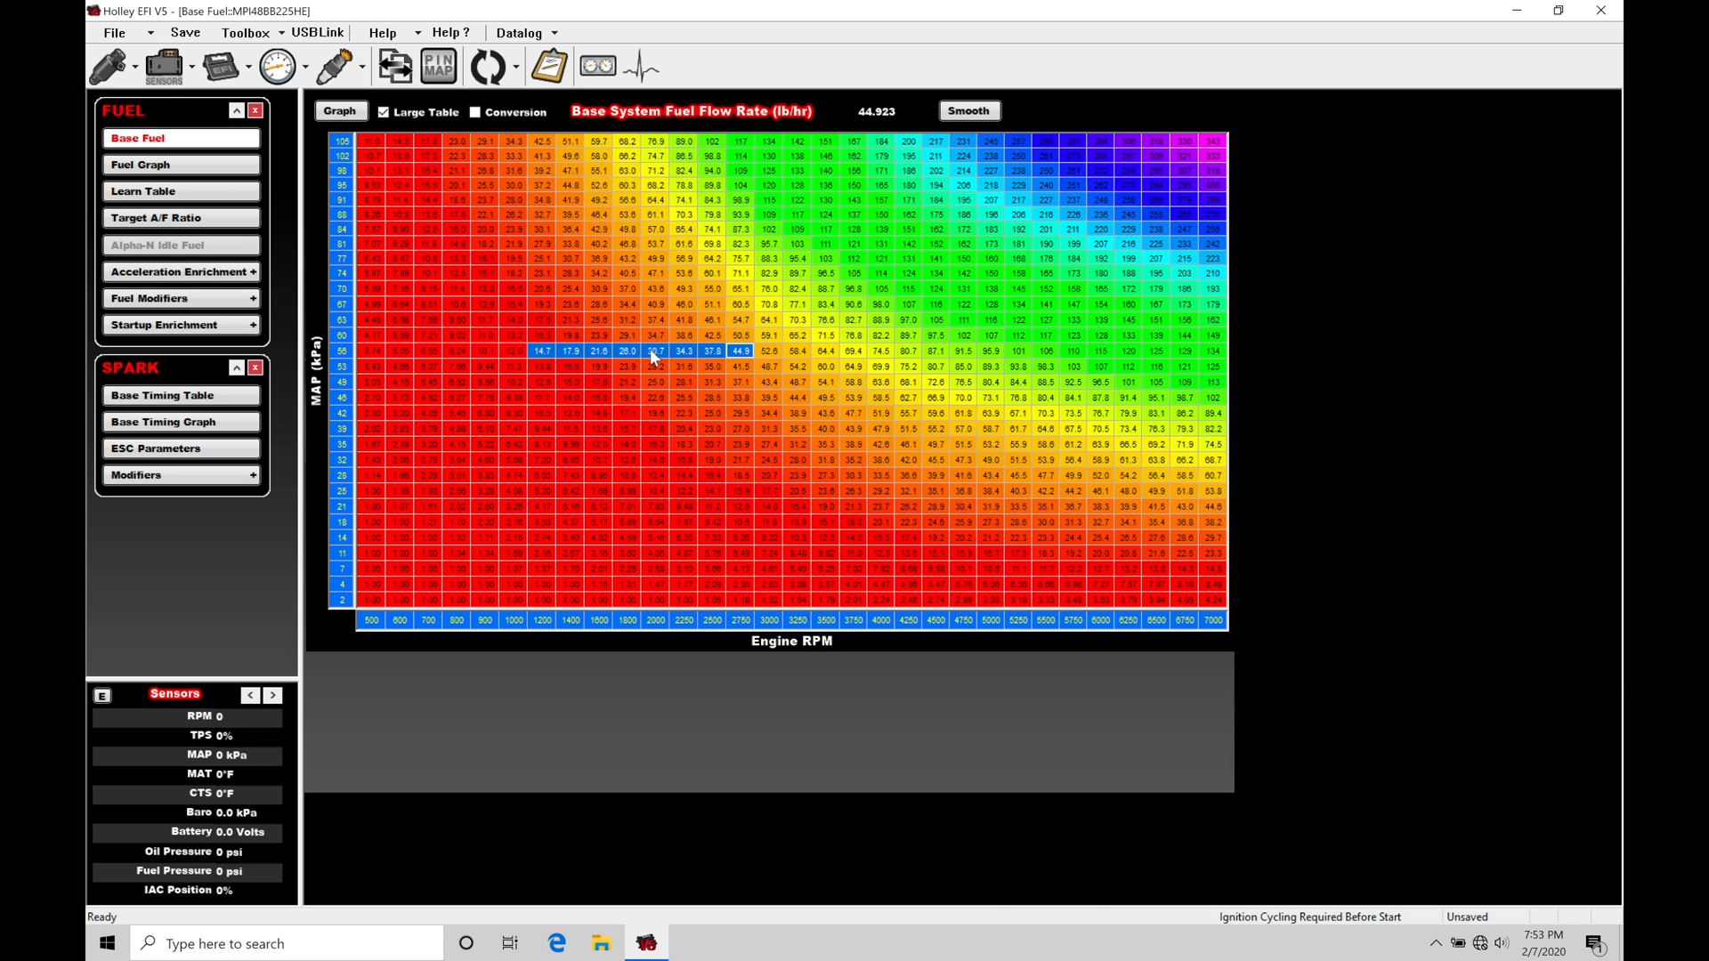
{"action": "mouse_move", "coordinate": [553, 338]}
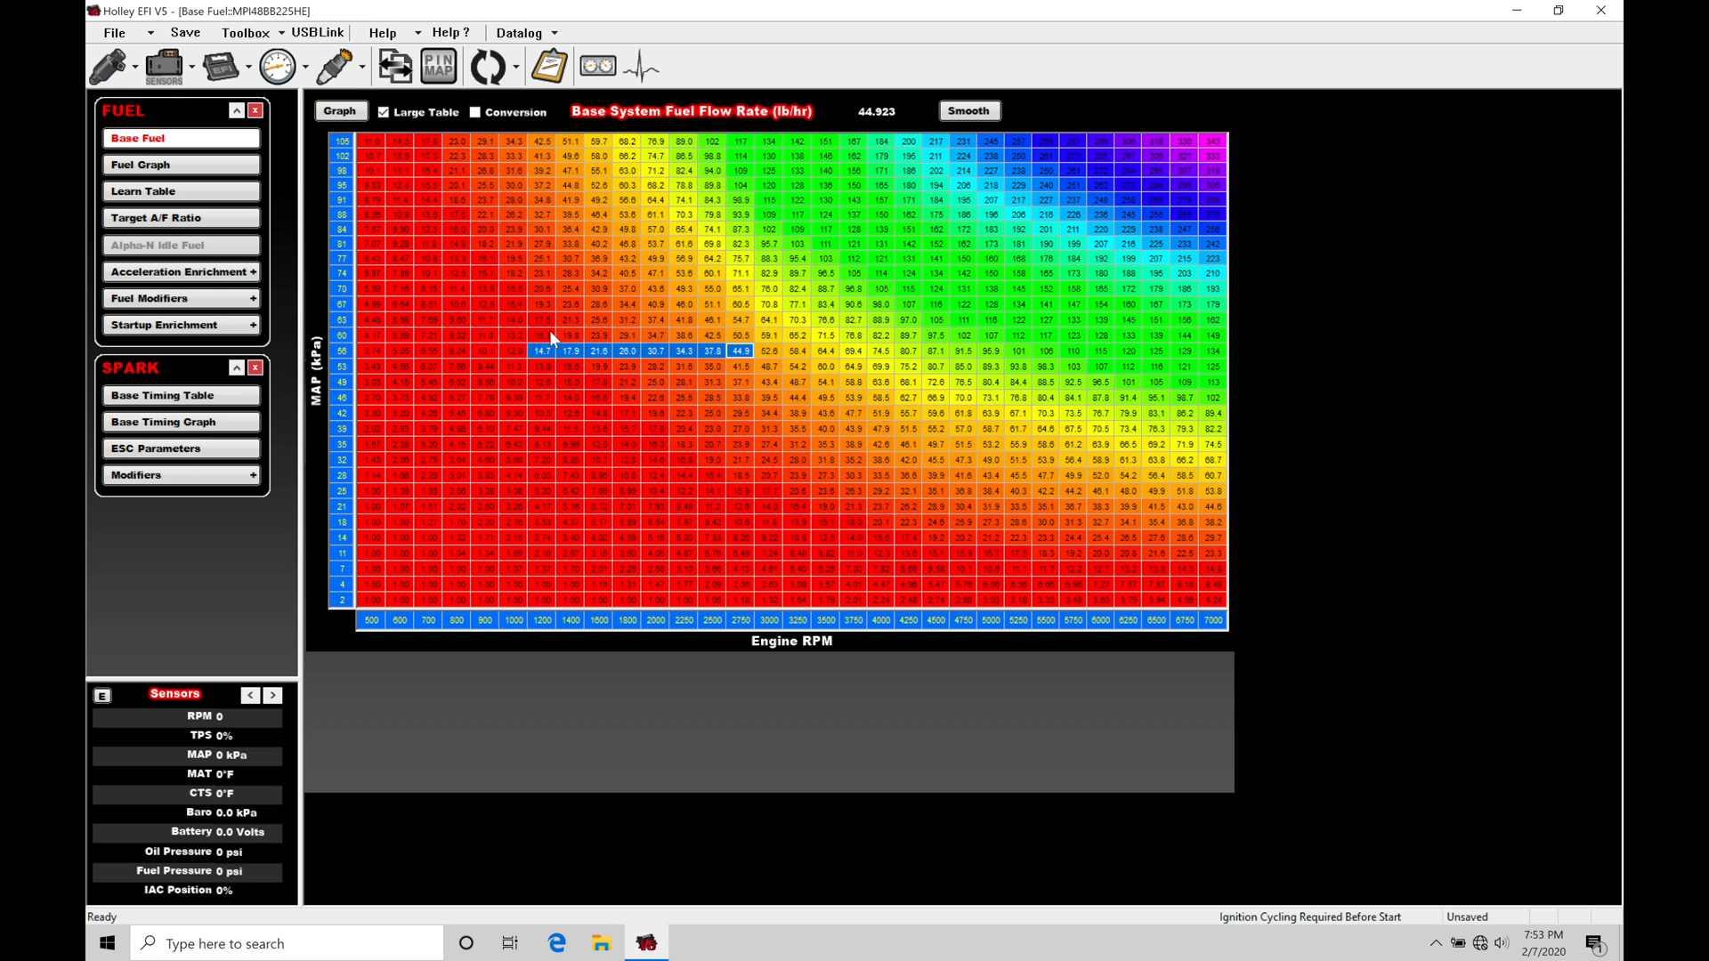
{"action": "left_click", "coordinate": [741, 334]}
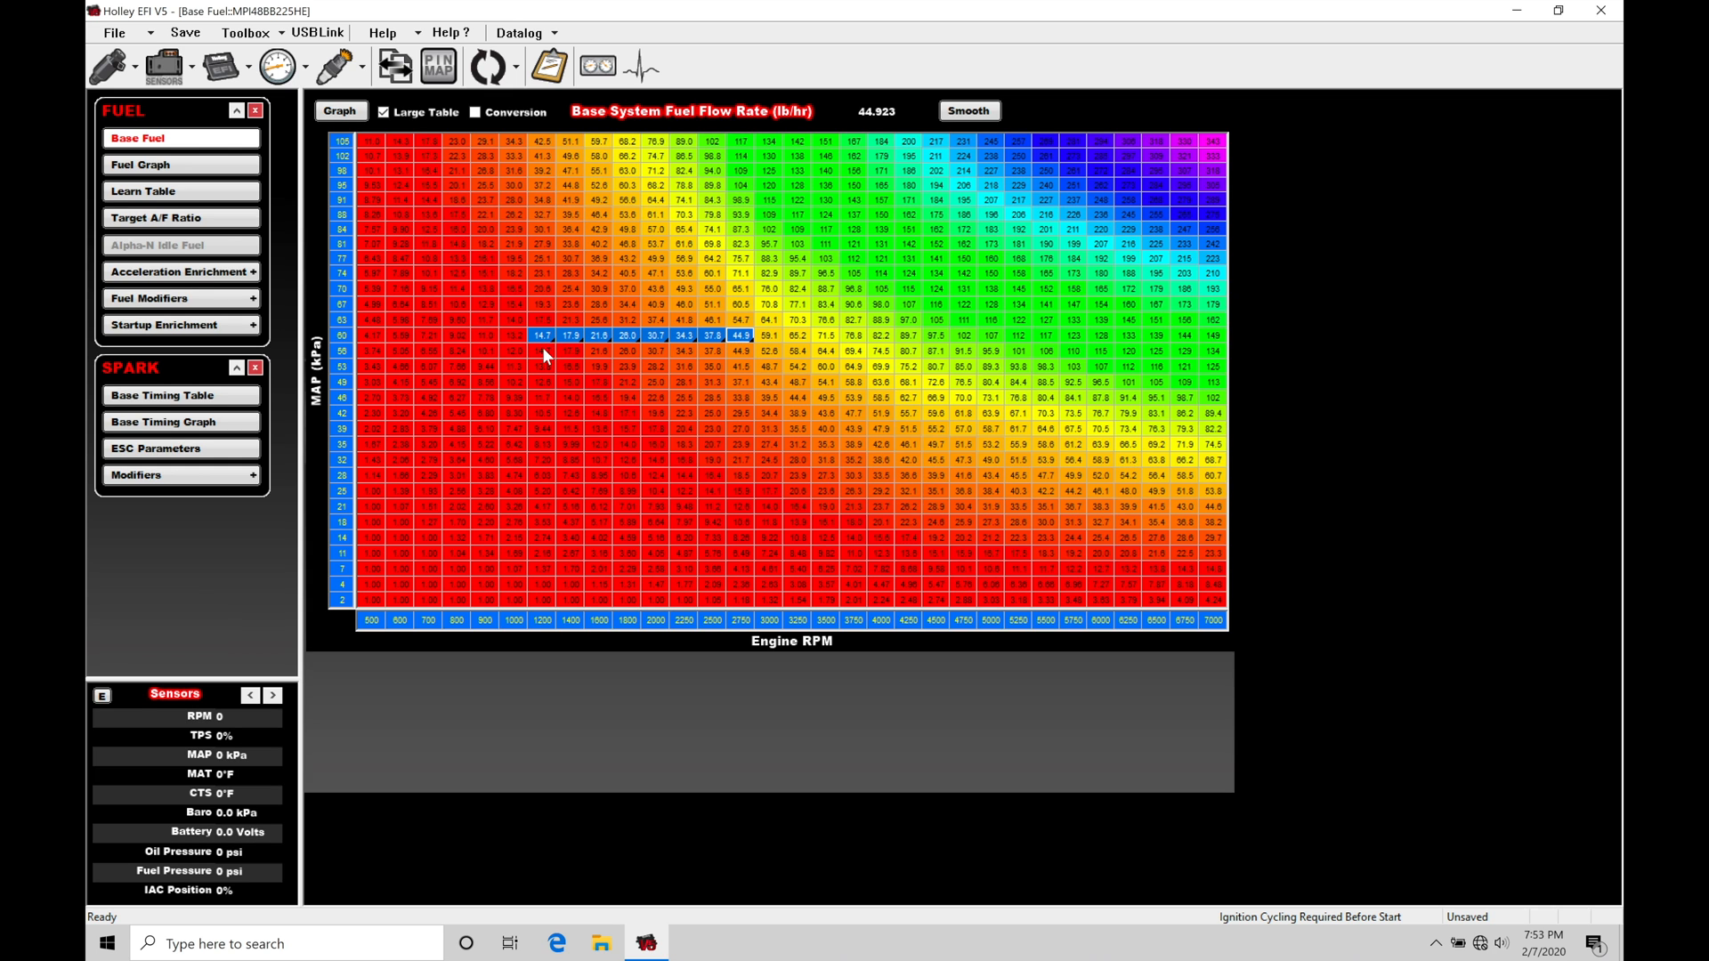
{"action": "left_click", "coordinate": [569, 351]}
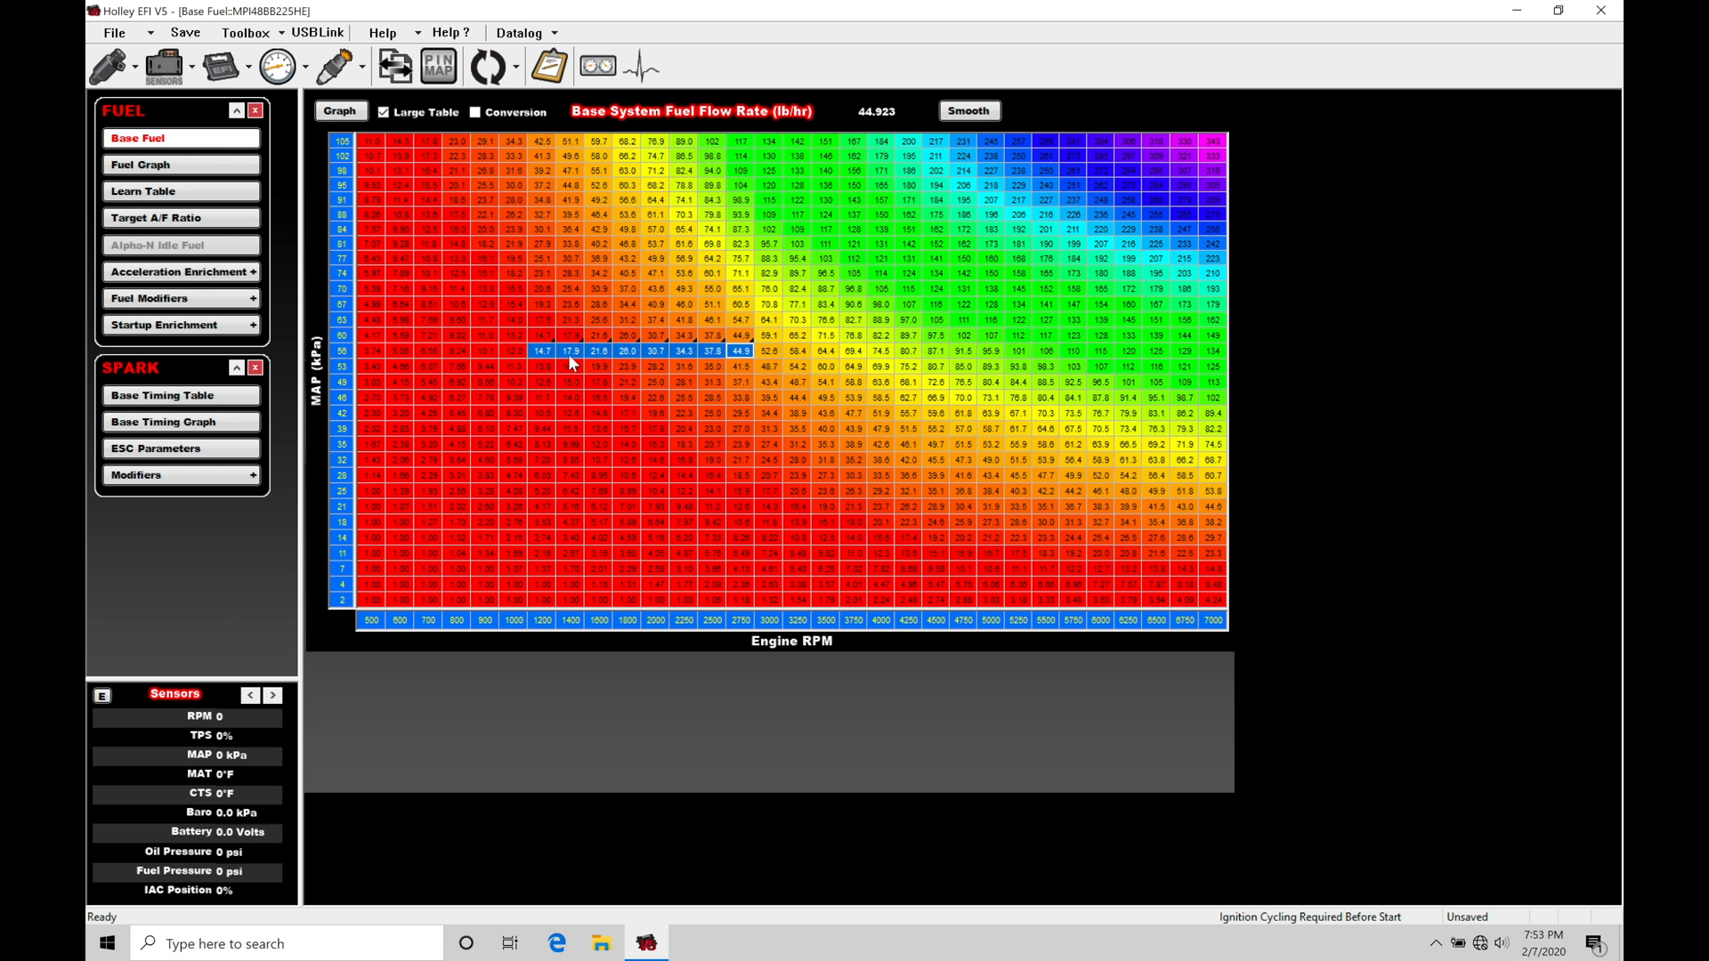
{"action": "mouse_move", "coordinate": [691, 336]}
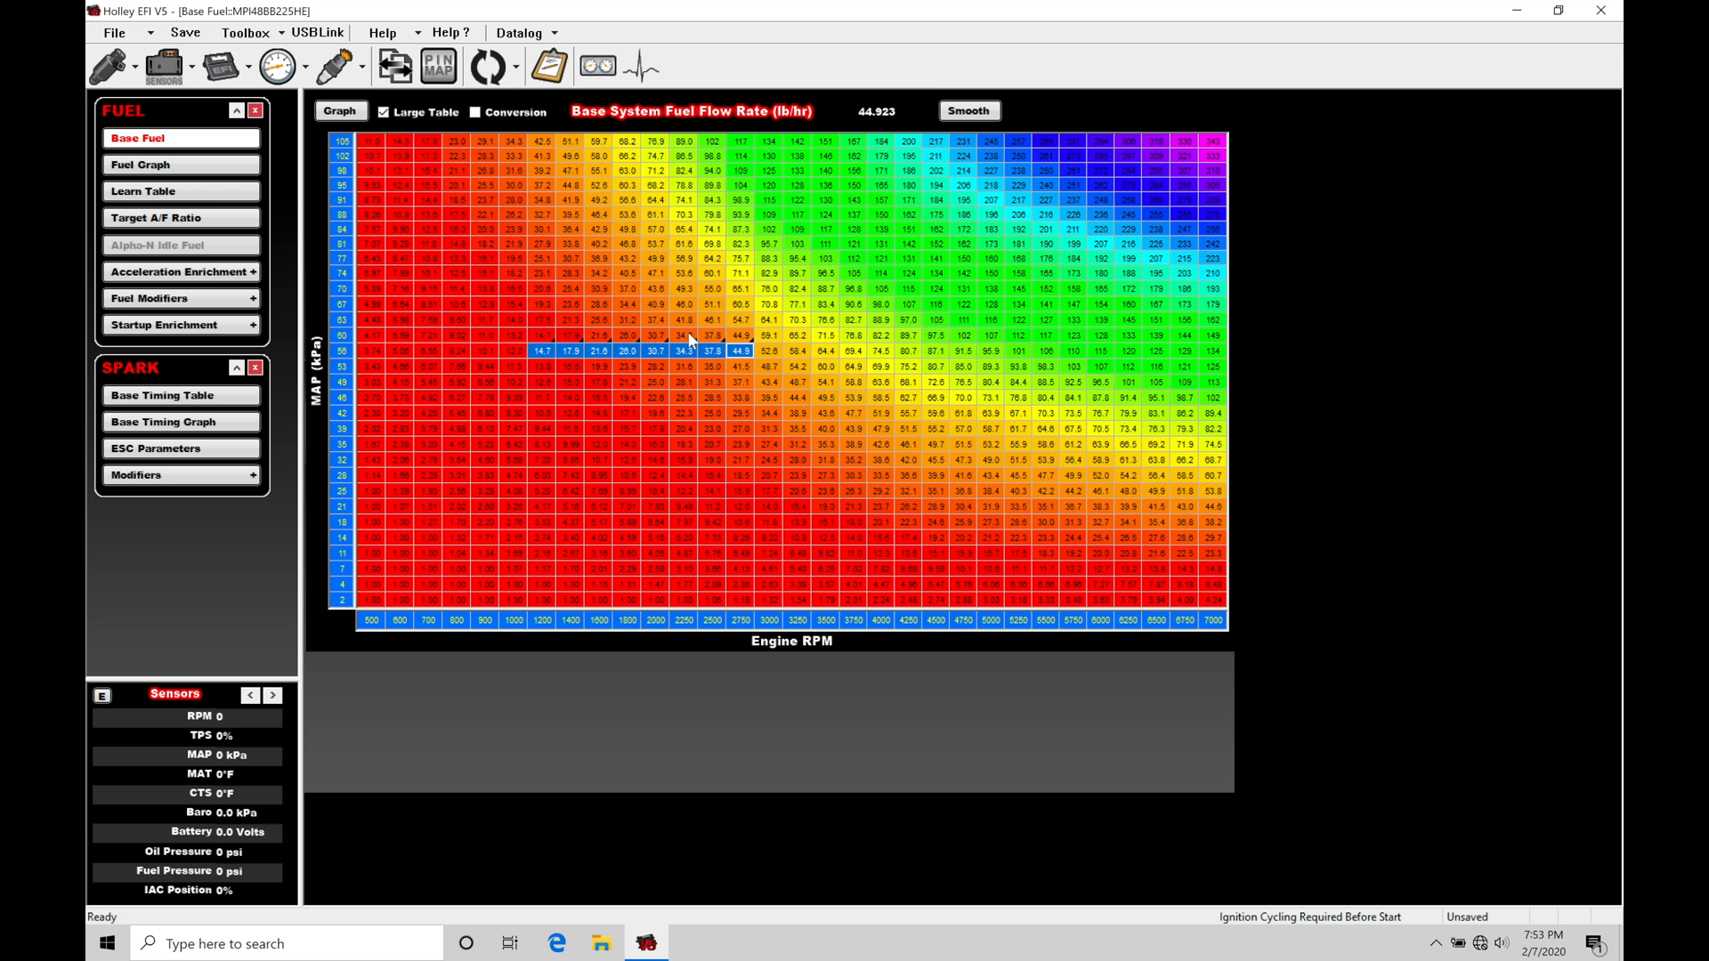